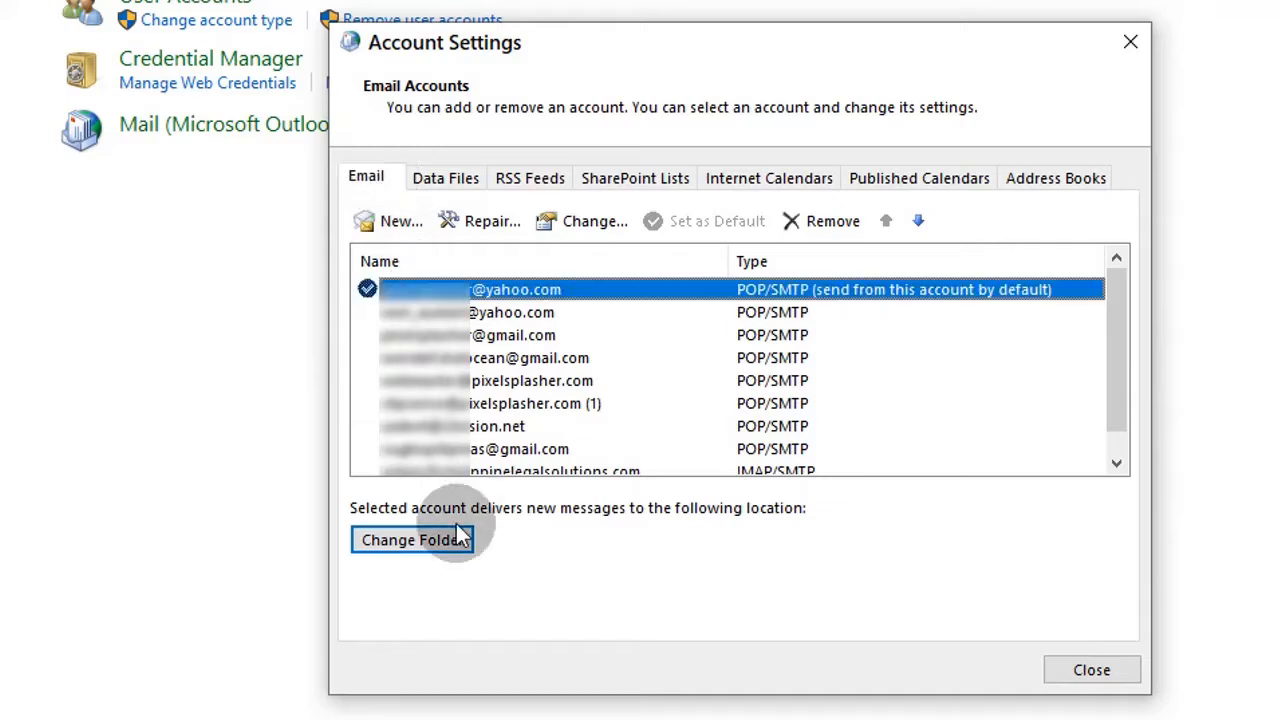
- Review the new-mail delivery folder choices, highlighting the 2020 yahoo data file, and cancel without changes
left_click(412, 540)
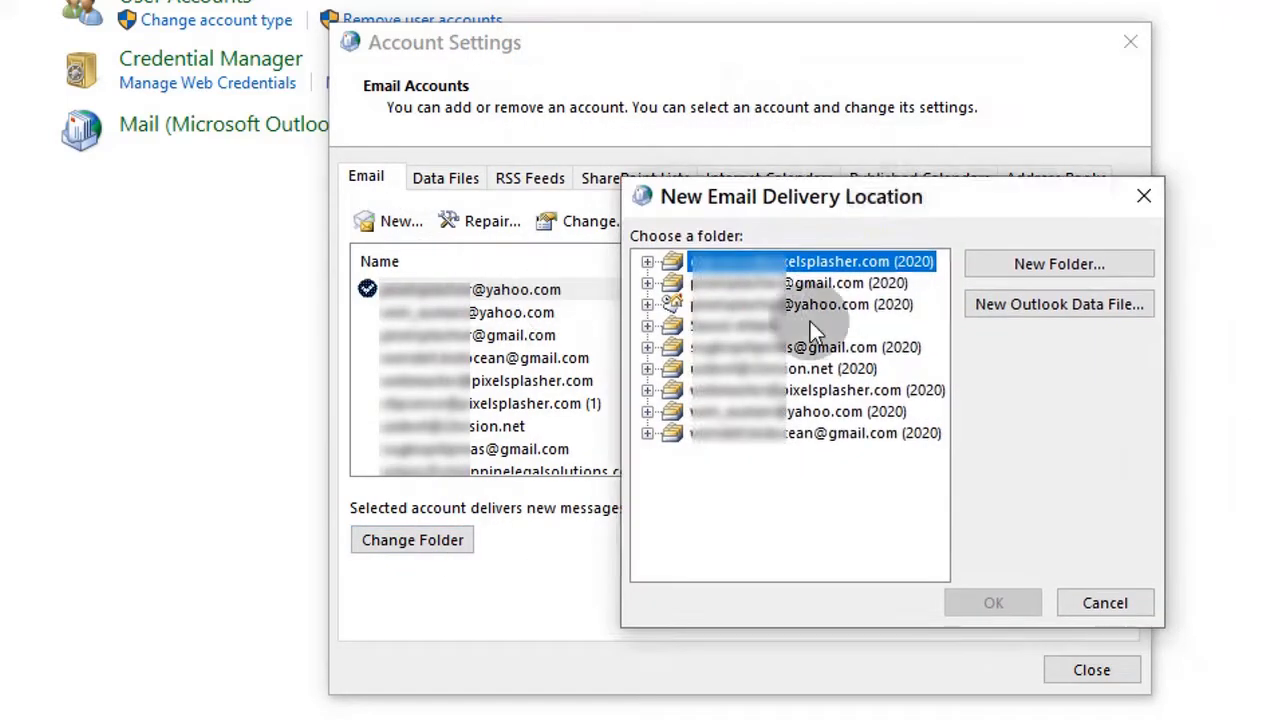
left_click(800, 304)
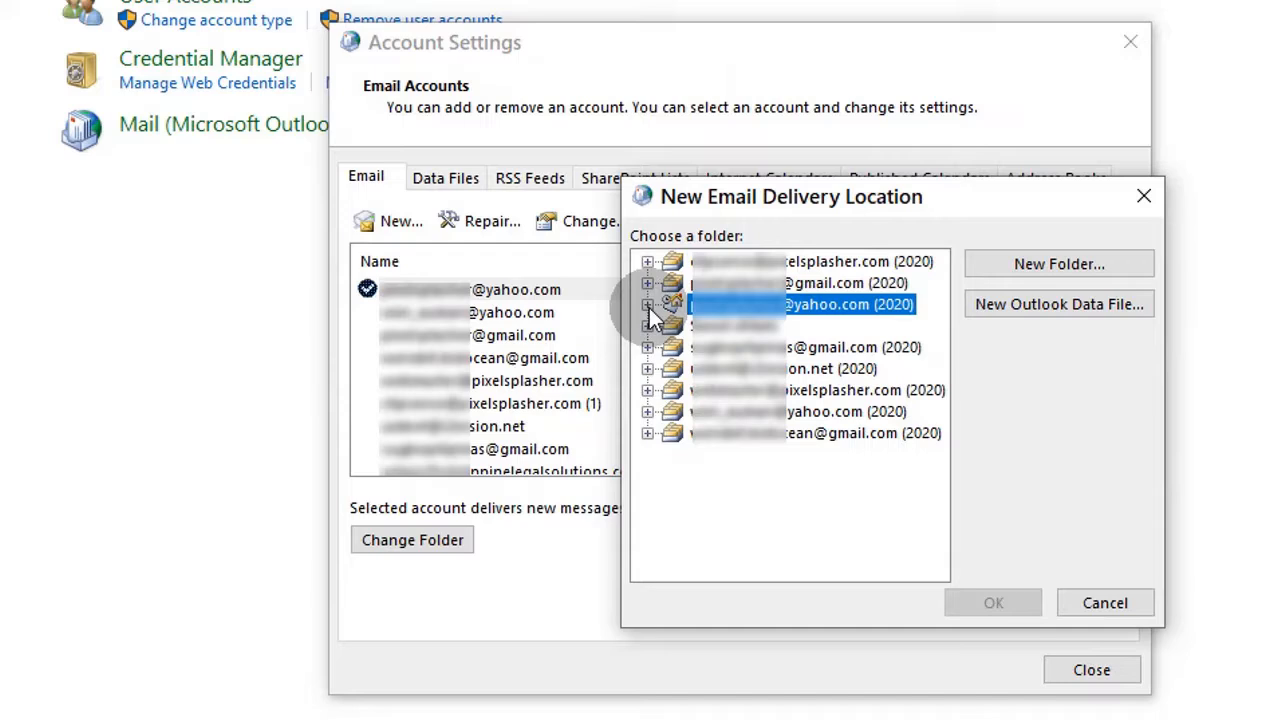
left_click(1104, 602)
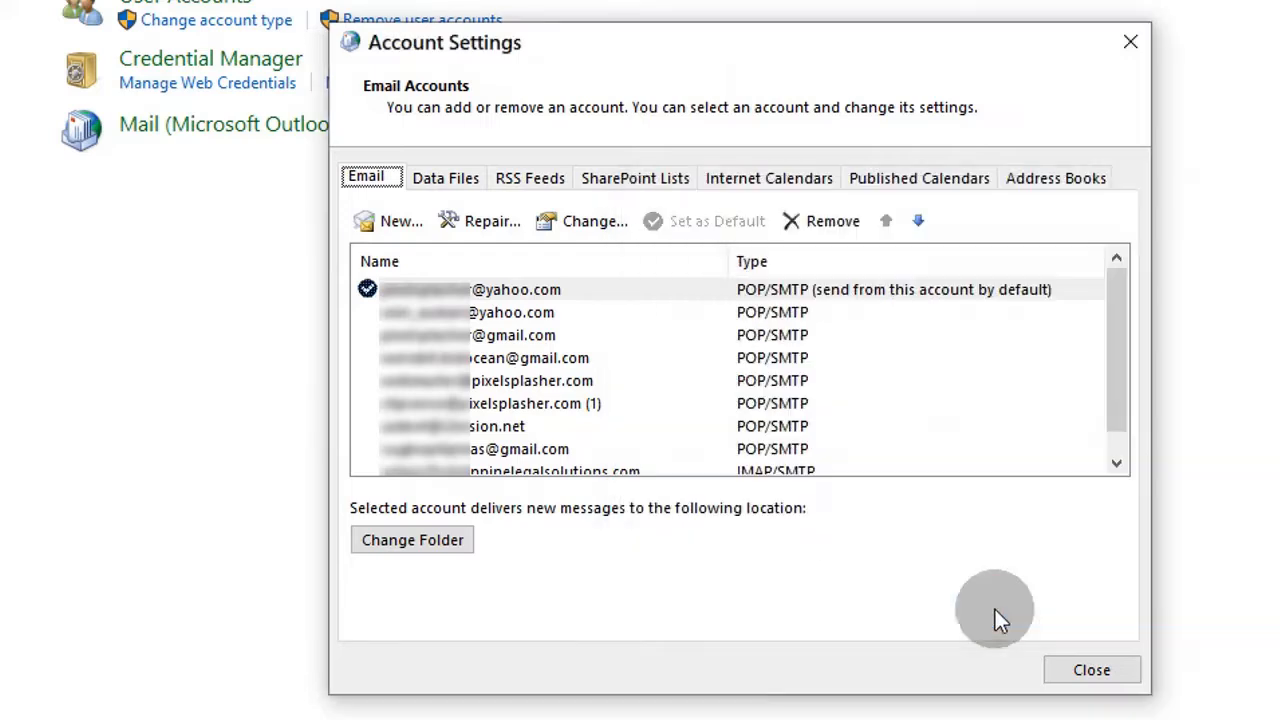
mouse_move(812, 588)
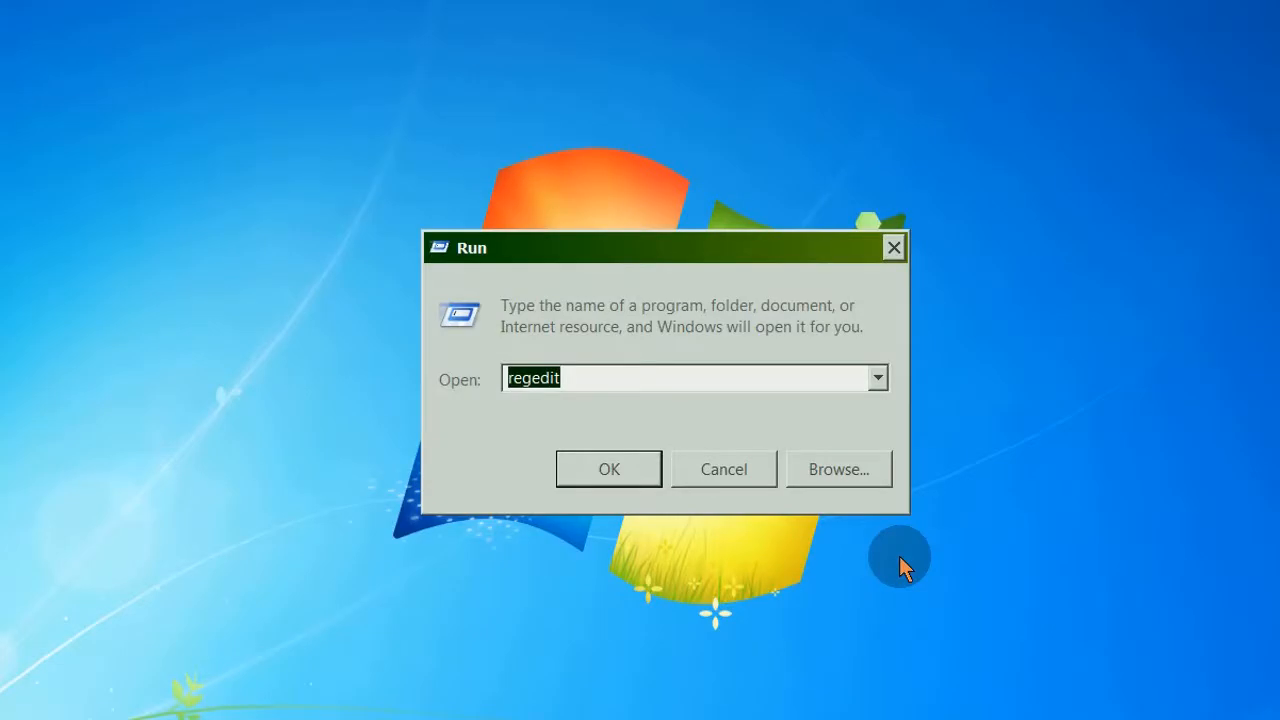
- Navigate Registry Editor to HKEY_CURRENT_USER\Software\Microsoft\Office\16.0\Outlook\Profiles
left_click(608, 468)
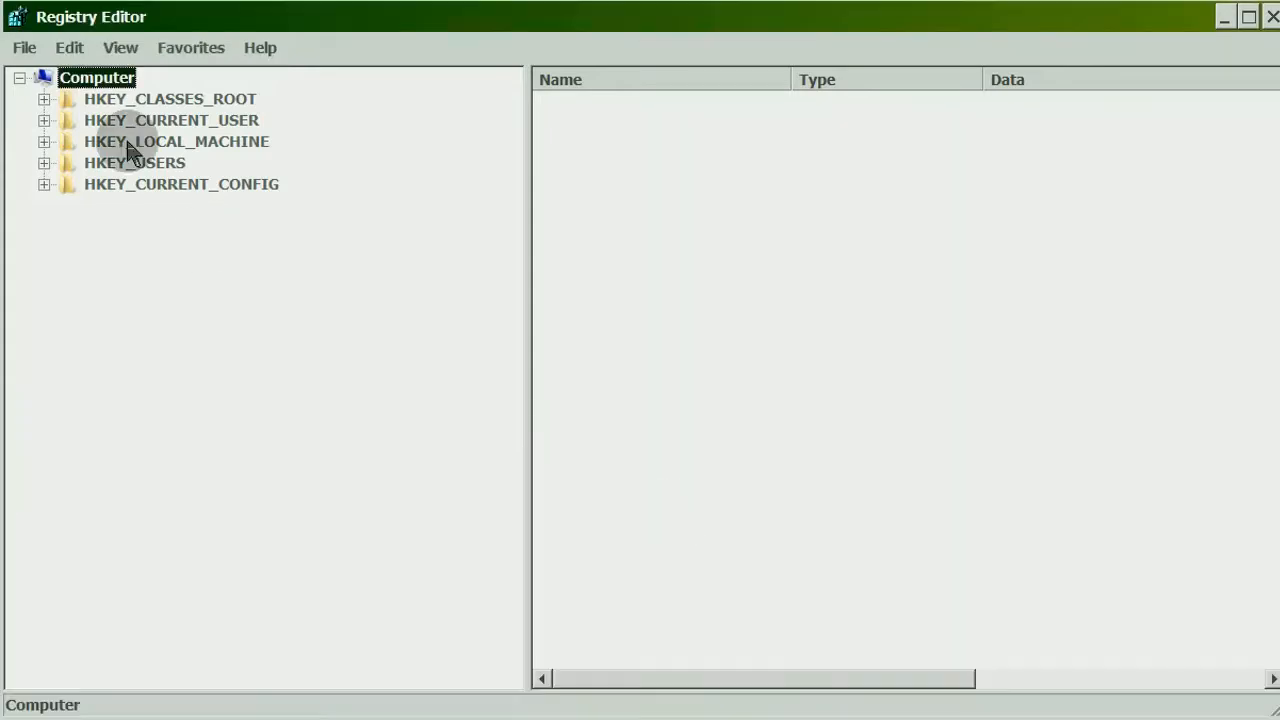
left_click(44, 120)
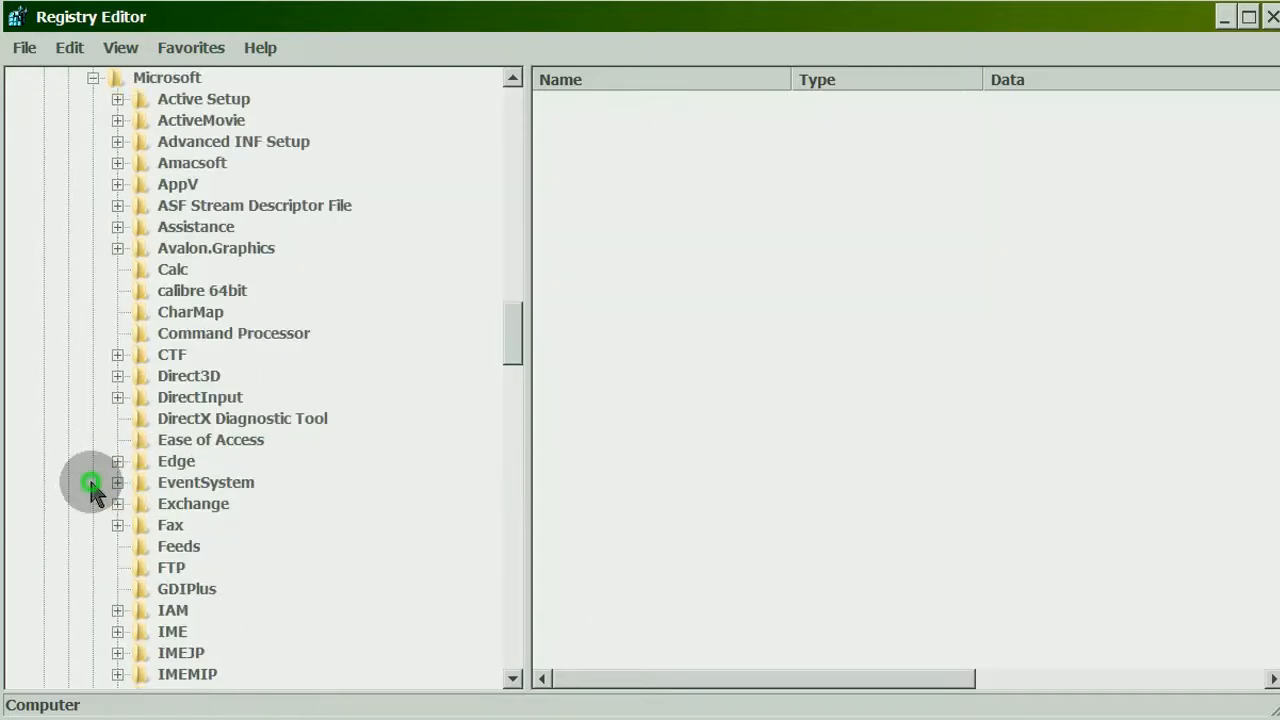
scroll("down", 3)
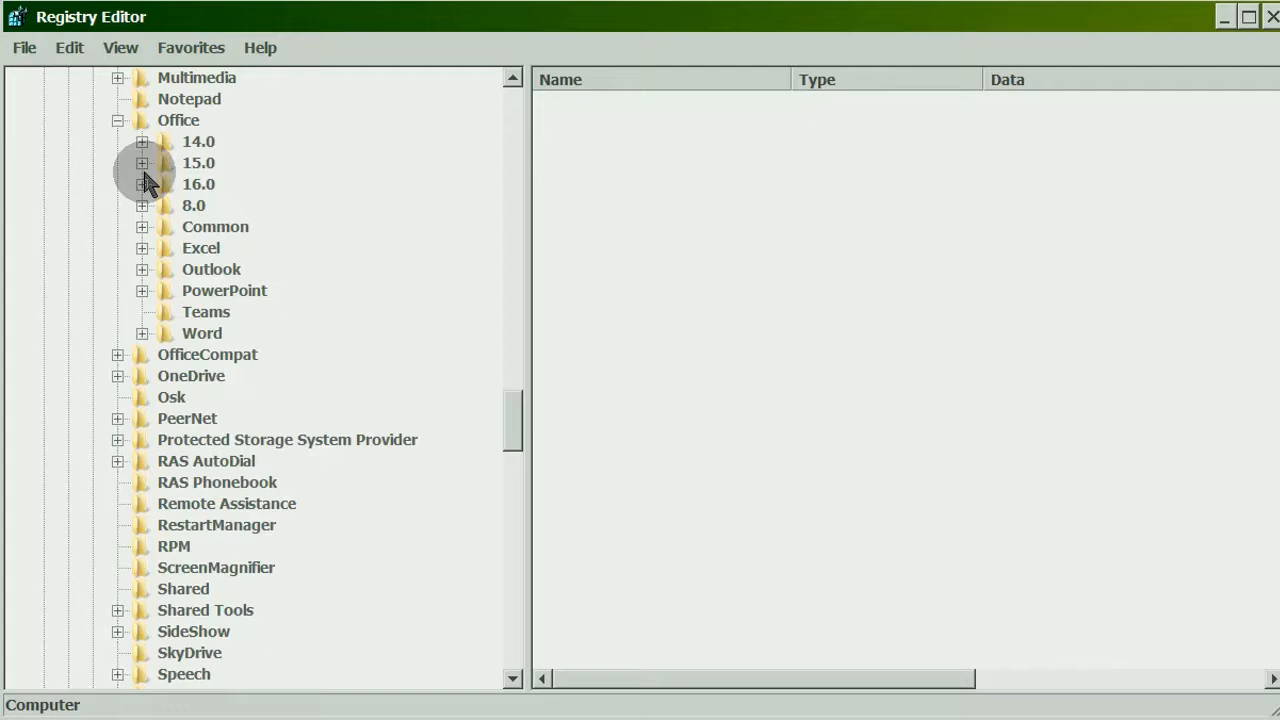
left_click(144, 184)
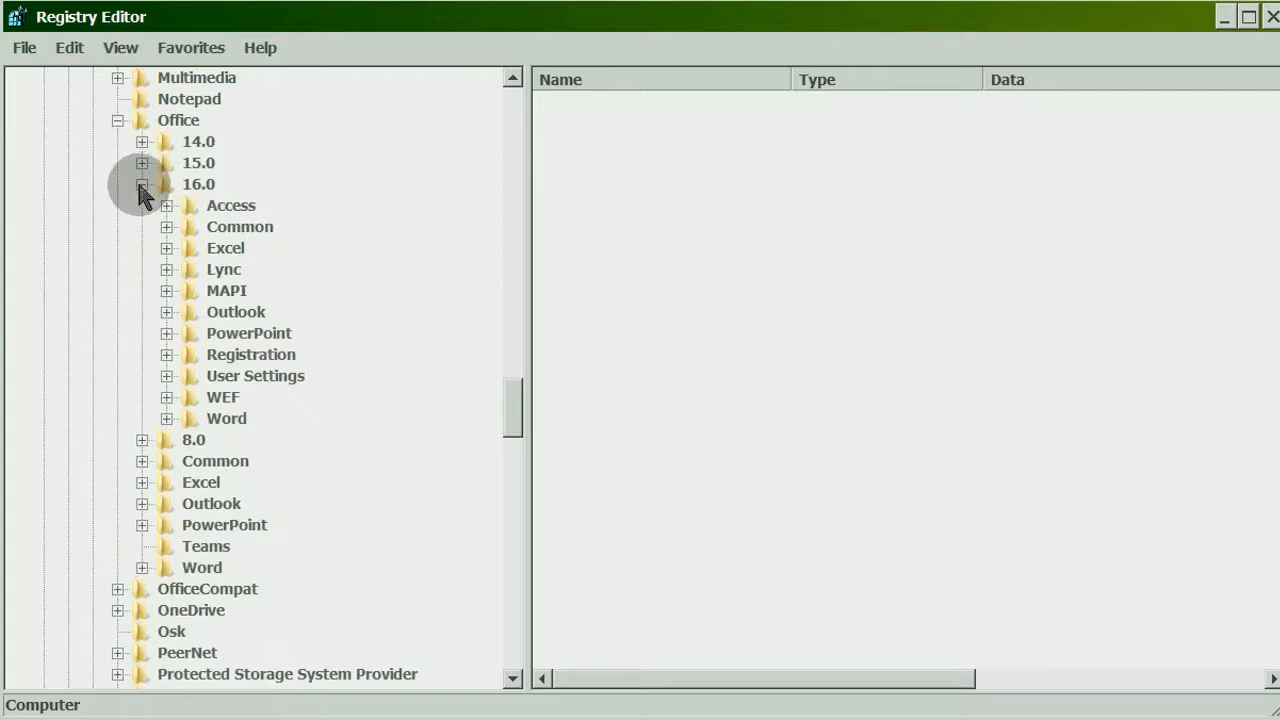
left_click(168, 312)
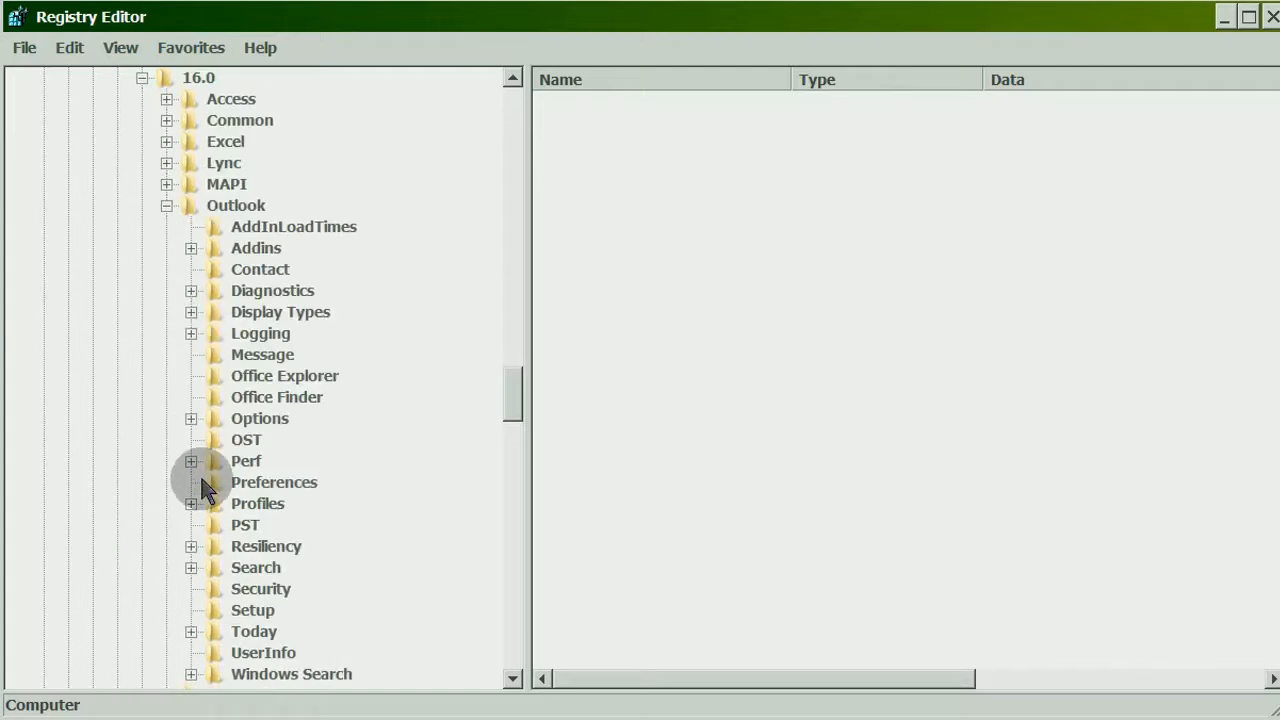
left_click(192, 504)
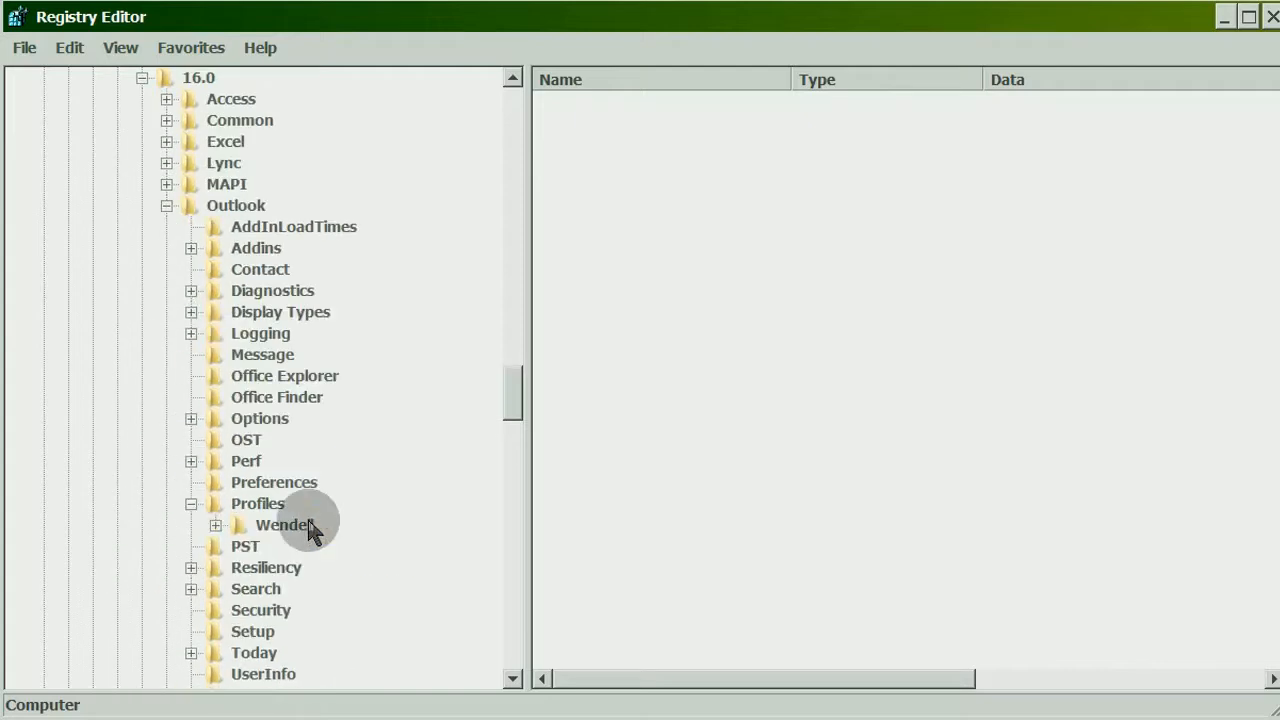
- Export the Outlook profile key under Profiles to a .reg file
right_click(284, 524)
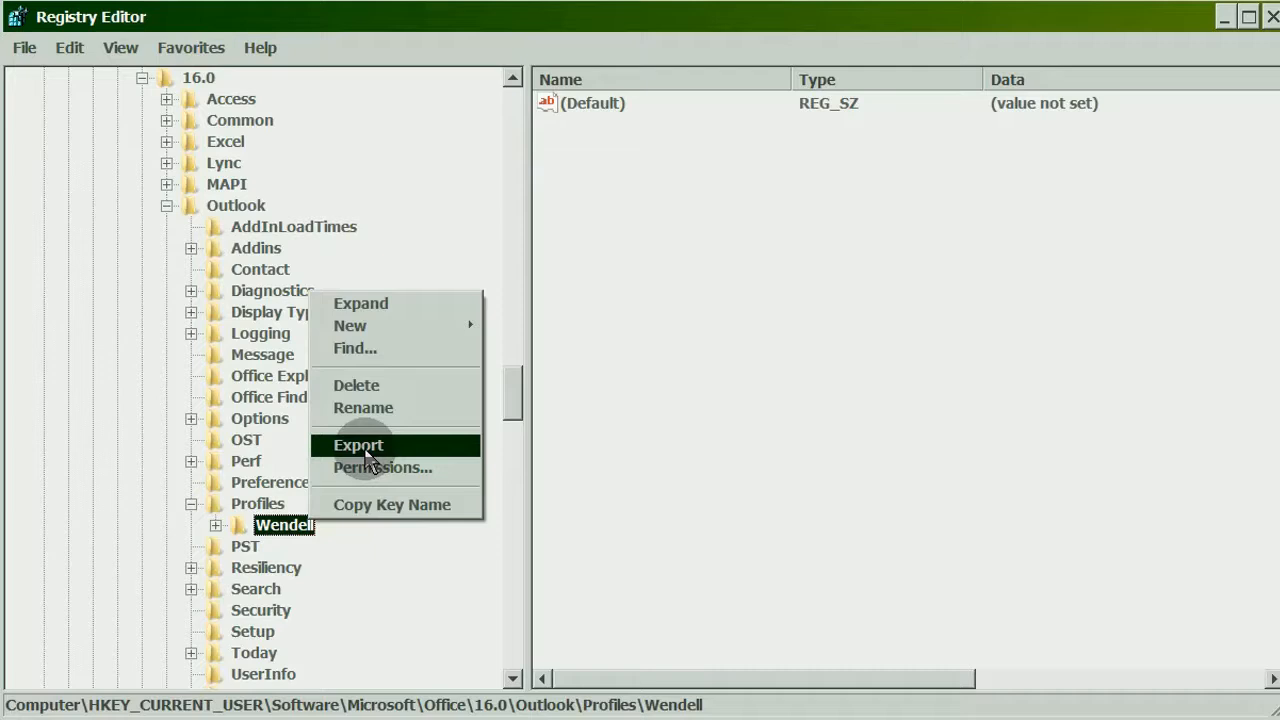
left_click(358, 444)
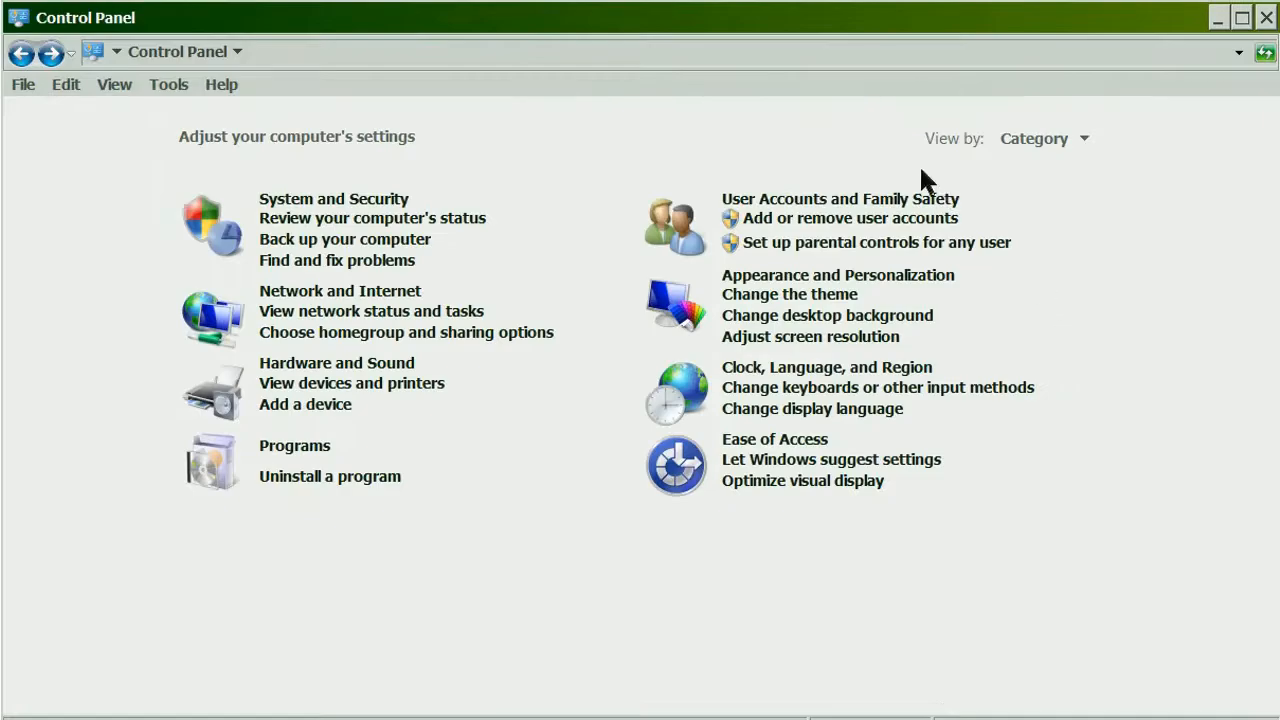
- Check the Mail (Microsoft Outlook 2016) setup under User Accounts and Family Safety, then close it
left_click(840, 198)
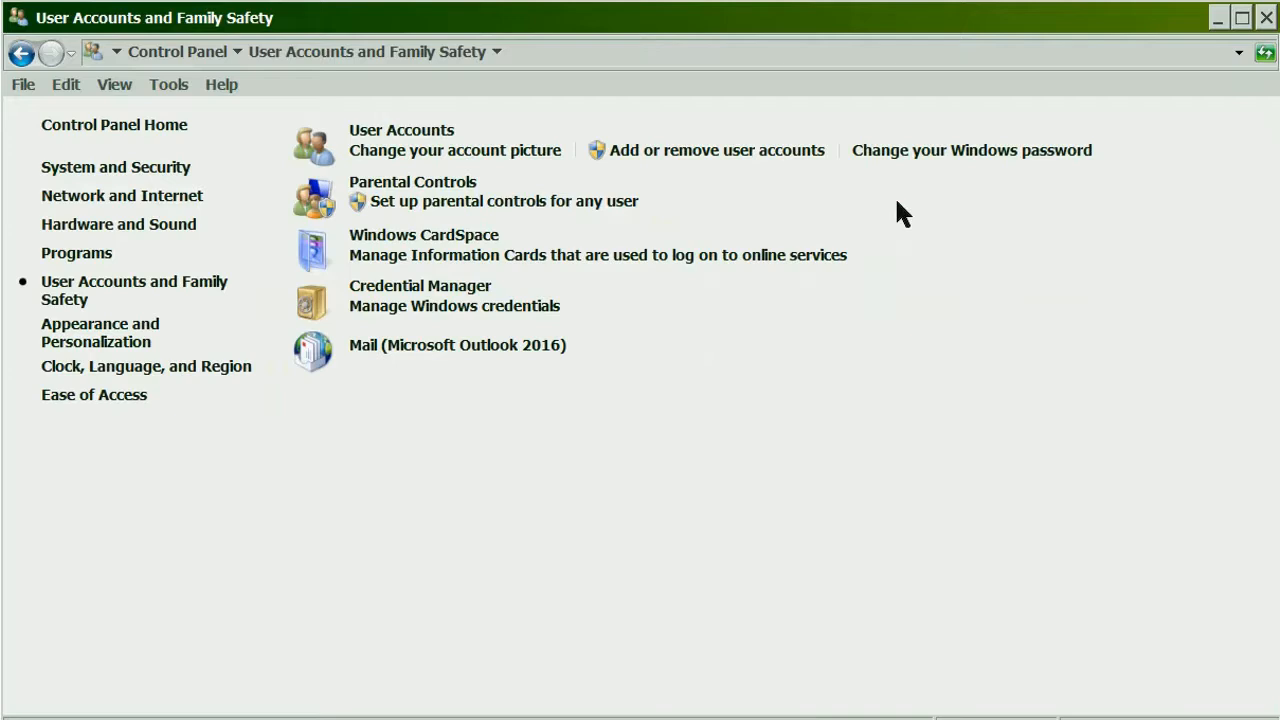
left_click(456, 344)
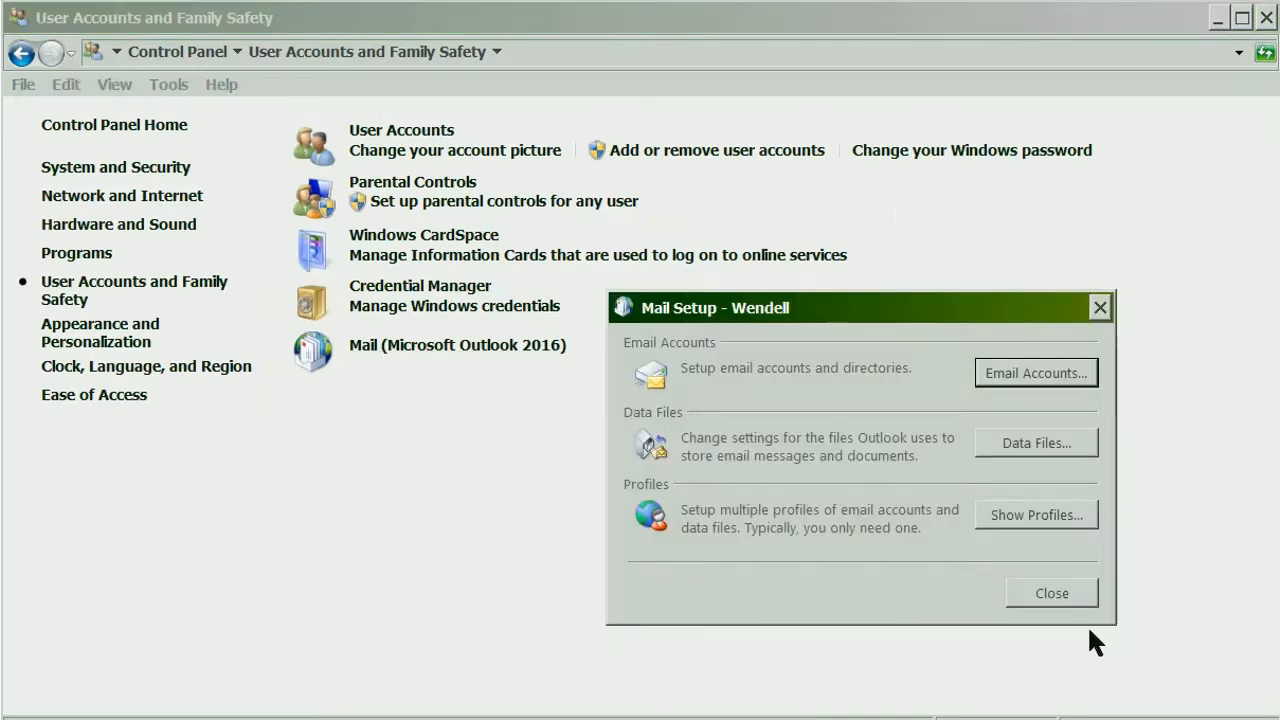
left_click(1036, 514)
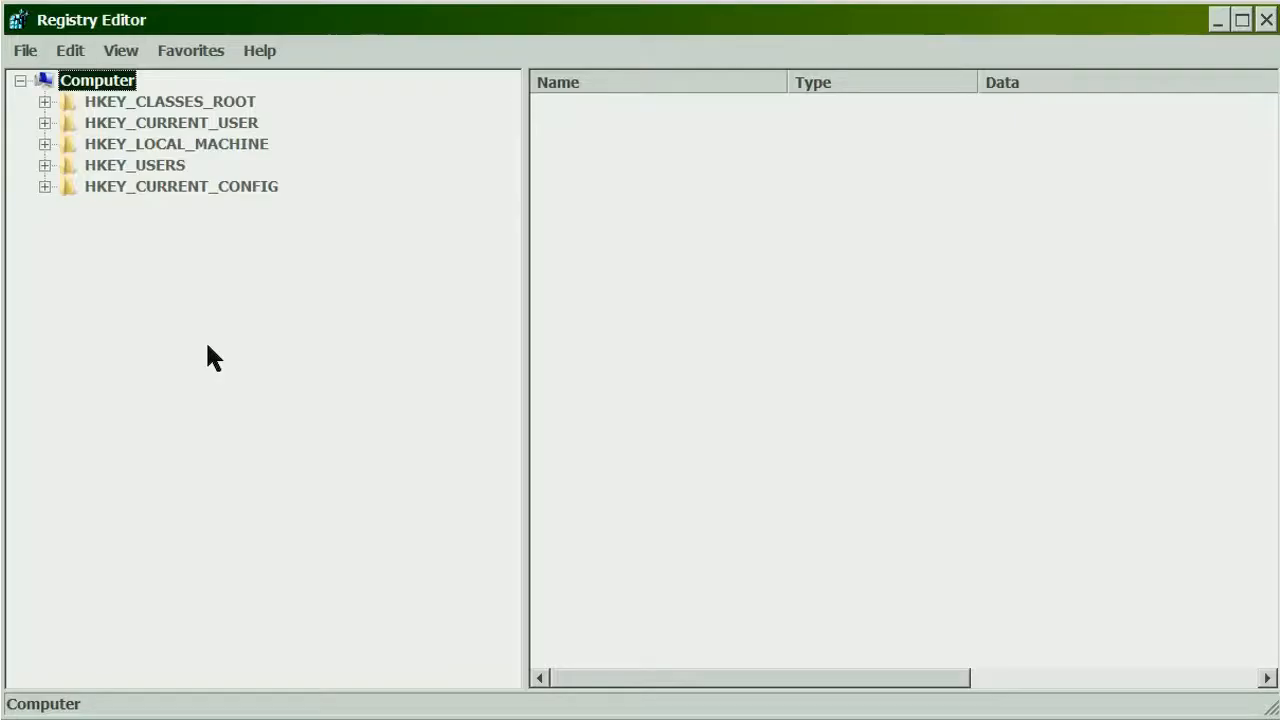
- Navigate to HKCU\Software\Microsoft\Windows NT\CurrentVersion\Windows Messaging Subsystem\Profiles
left_click(44, 122)
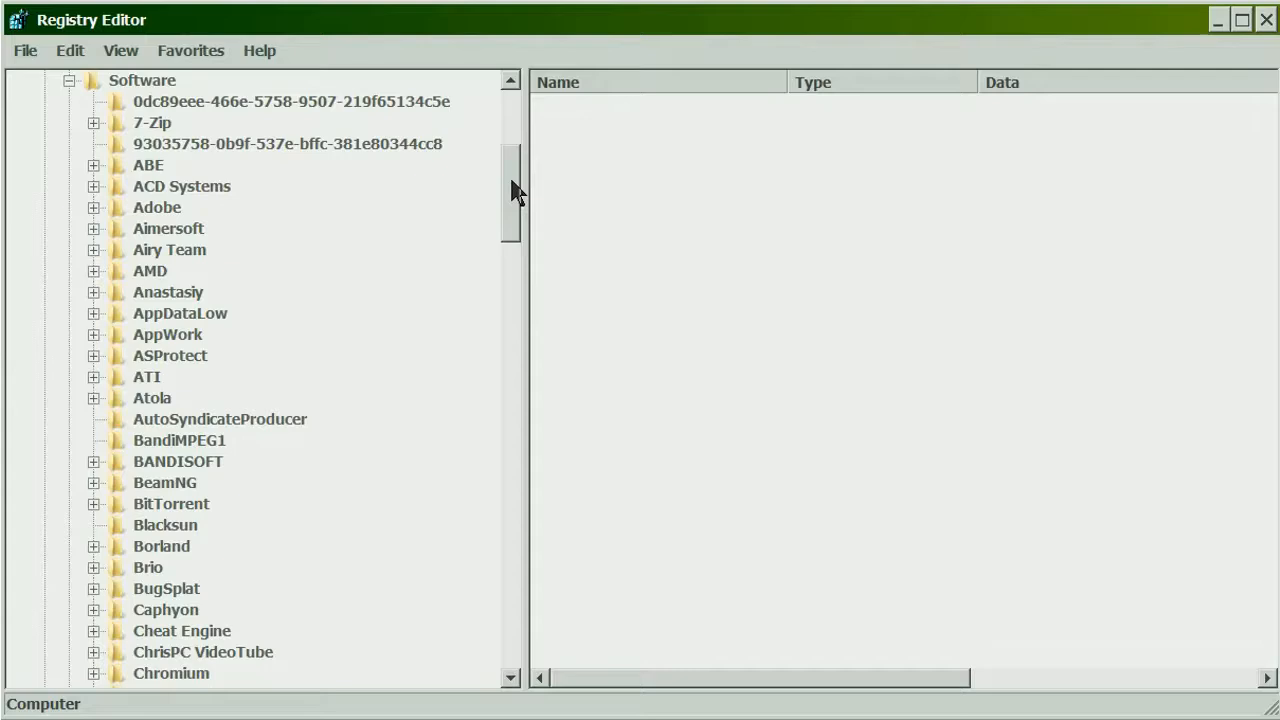
scroll("down", 3)
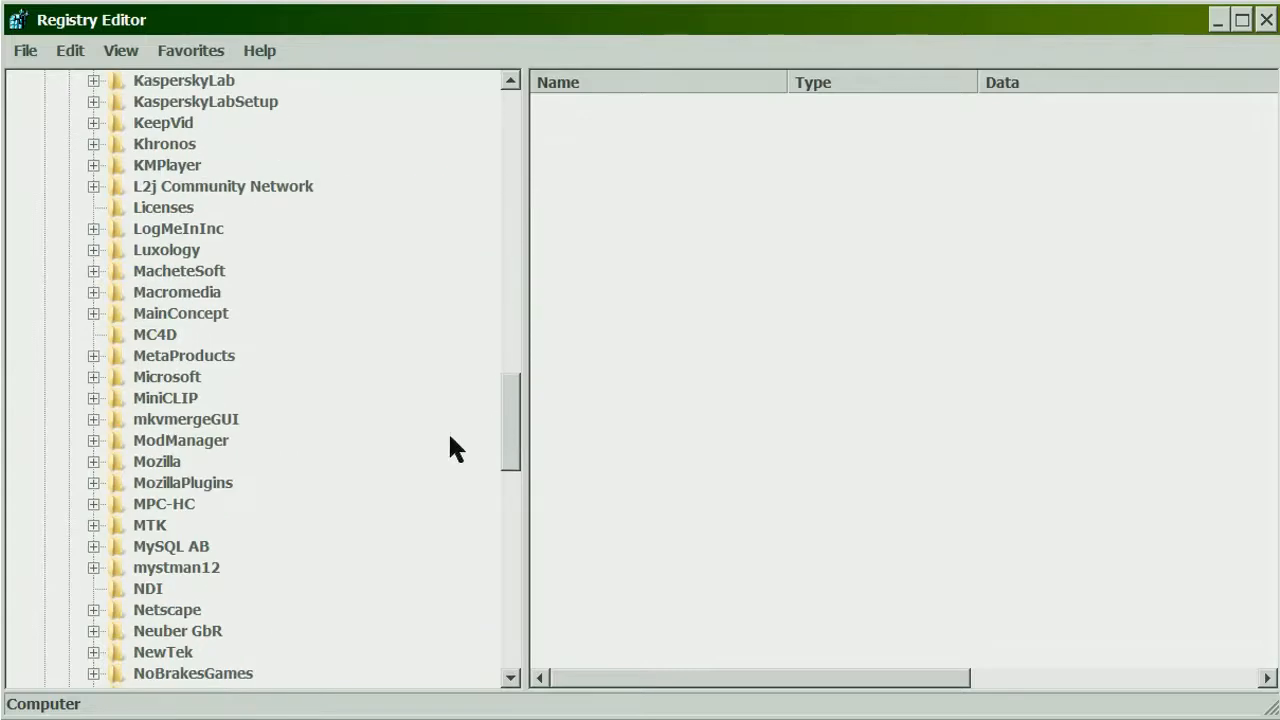
left_click(94, 376)
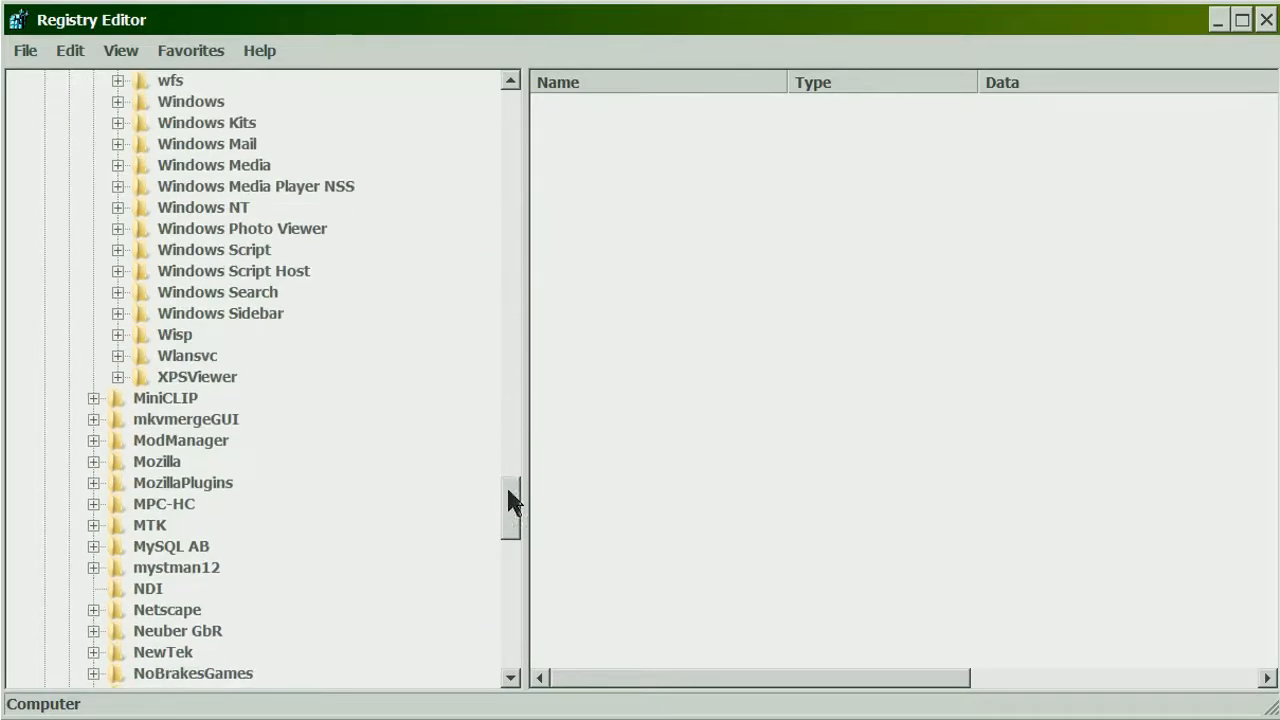
left_click(116, 206)
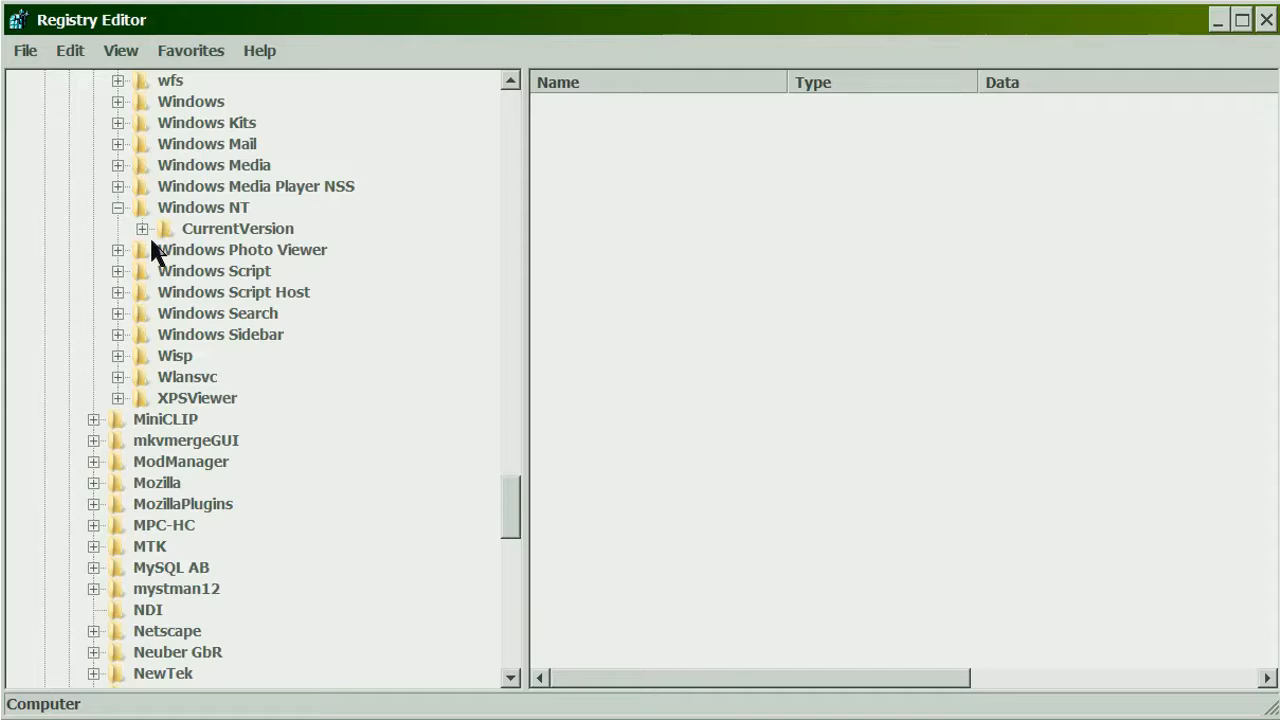
left_click(144, 228)
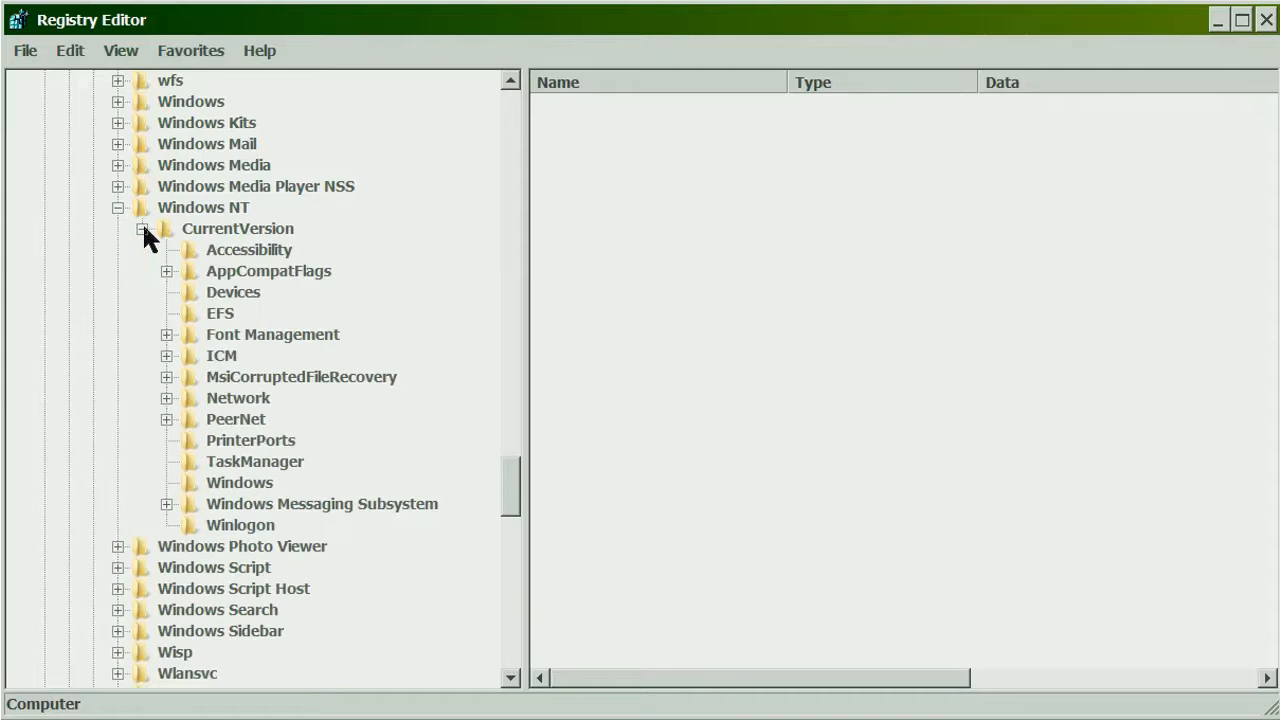
left_click(168, 504)
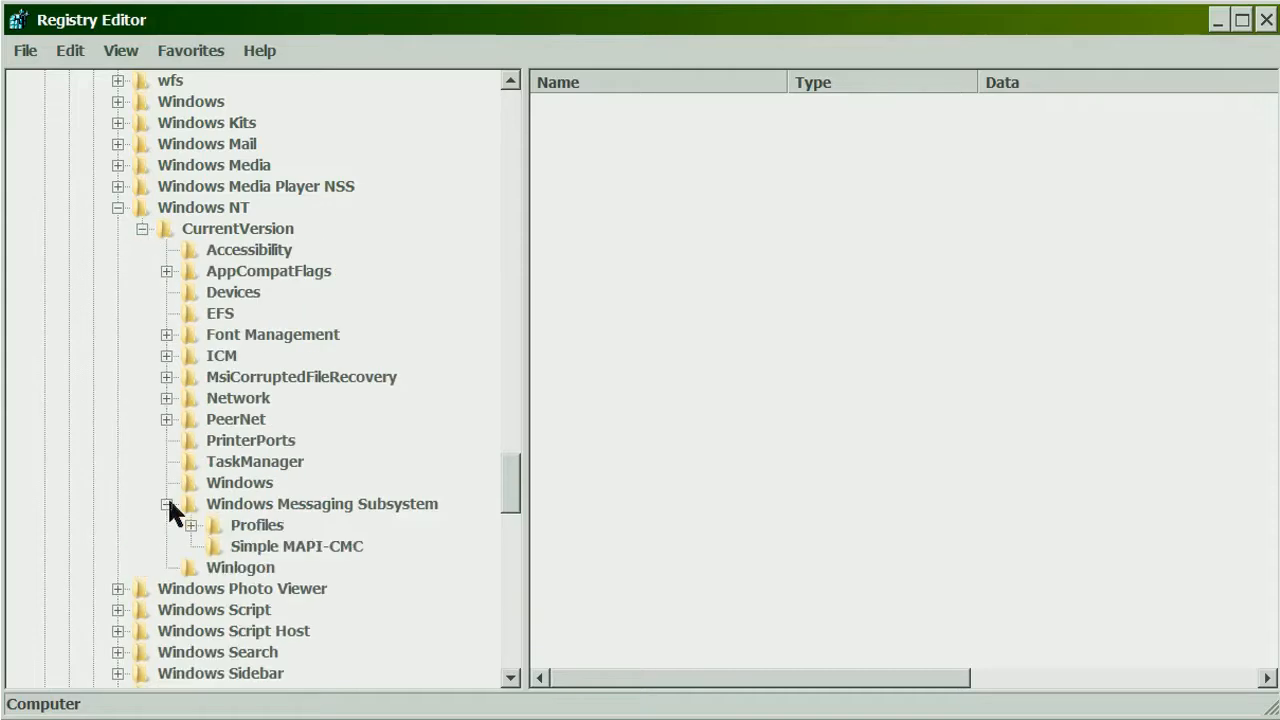
left_click(190, 524)
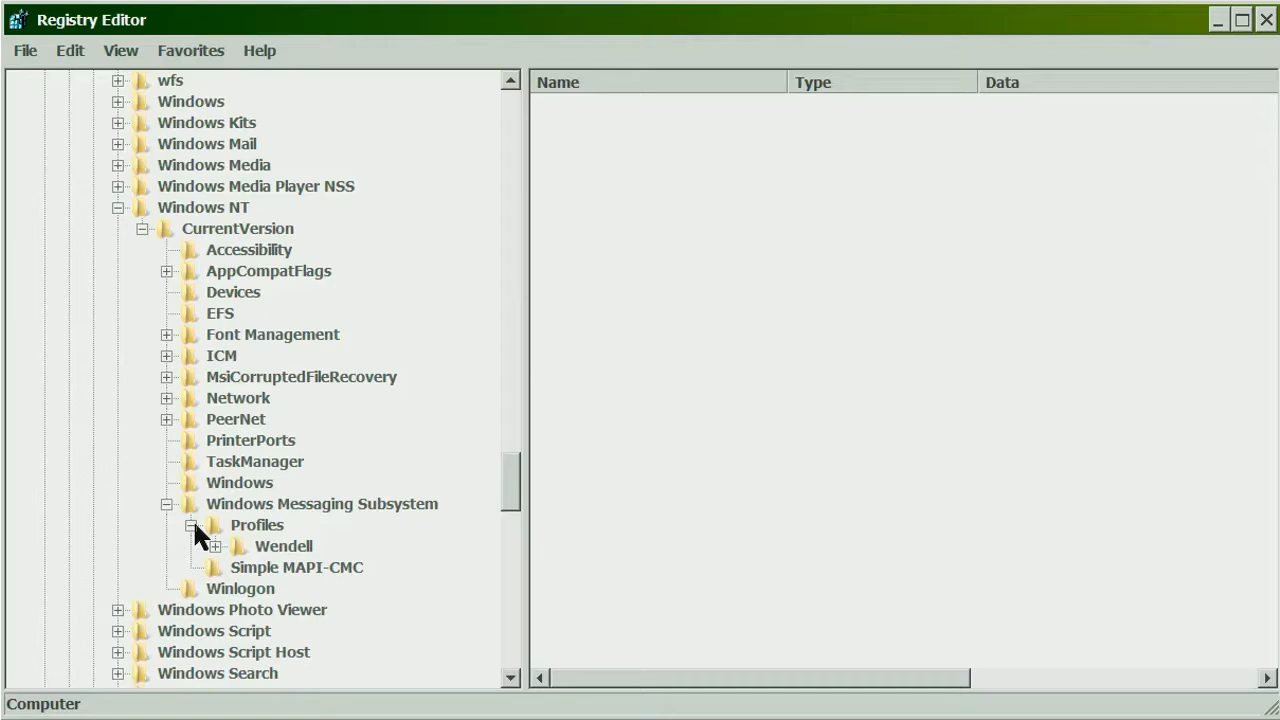
- Export the Wendell messaging profile key to a .reg file in the Outlook folder
right_click(284, 546)
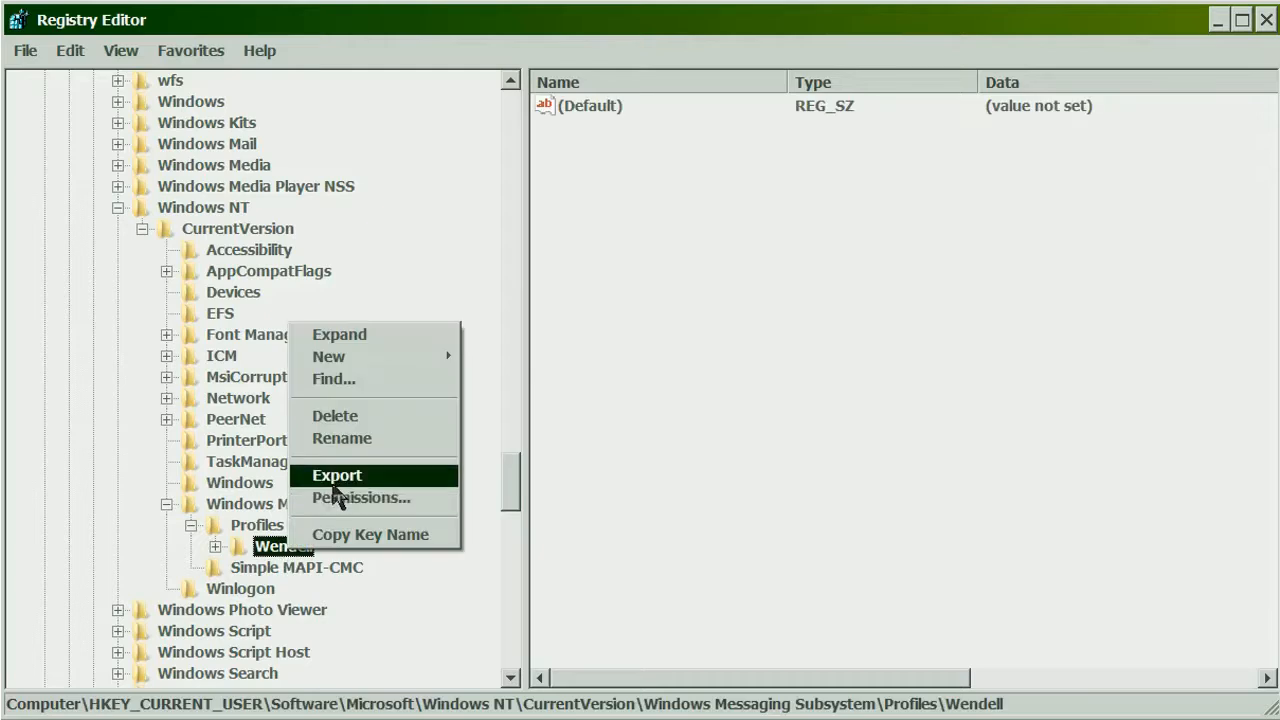
left_click(336, 476)
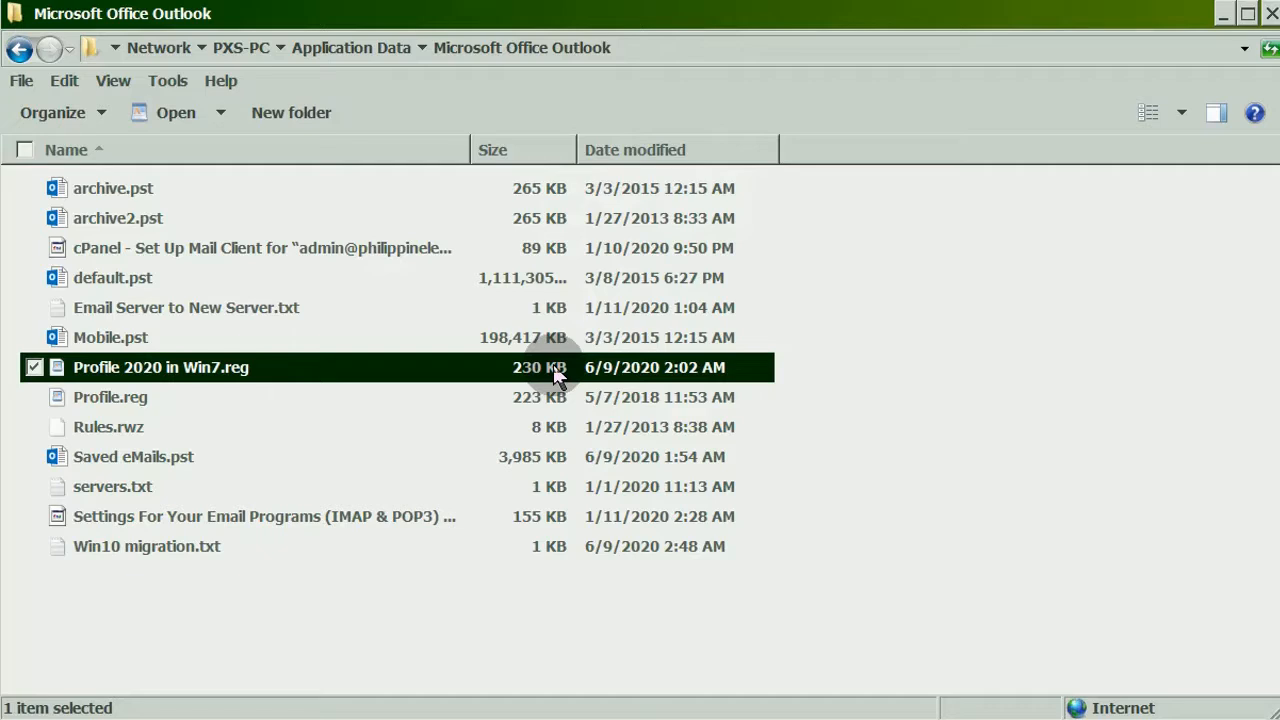
mouse_move(176, 112)
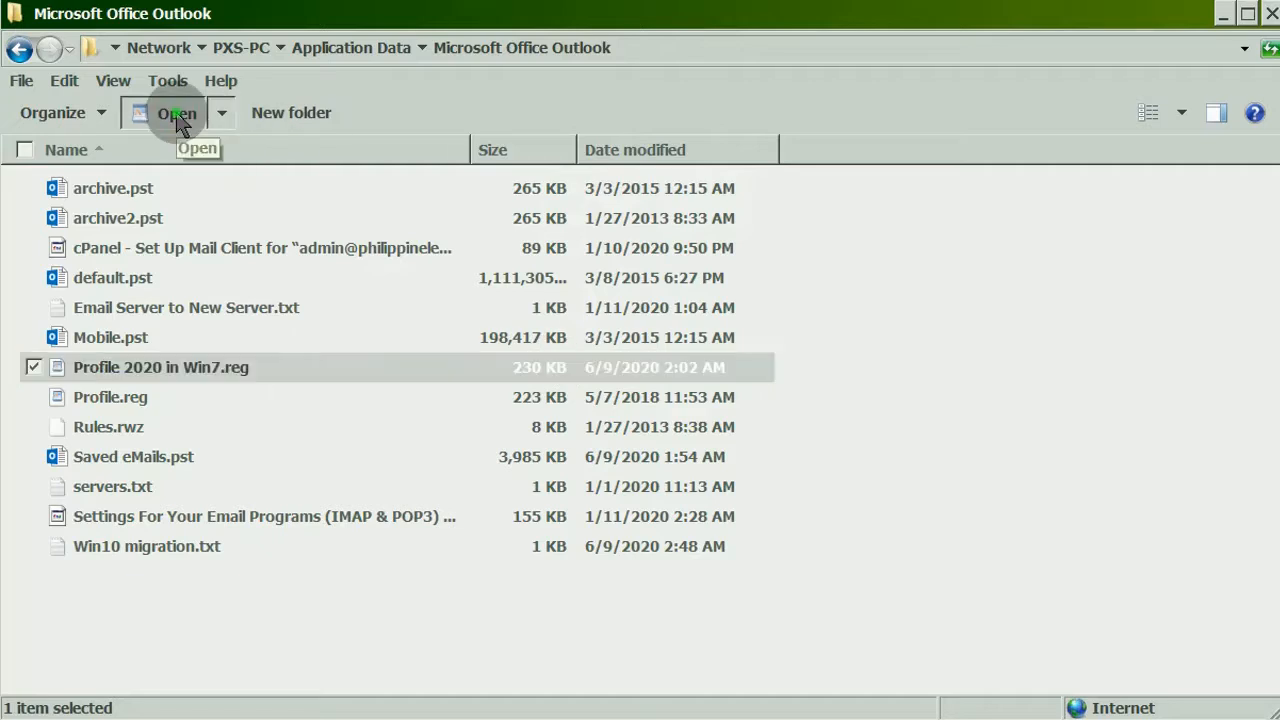
- Open Profile 2020 in Win7.reg in WordPad and select the old Windows Messaging Subsystem profile path
left_click(176, 112)
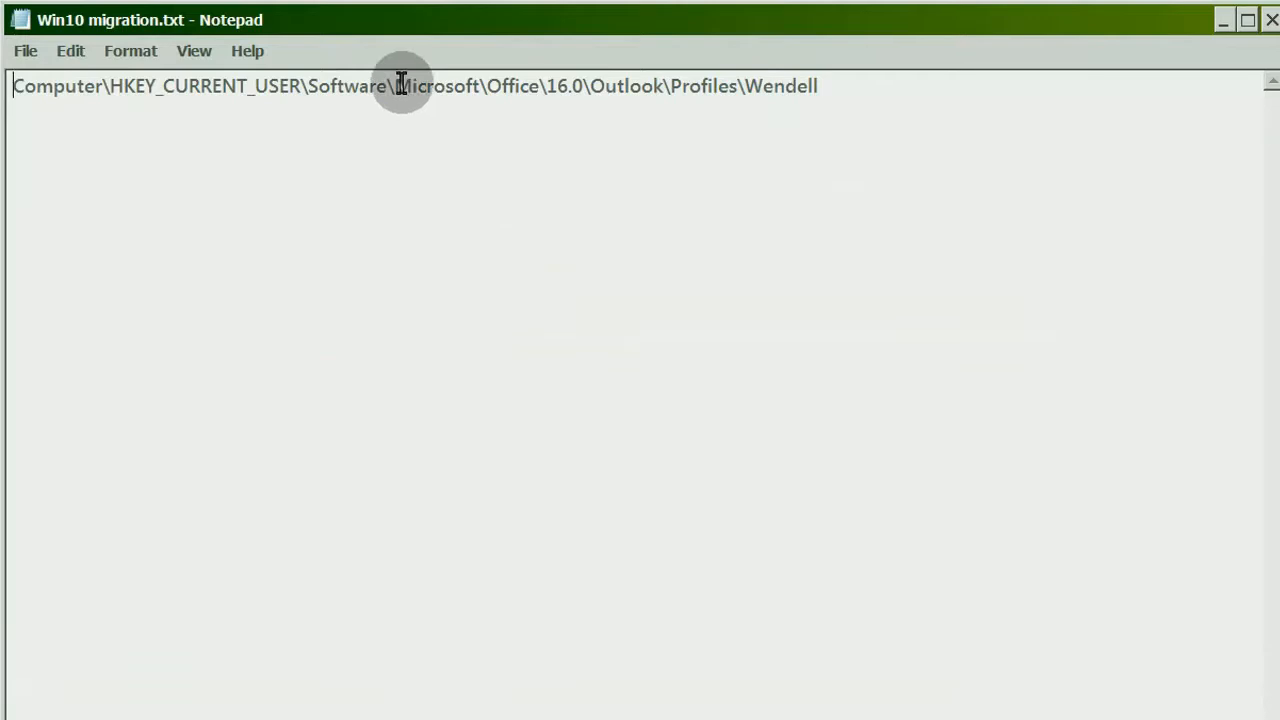
left_click_drag(398, 86, 810, 86)
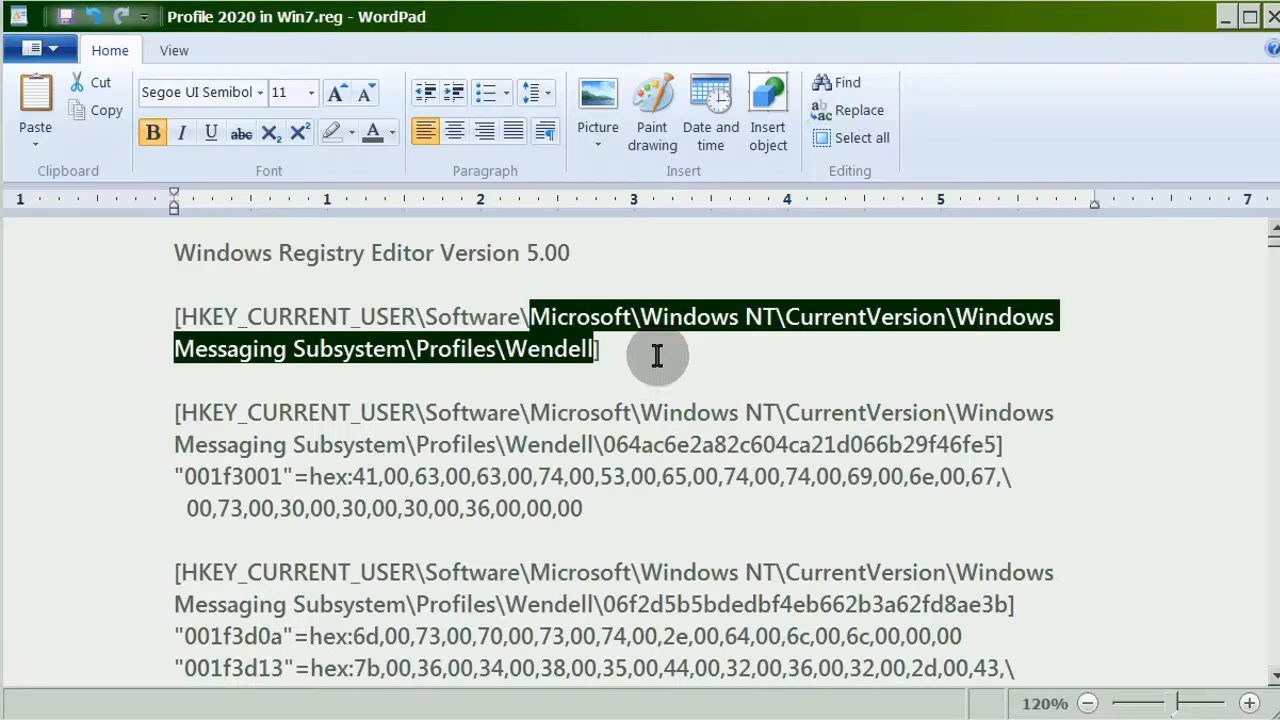
- Replace all old profile paths with \Office\16.0\Outlook\Profiles\Wendell and save as Profile 2020 for Win10 from Win7.reg
left_click(858, 110)
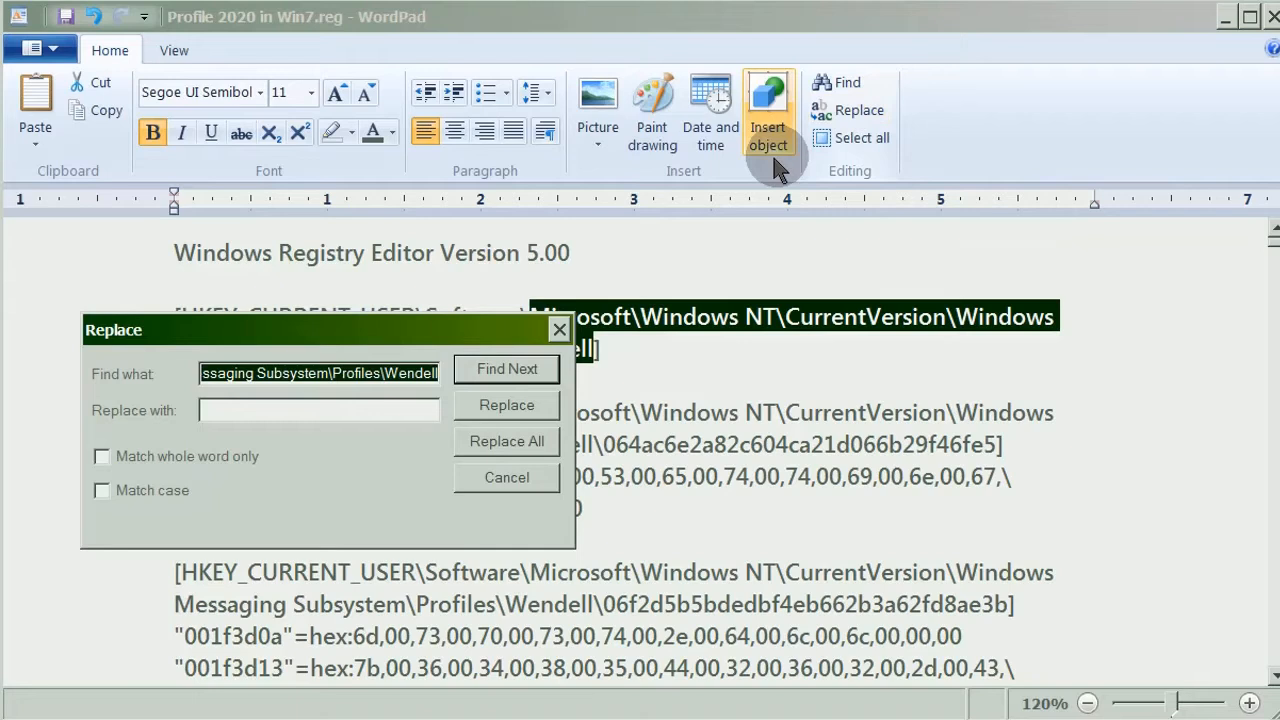
type("t\\Office\\16.0\\Outlook\\Profiles\\Wendell")
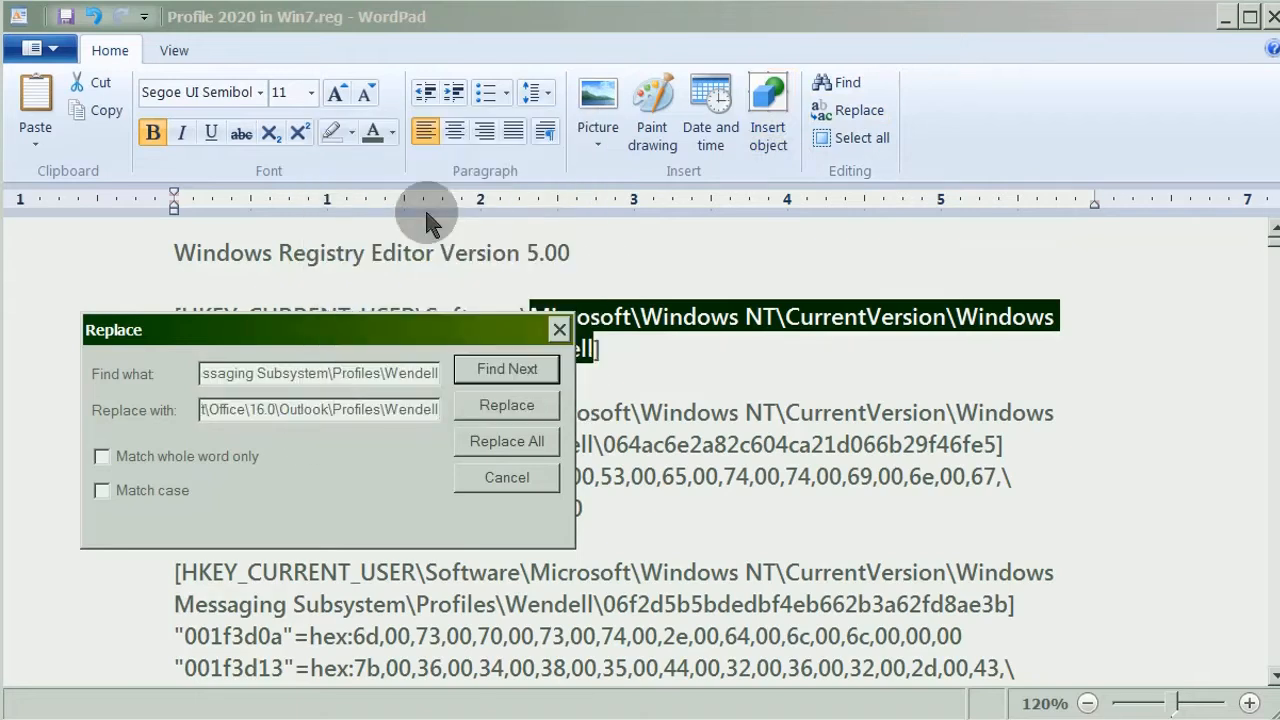
left_click(506, 442)
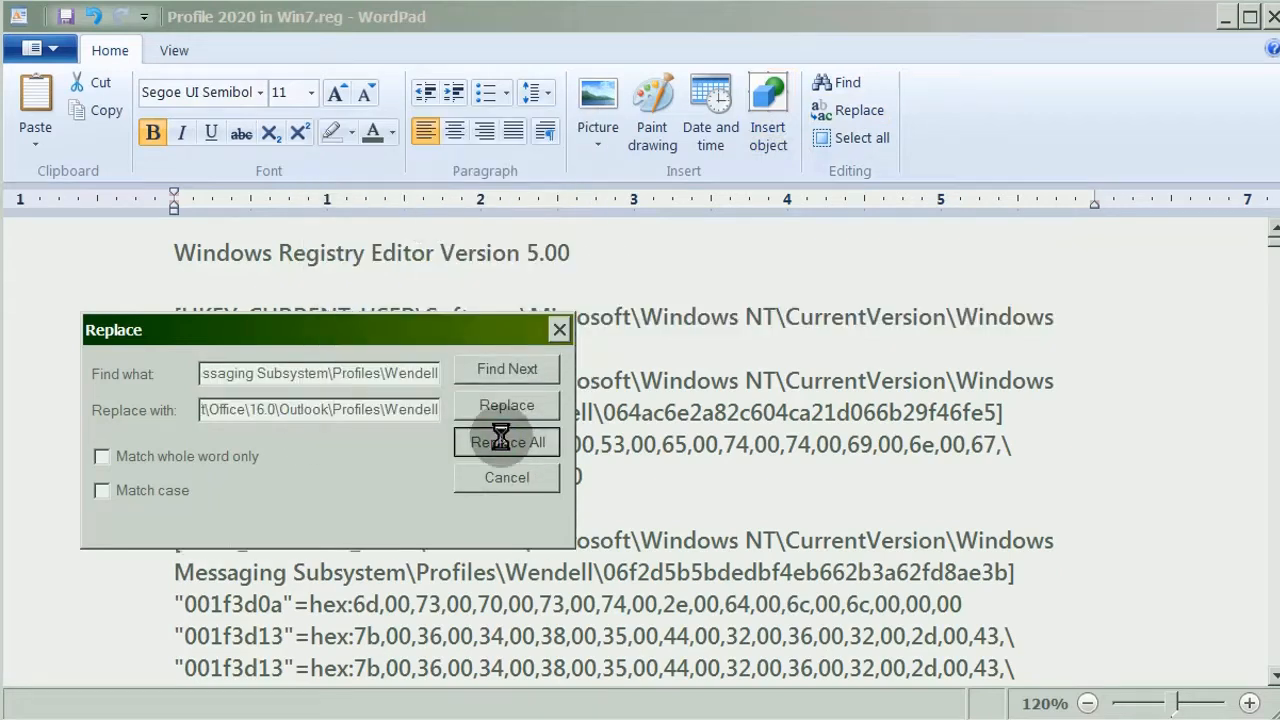
left_click(506, 442)
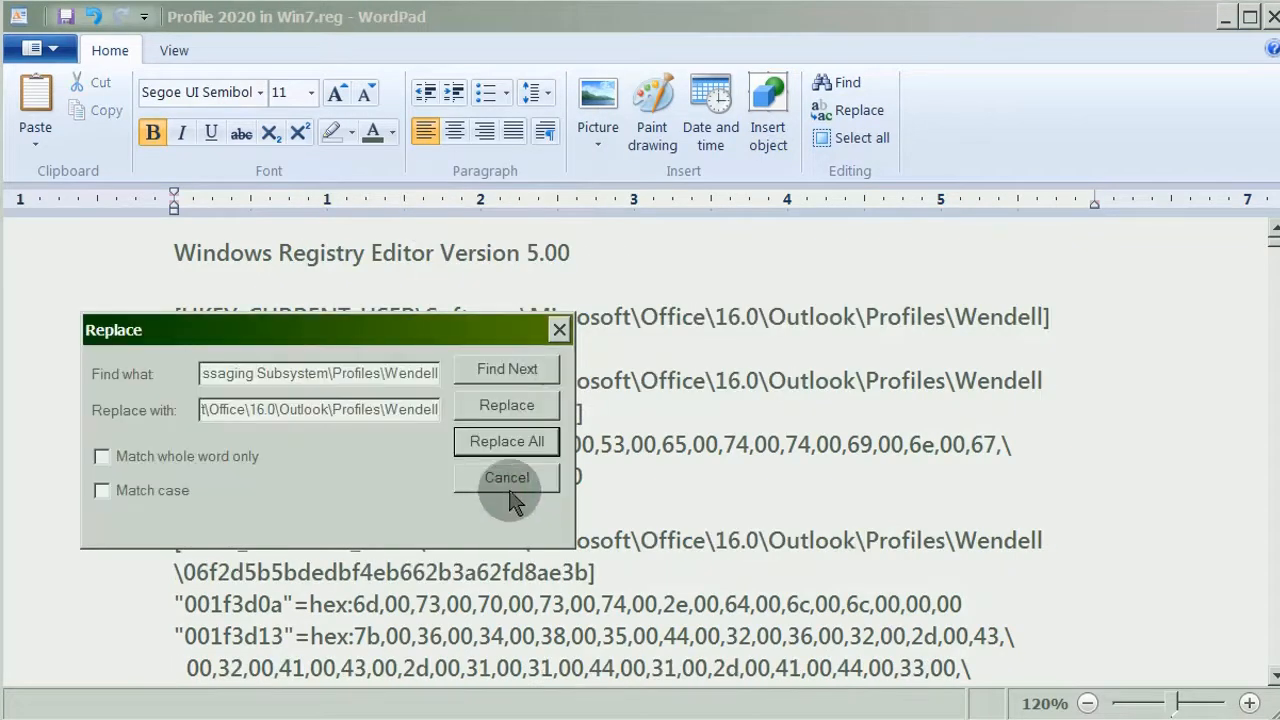
left_click(508, 476)
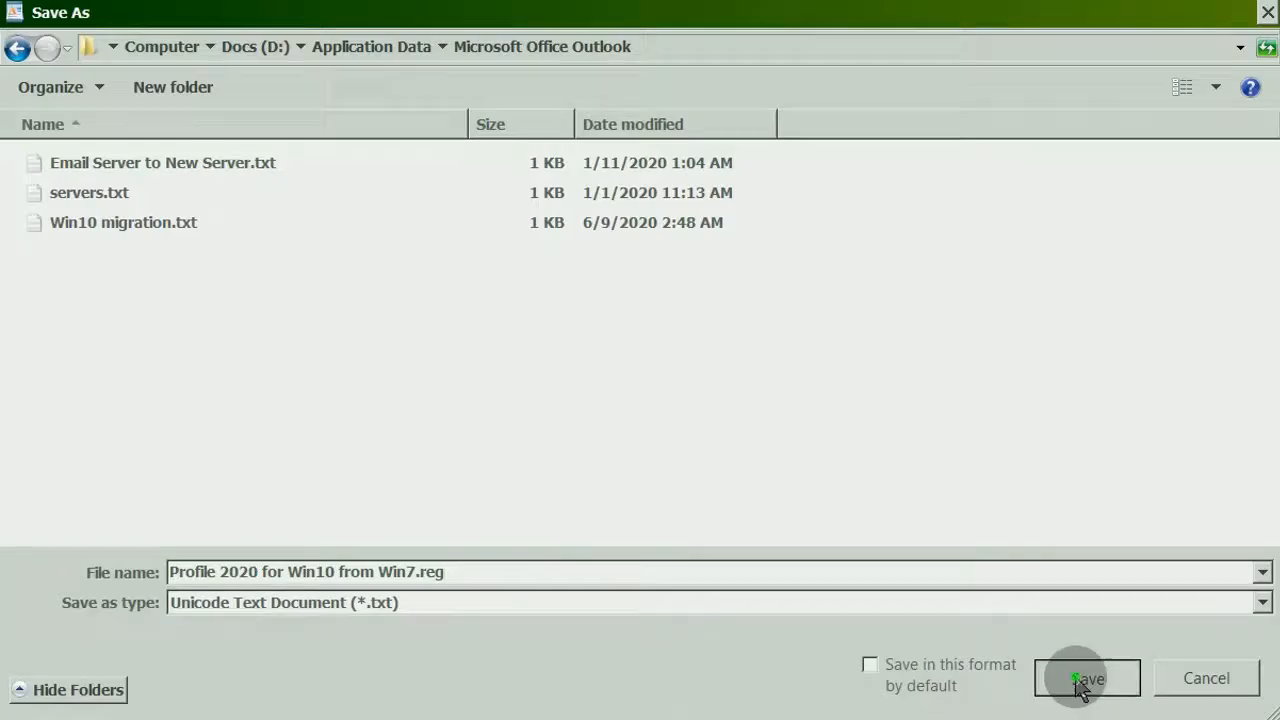
left_click(1086, 678)
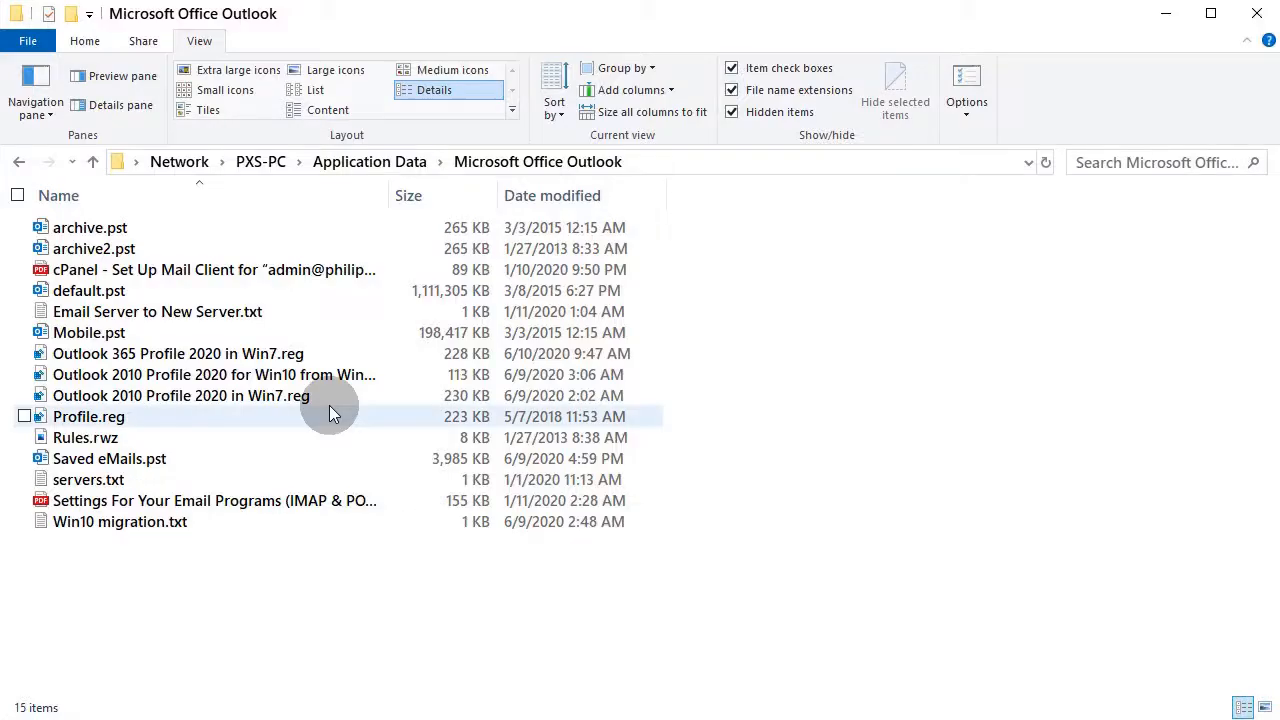
- Merge Outlook 365 Profile 2020 in Win7.reg into the registry and confirm the success message
right_click(178, 352)
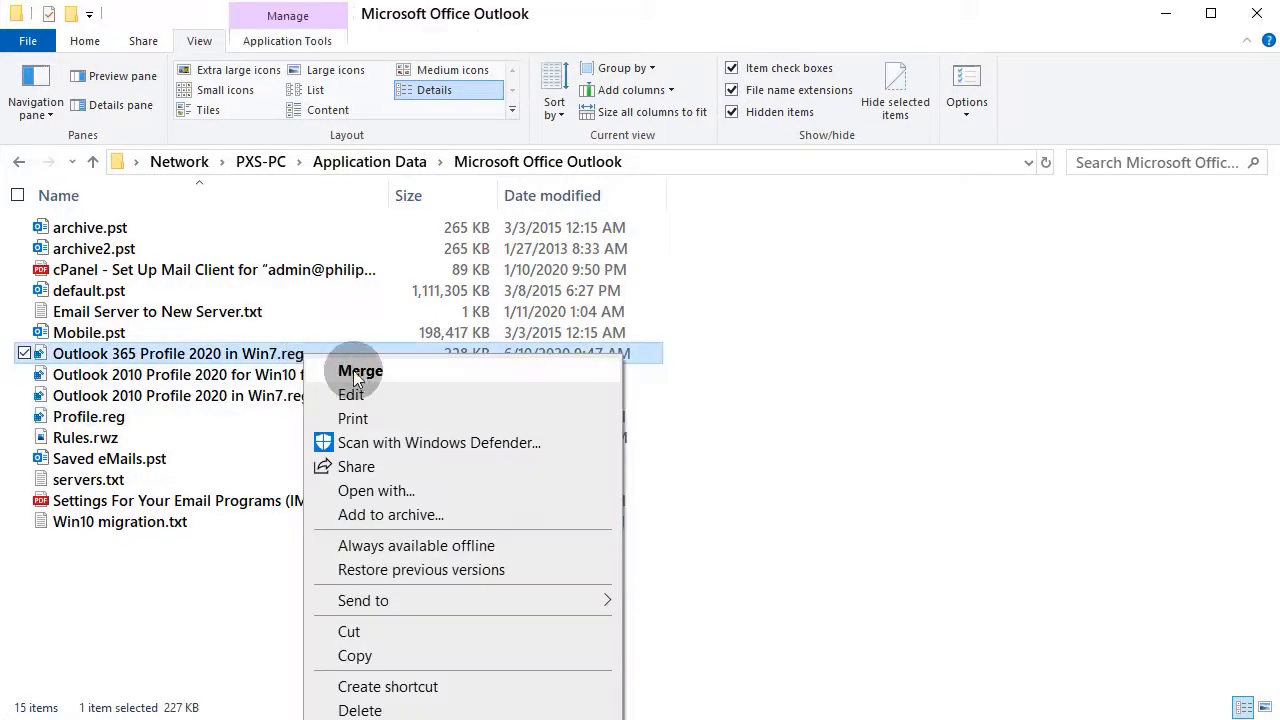
left_click(360, 370)
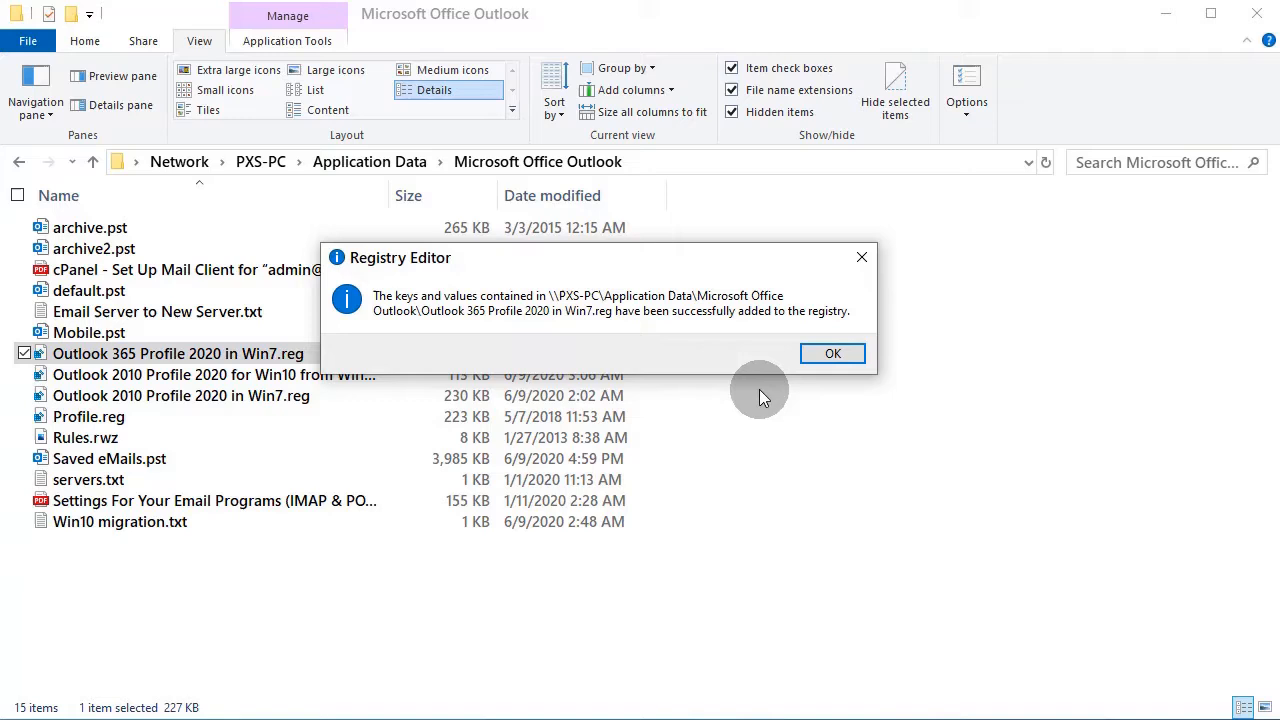
left_click(832, 352)
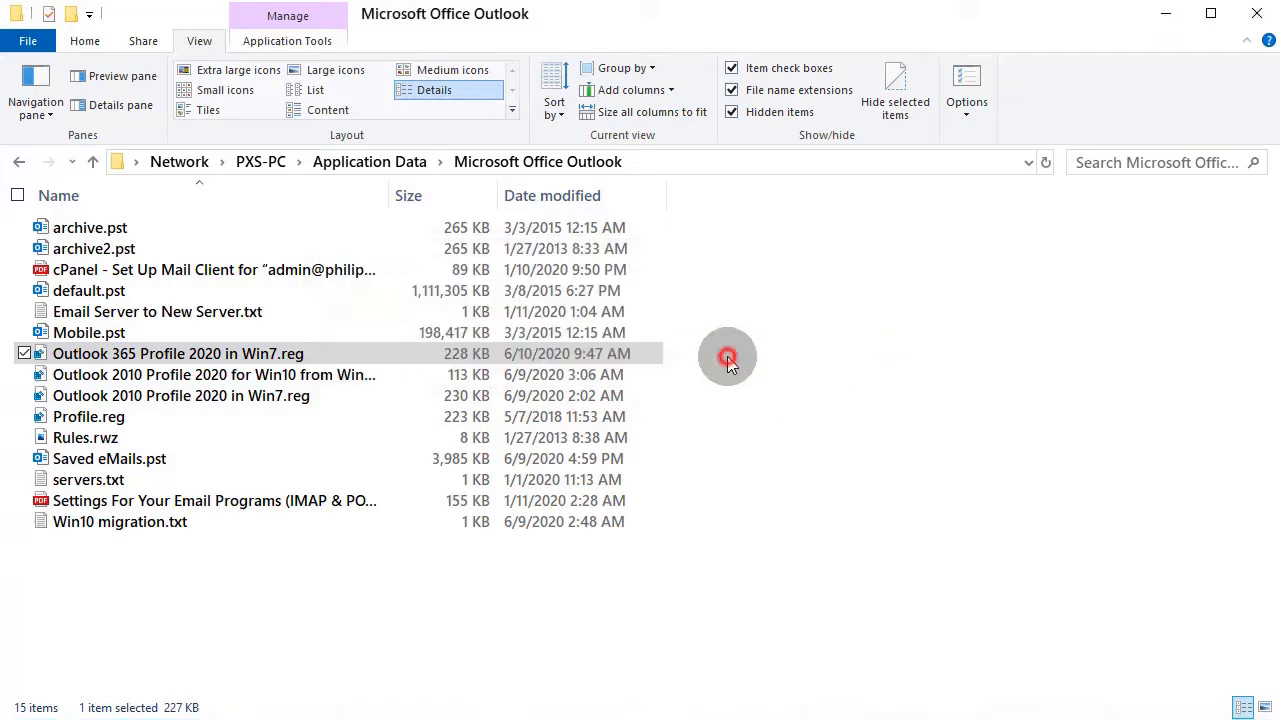
left_click(136, 160)
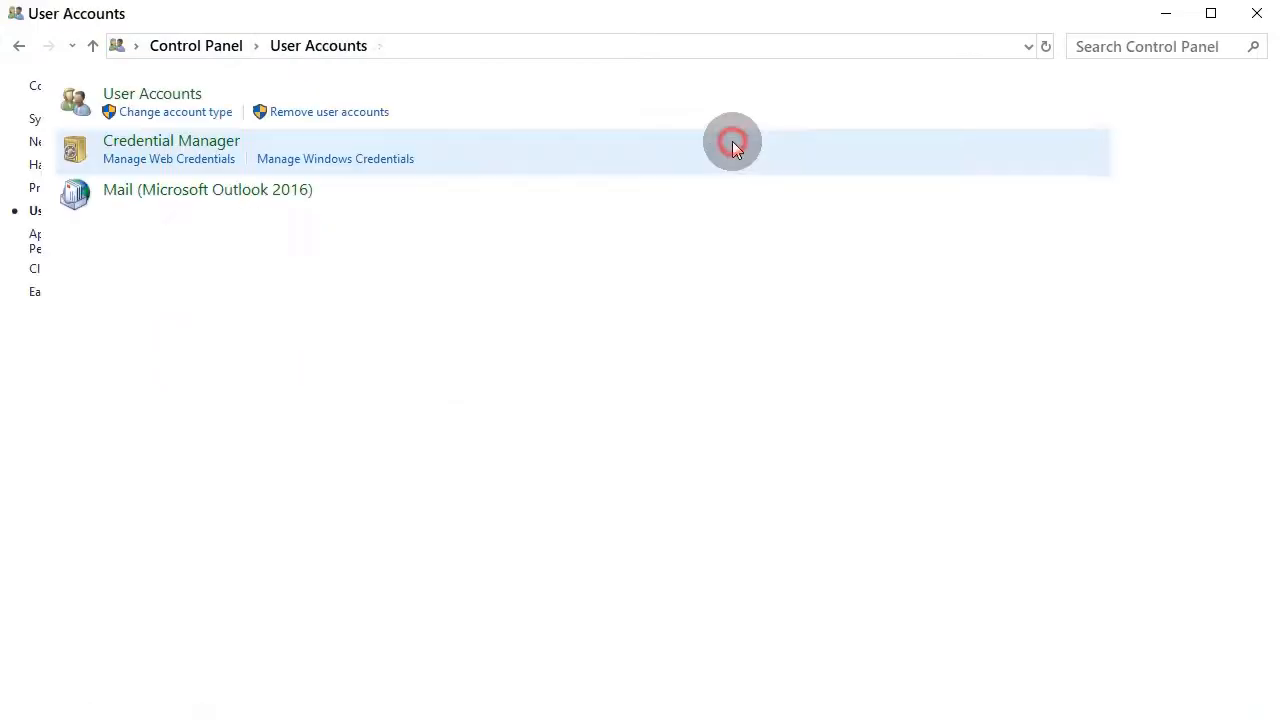
- Open the Wendell profile's email accounts in Mail setup, dismissing the invalid-path and missing Saved eMails warnings
left_click(208, 188)
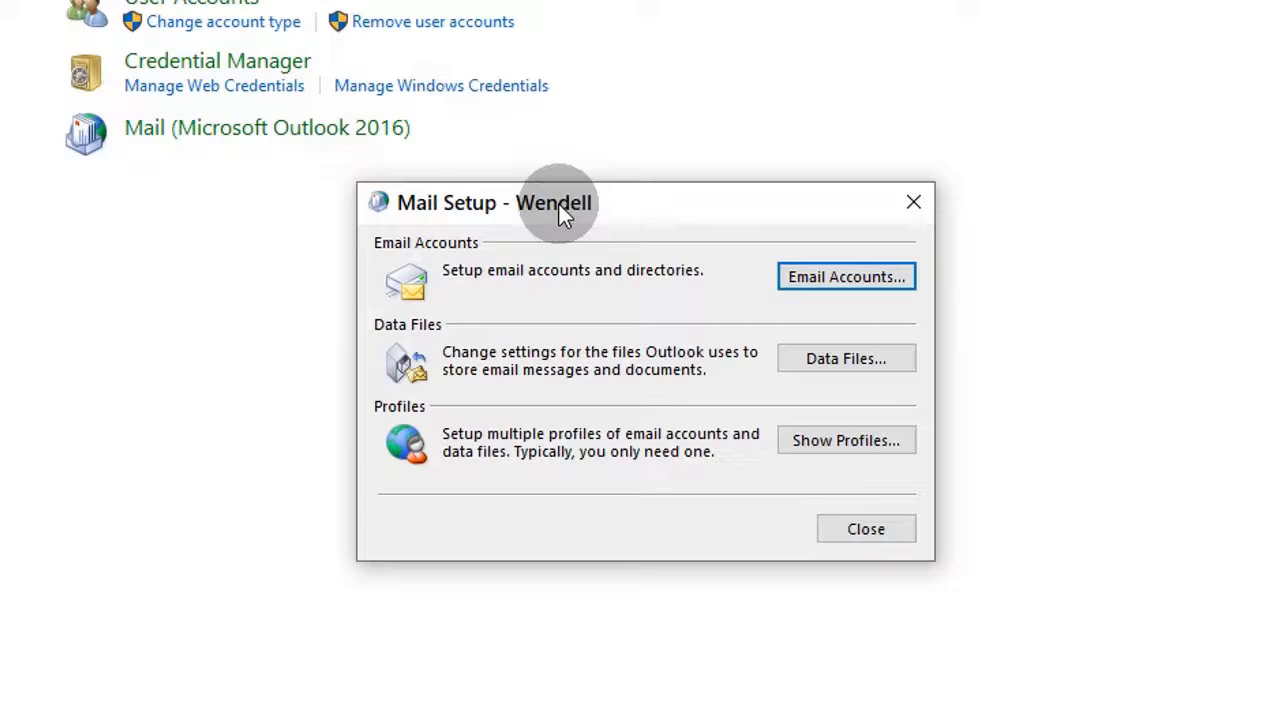
left_click(844, 440)
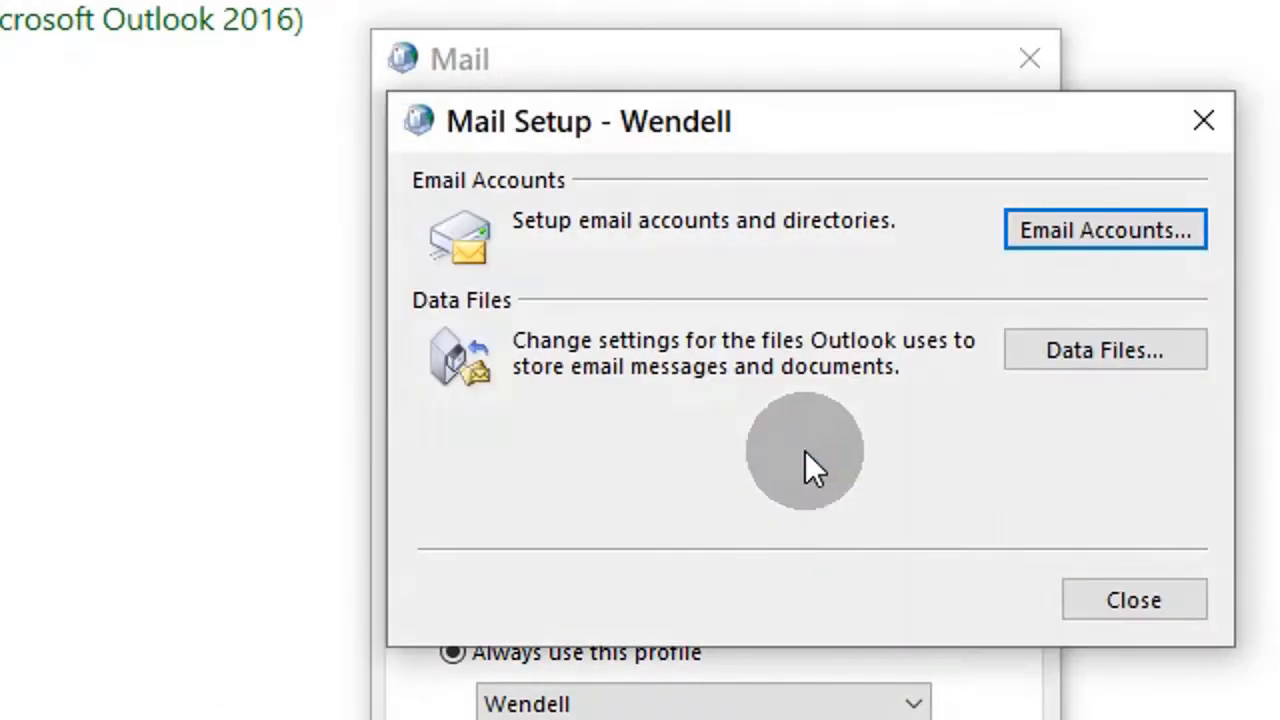
left_click(1104, 348)
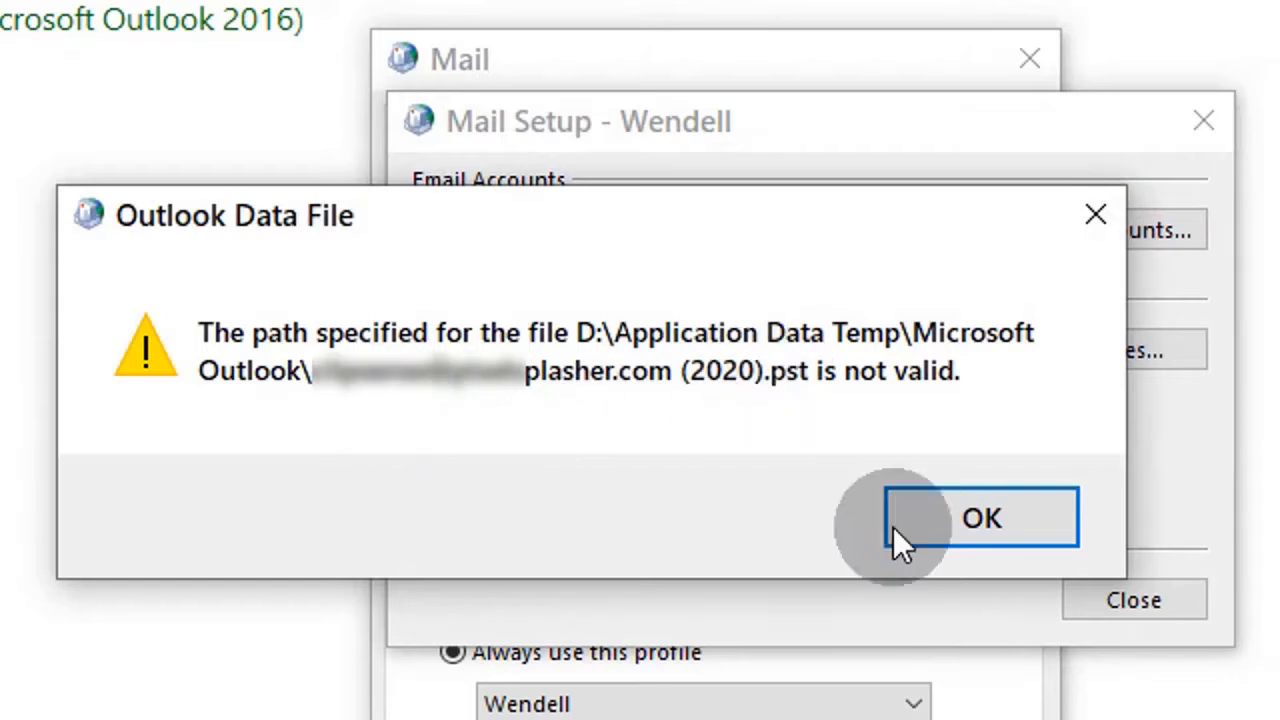
left_click(980, 516)
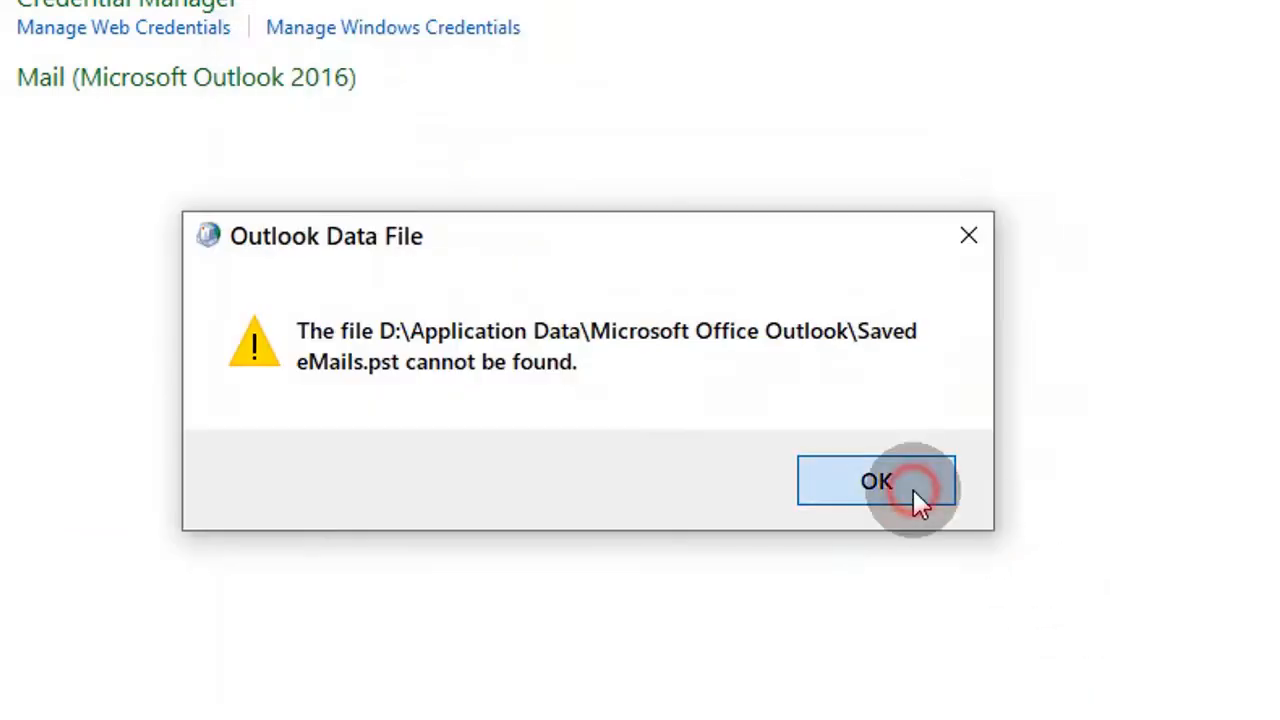
left_click(876, 480)
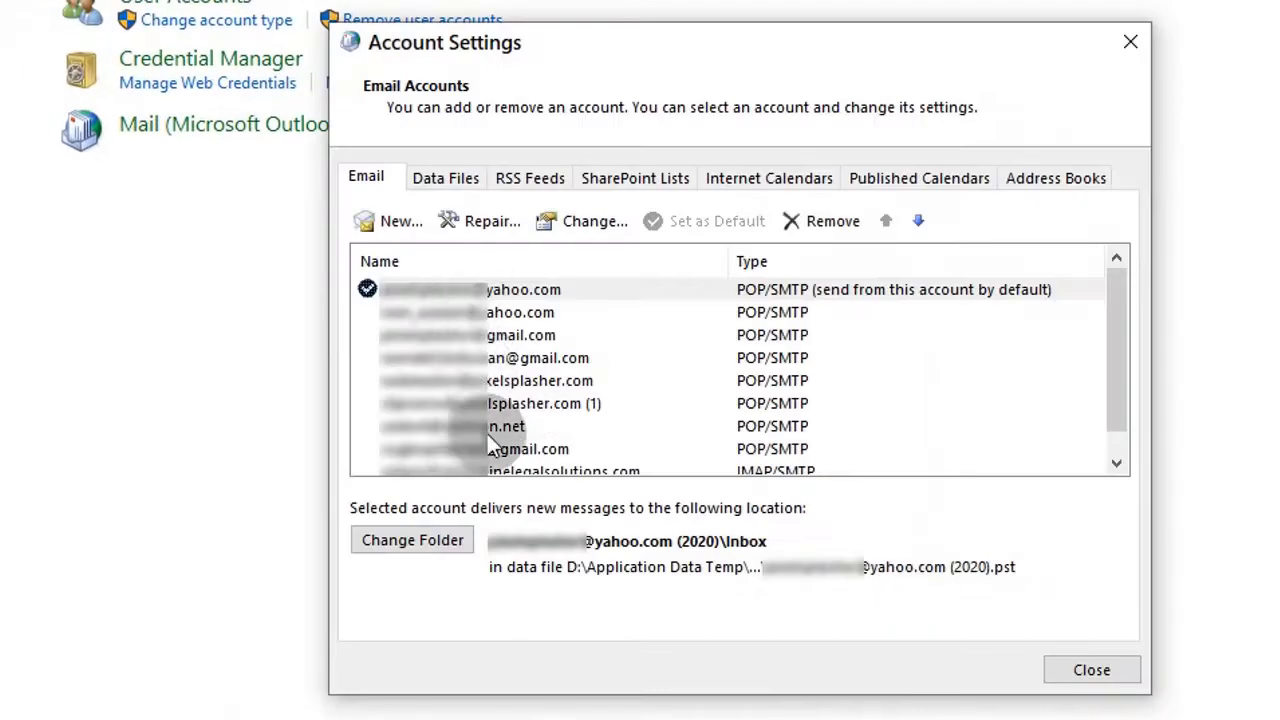
mouse_move(1116, 344)
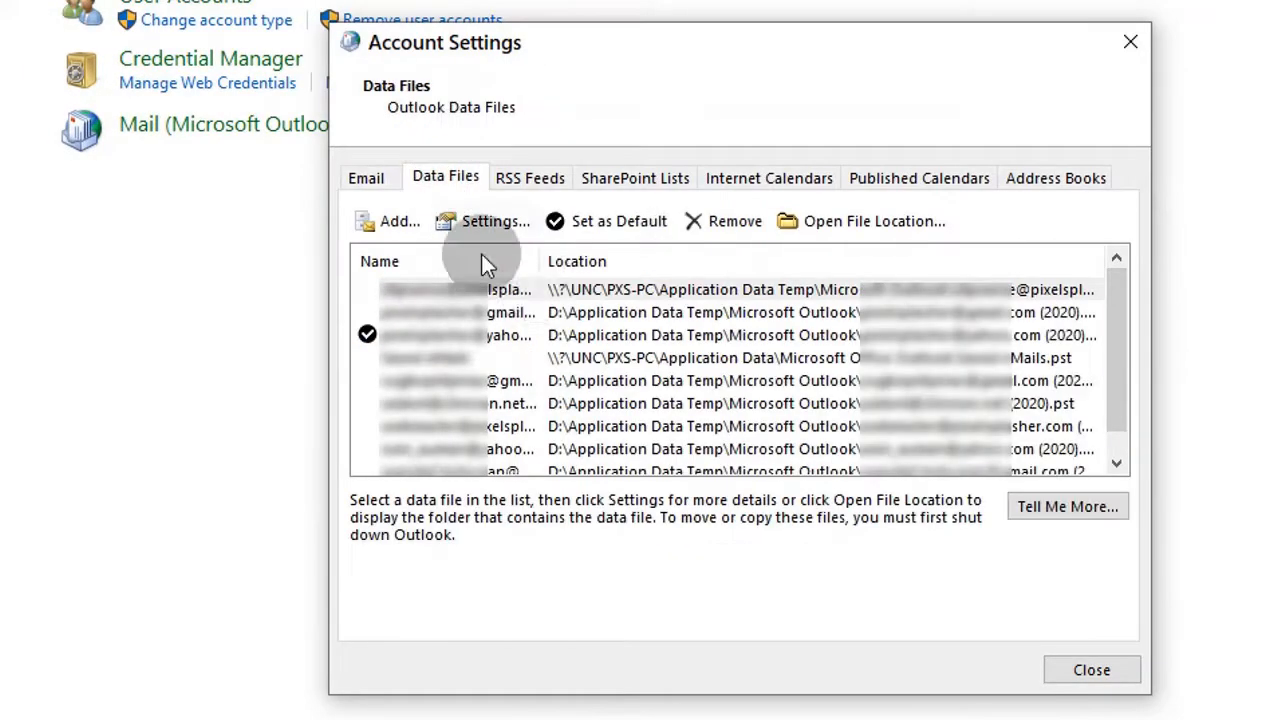
mouse_move(570, 300)
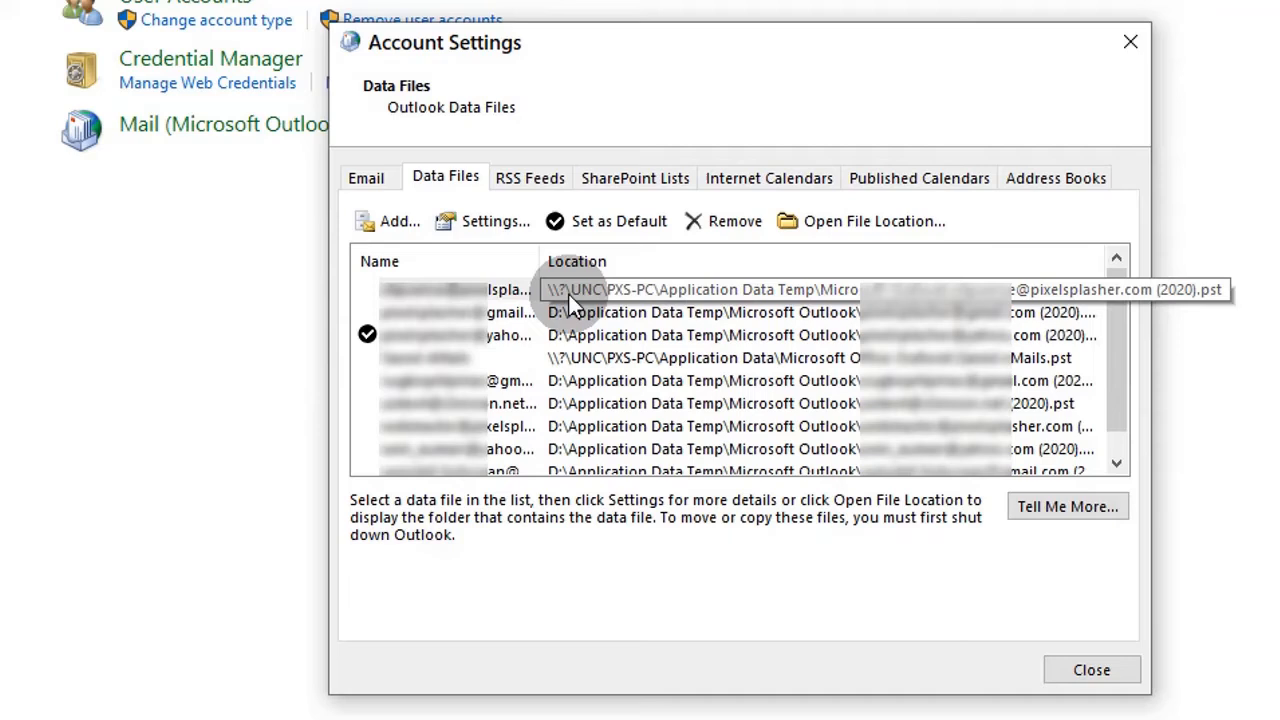
mouse_move(580, 336)
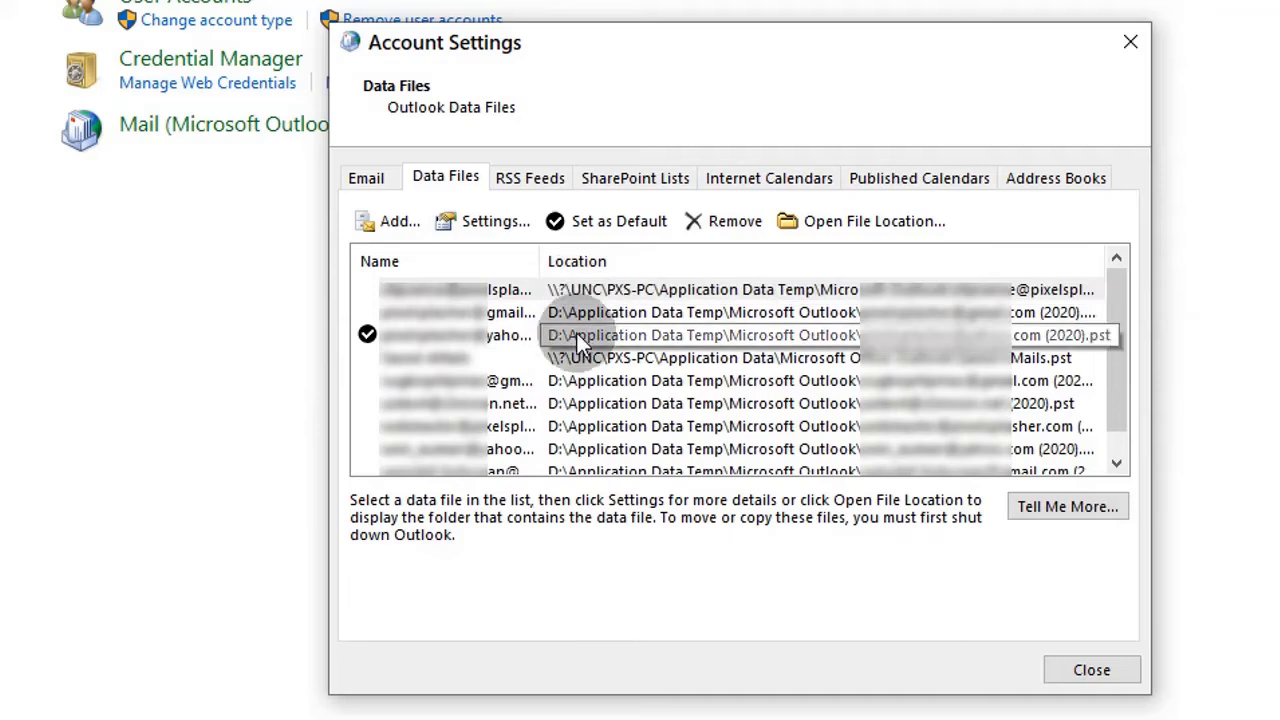
- Inspect the Saved eMails and gmail data file entries and their locations in the Data Files list
left_click(700, 358)
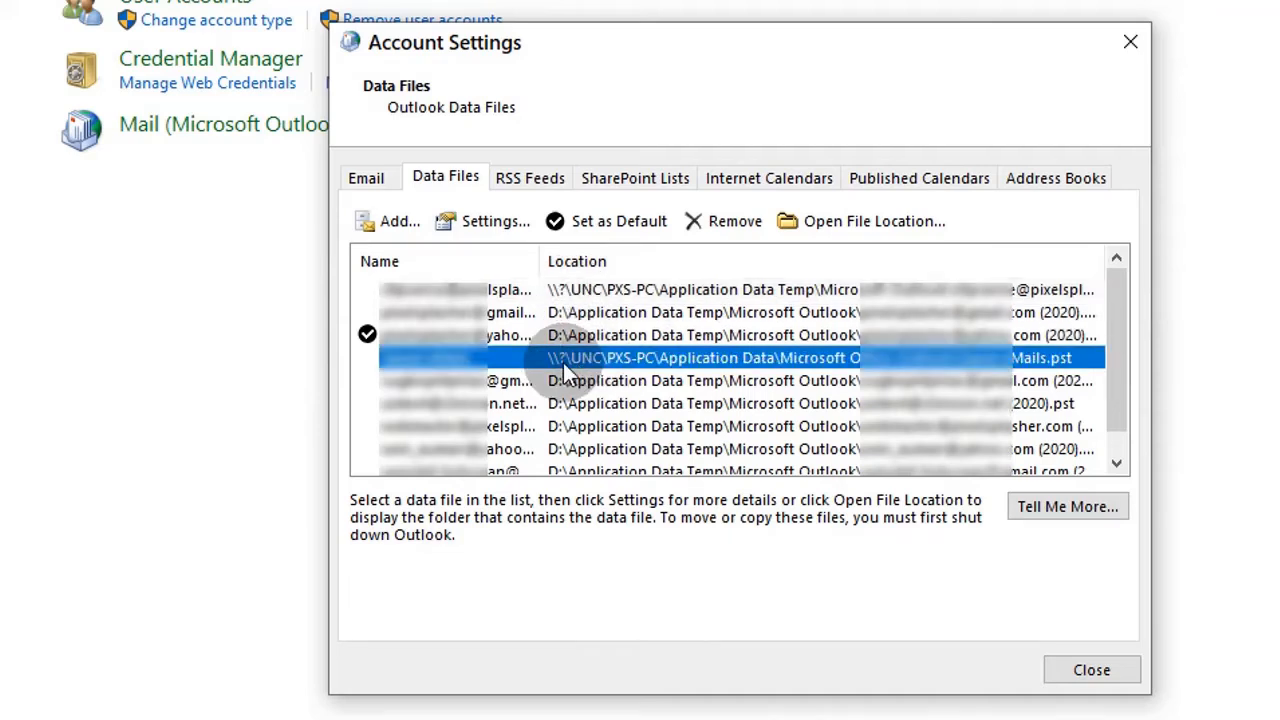
left_click(700, 312)
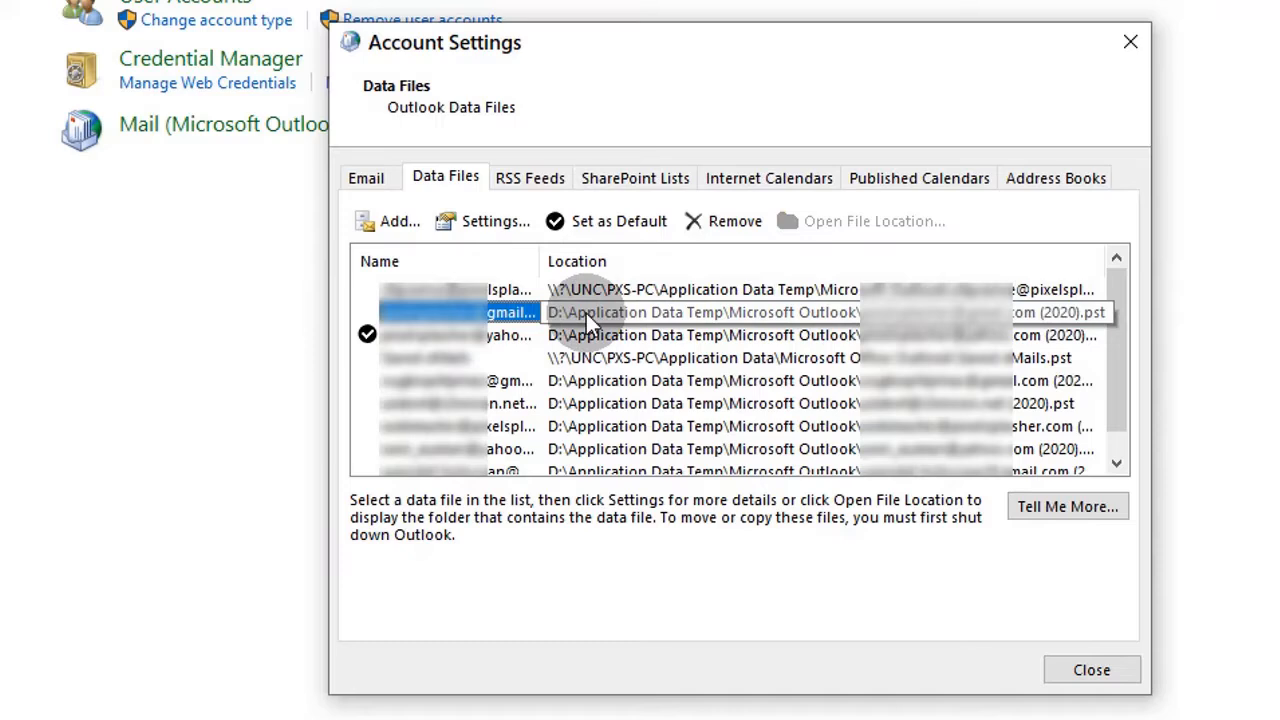
- Reconnect the gmail and Yahoo data files to their .pst copies on the network share after invalid-path warnings
left_click(492, 220)
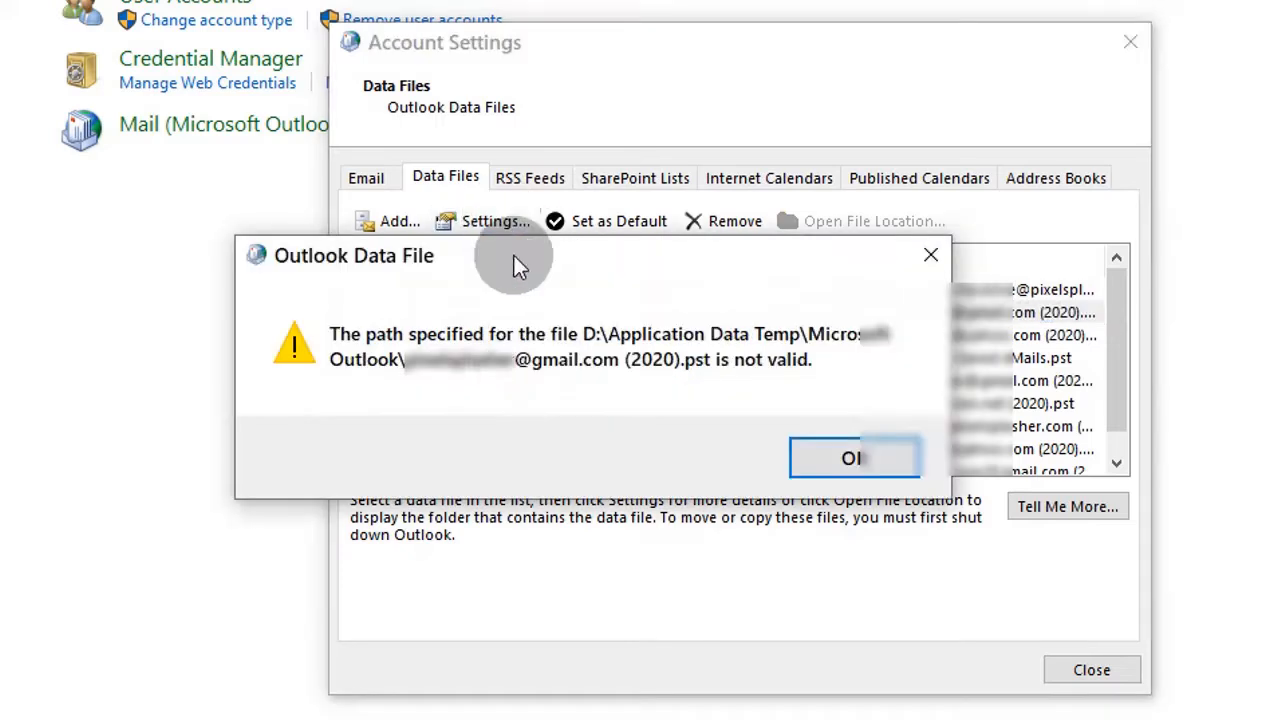
left_click(852, 456)
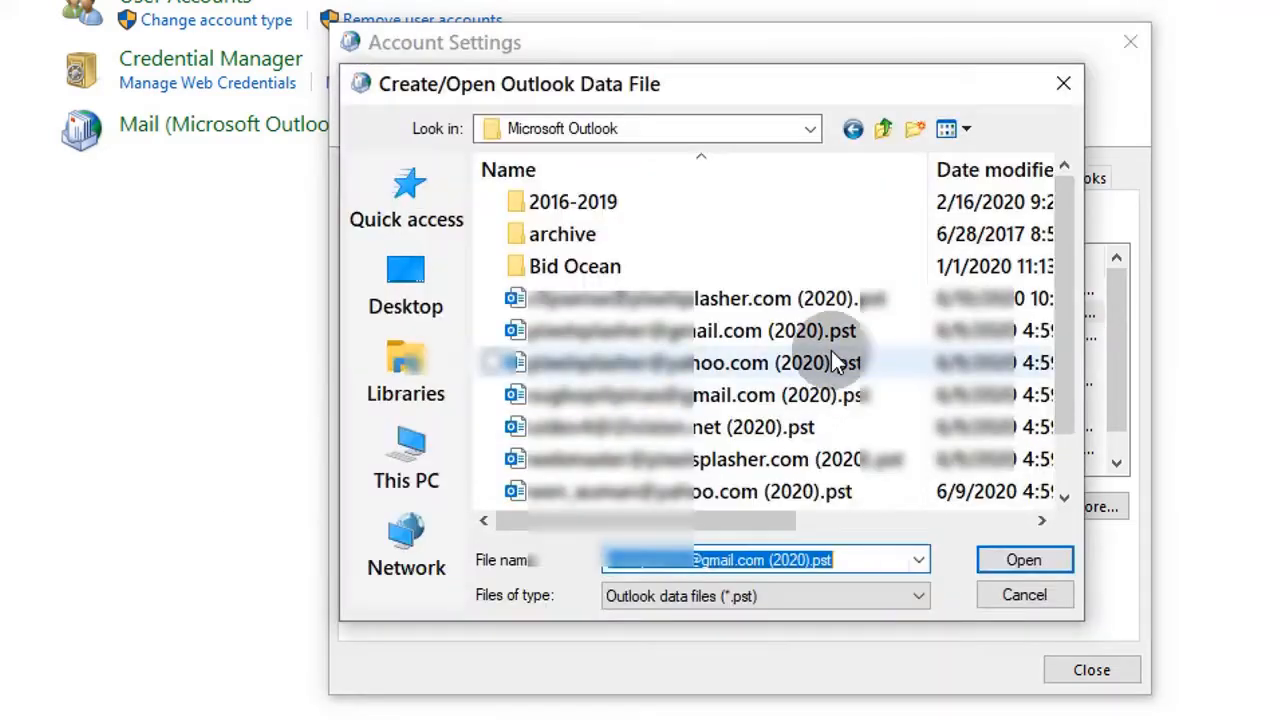
left_click(1024, 560)
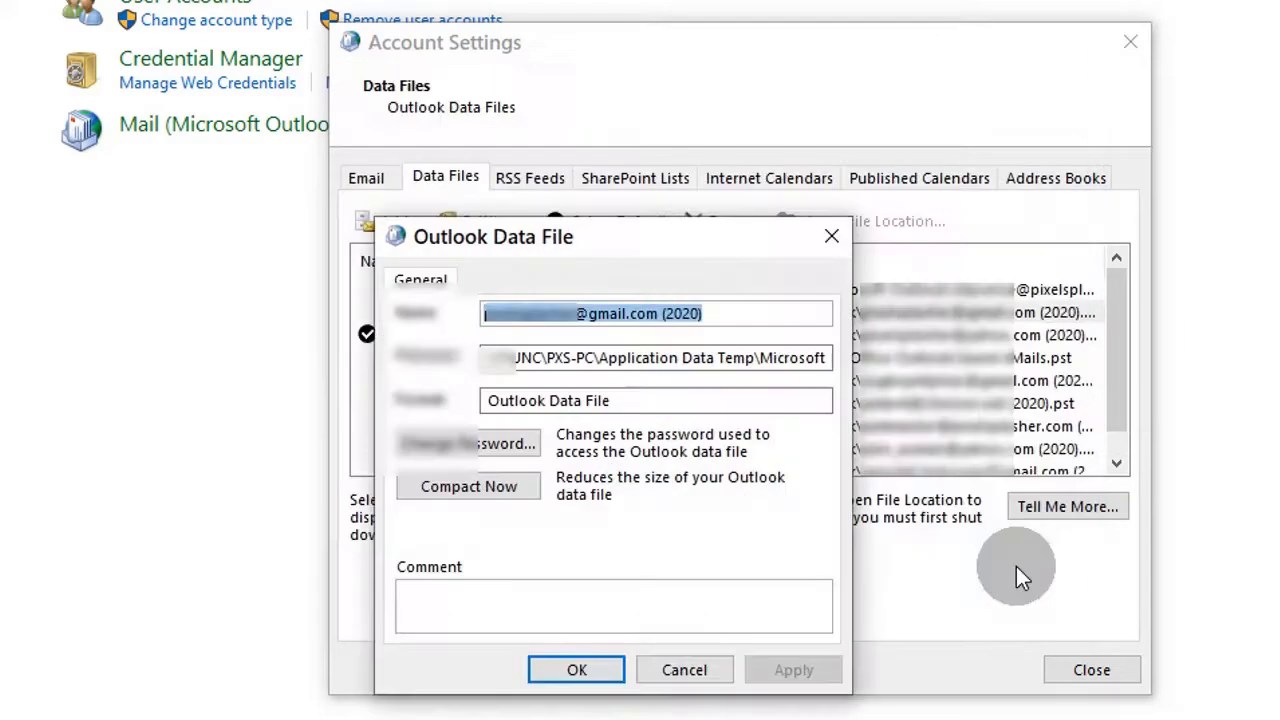
mouse_move(652, 590)
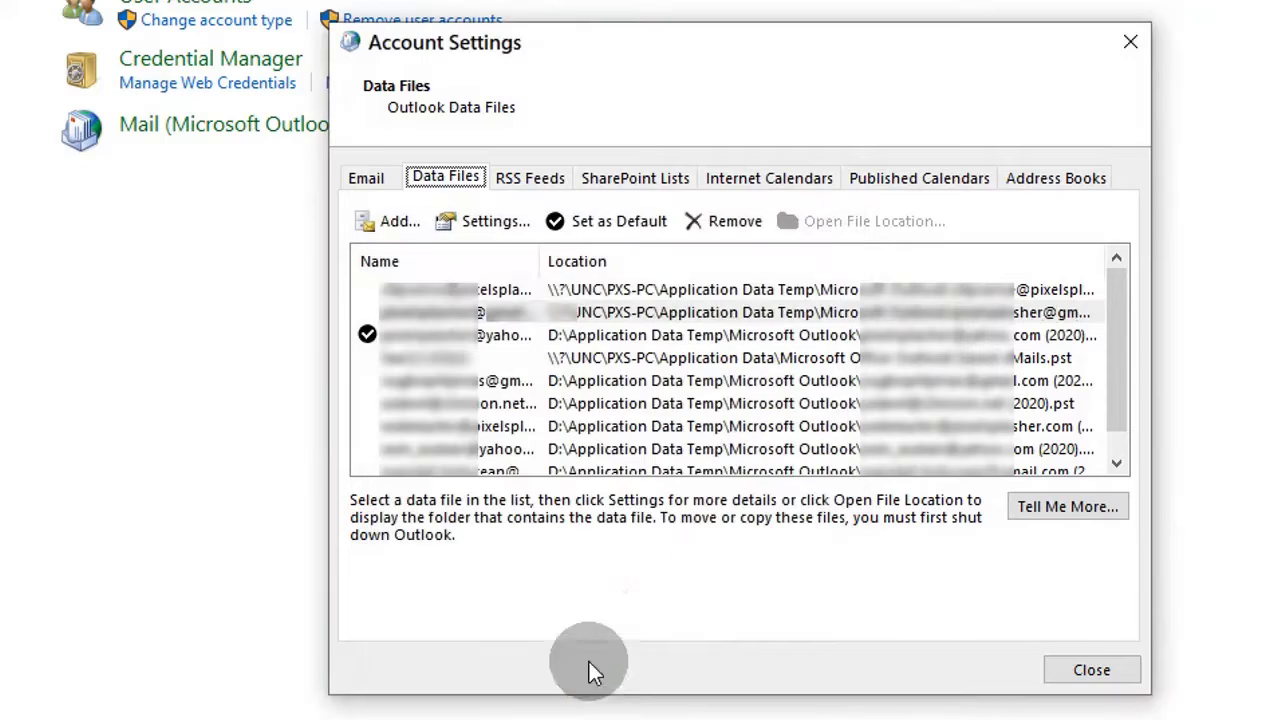
left_click(492, 220)
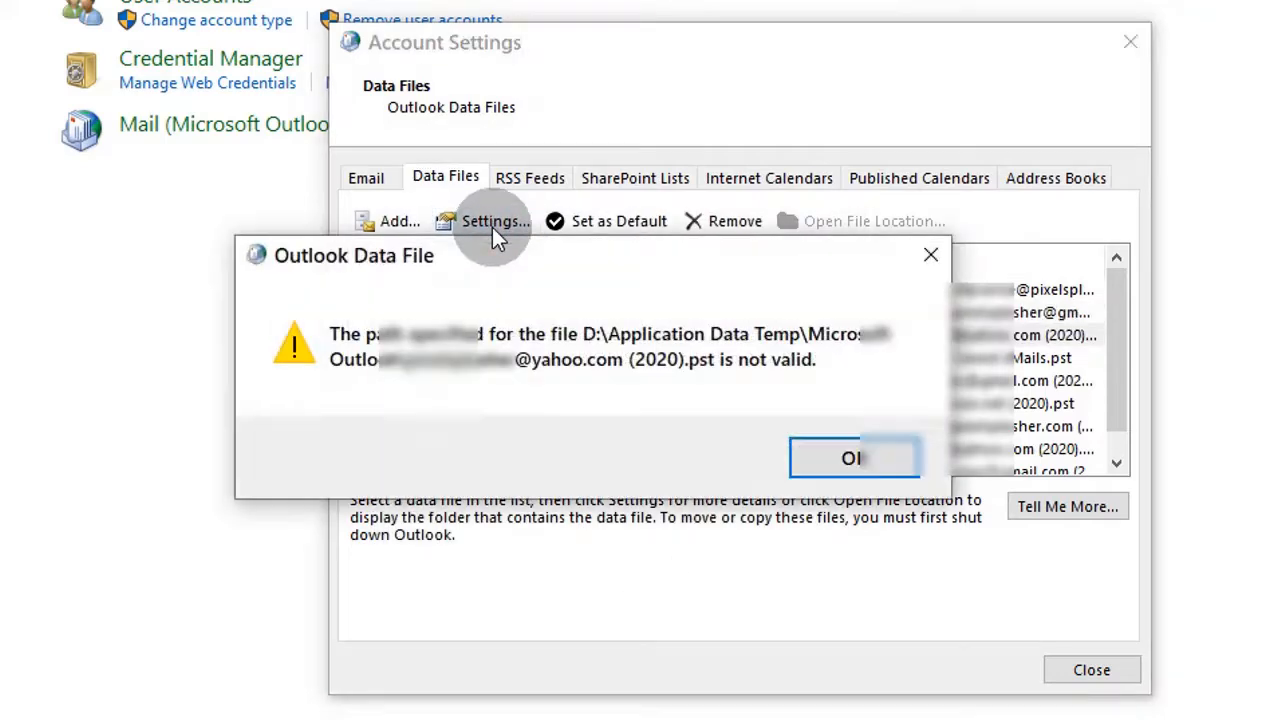
left_click(852, 456)
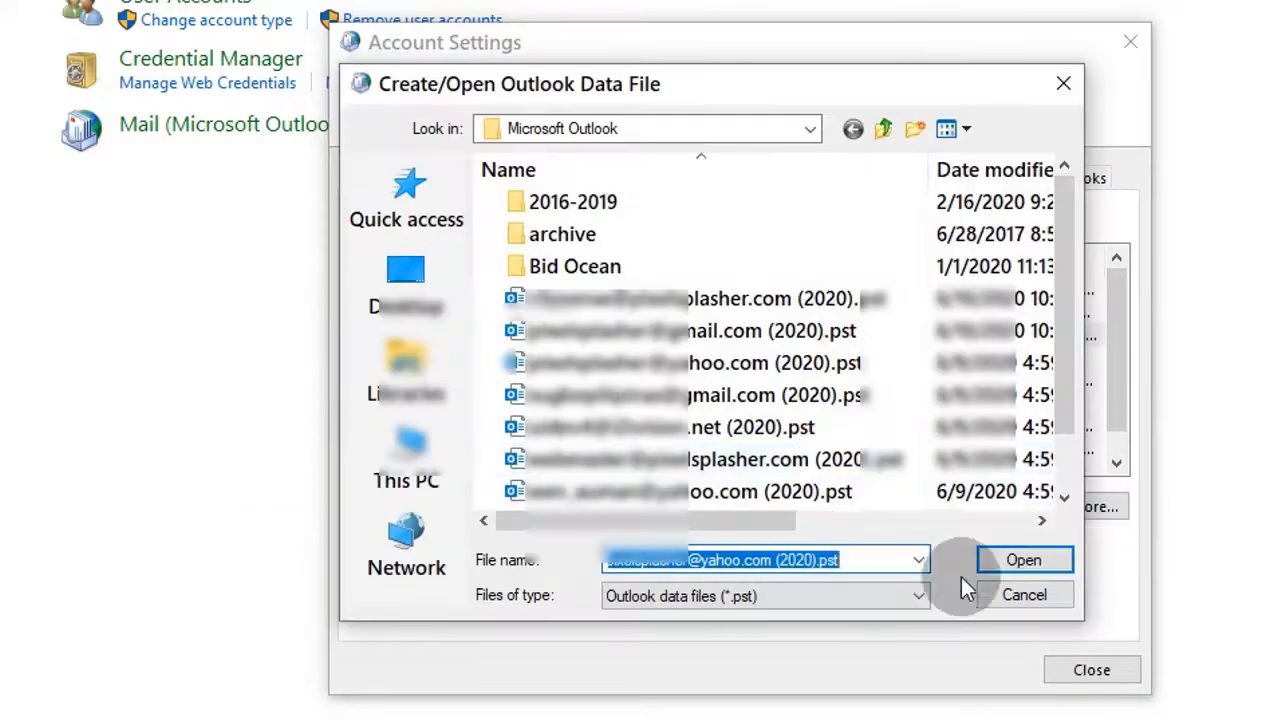
left_click(1024, 560)
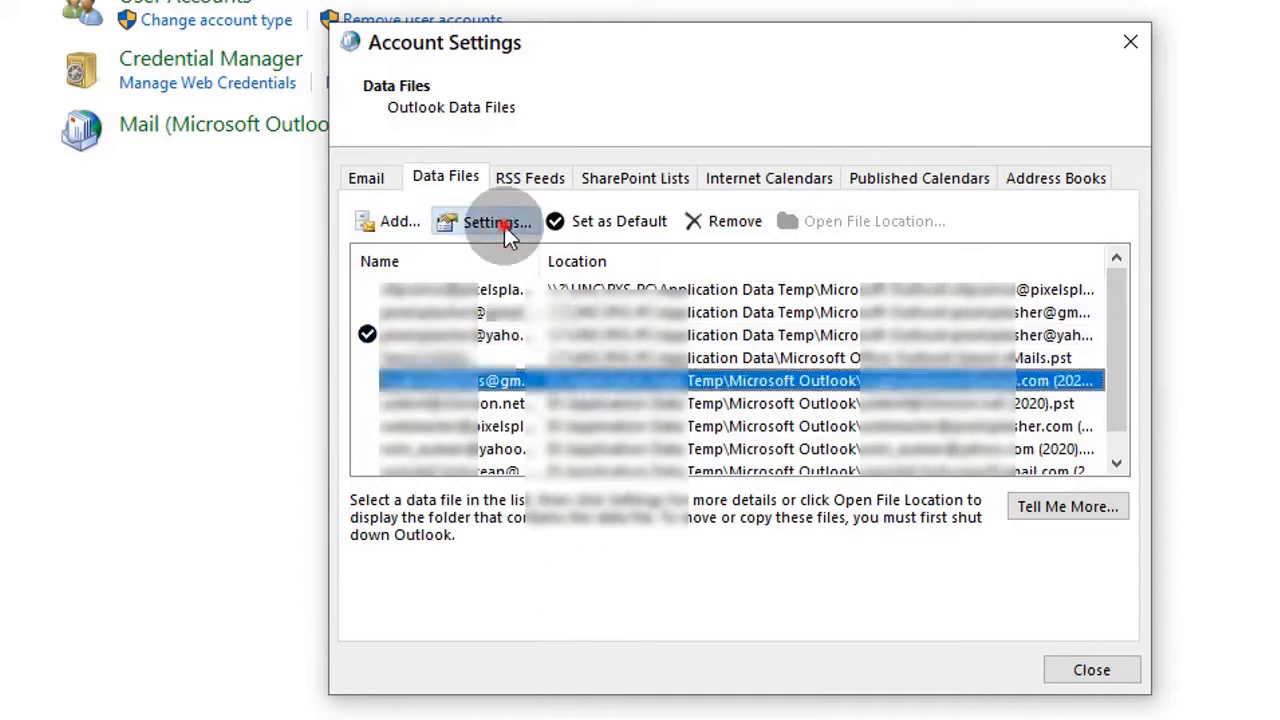
- Open settings for the remaining data files in turn, acknowledging each invalid-path warning
left_click(488, 220)
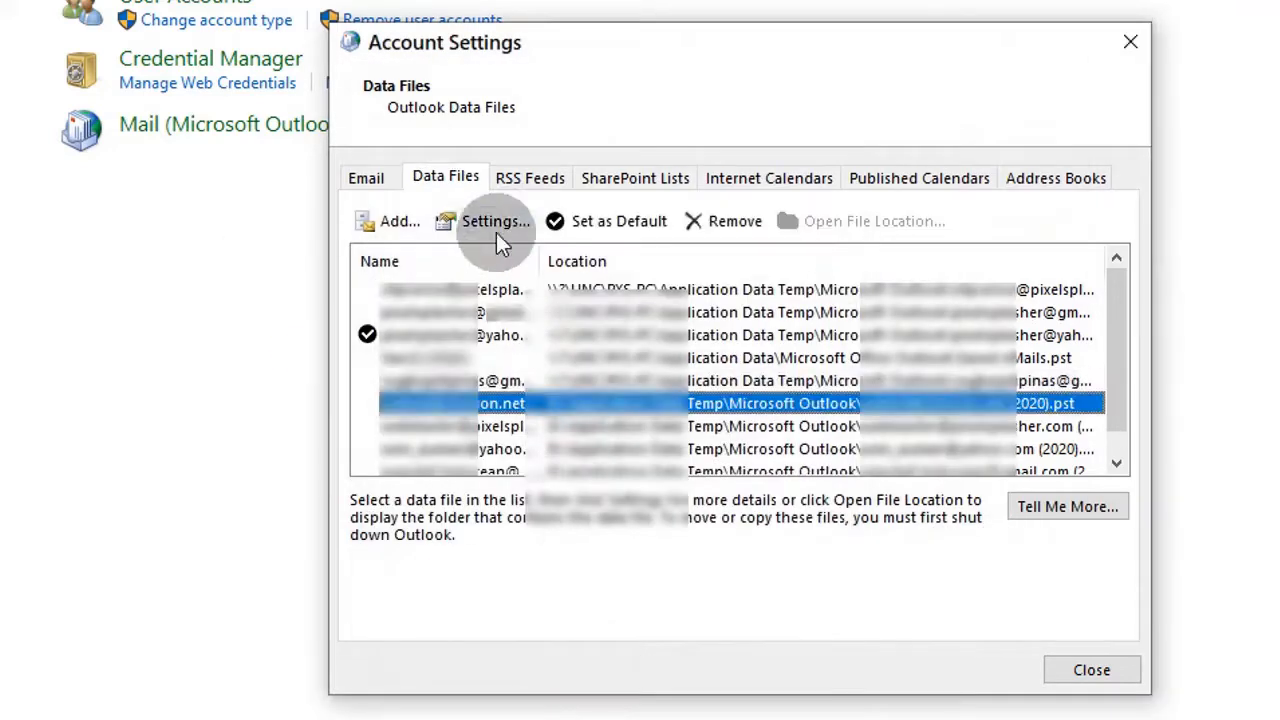
left_click(494, 220)
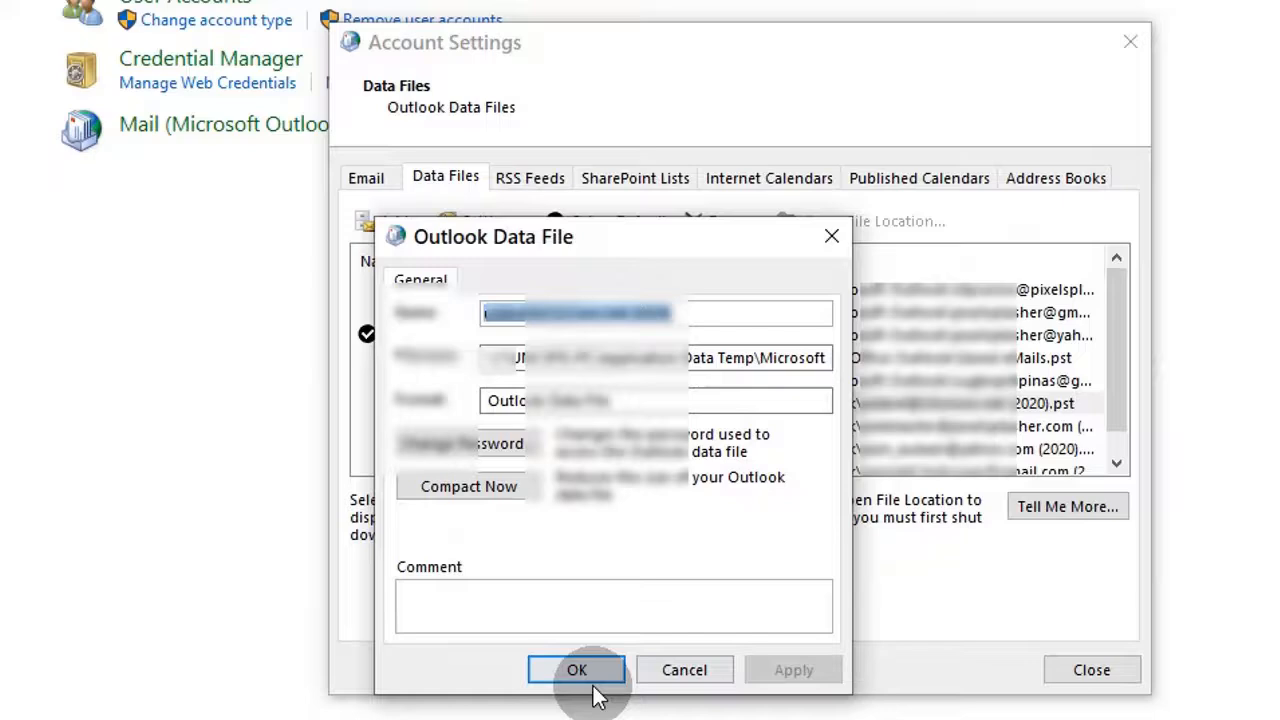
left_click(576, 668)
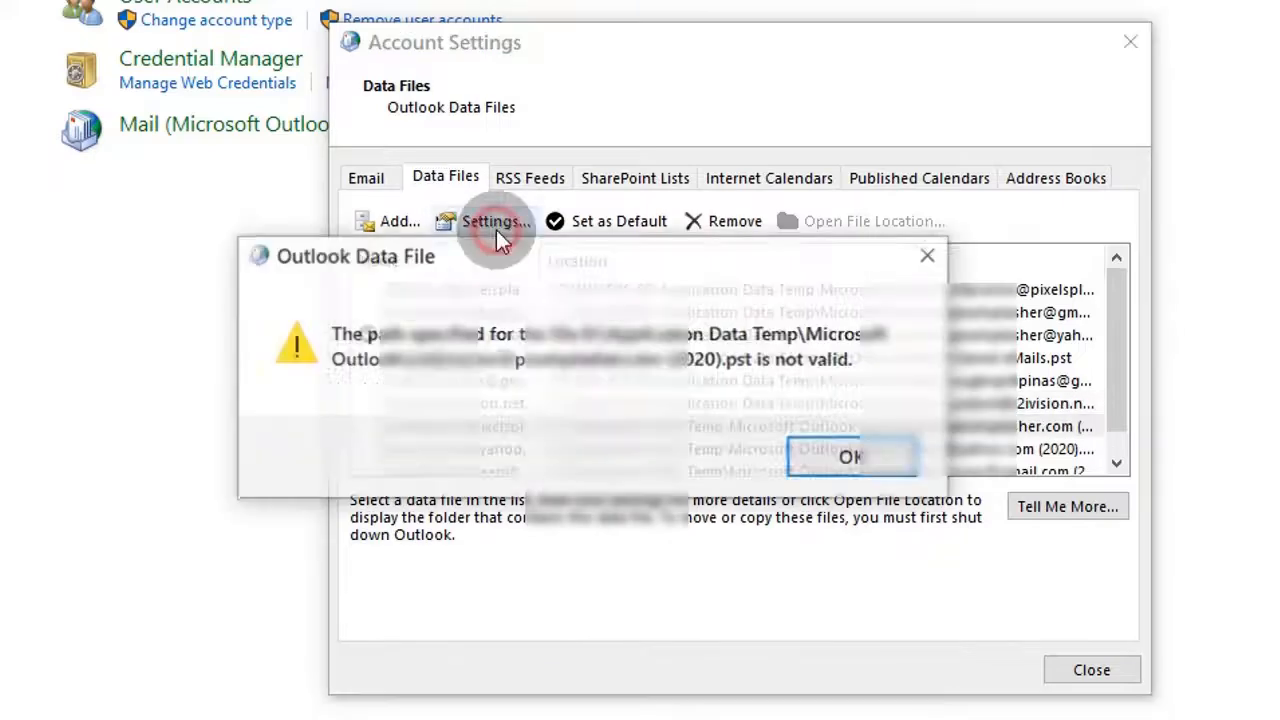
left_click(850, 456)
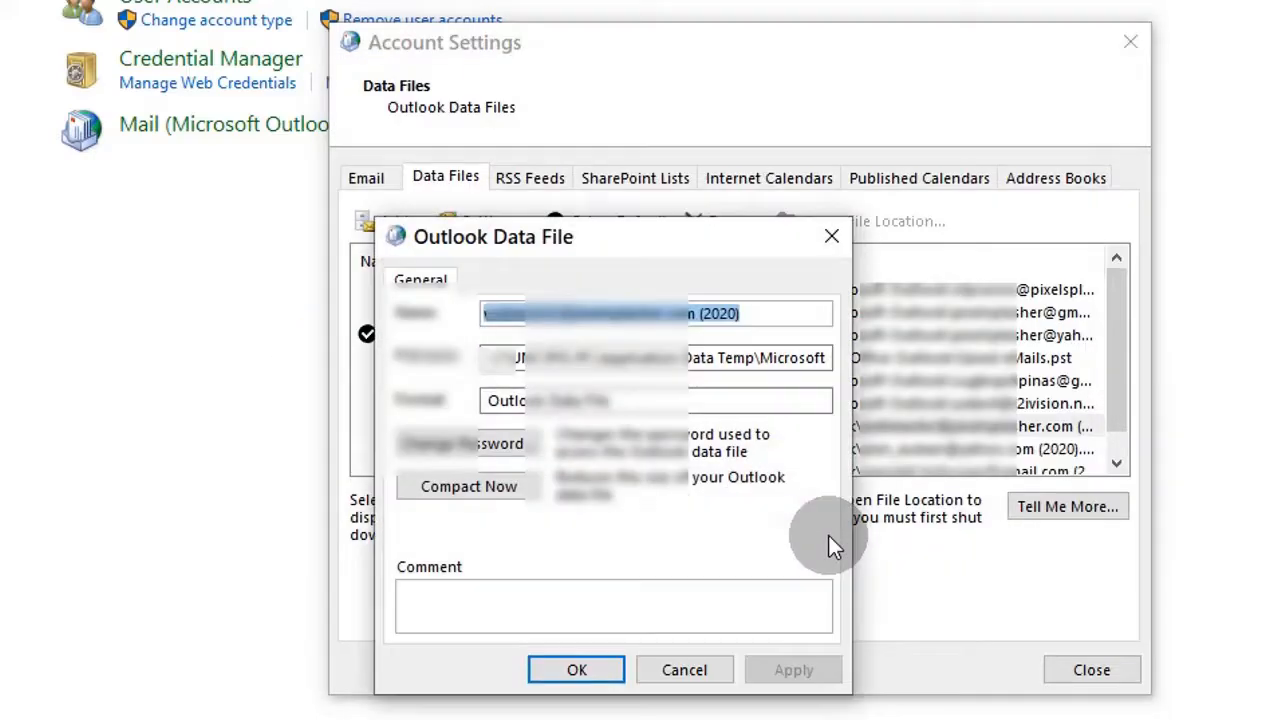
left_click(576, 668)
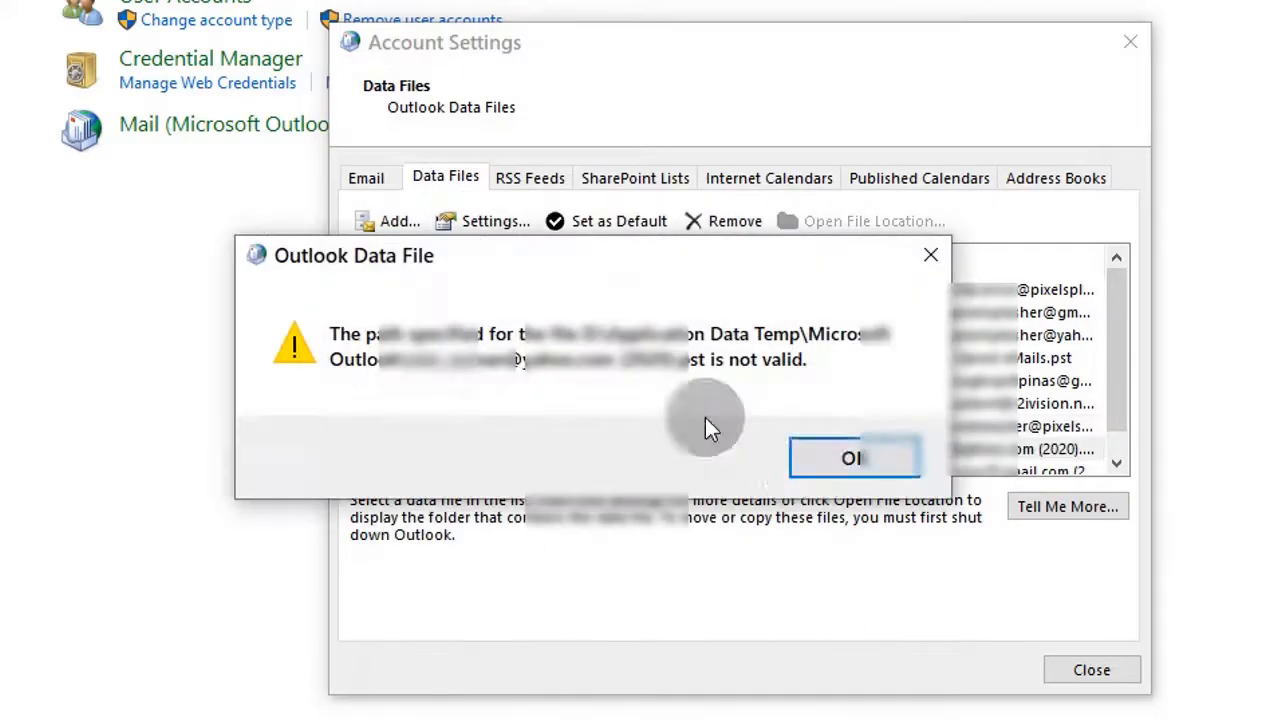
left_click(852, 458)
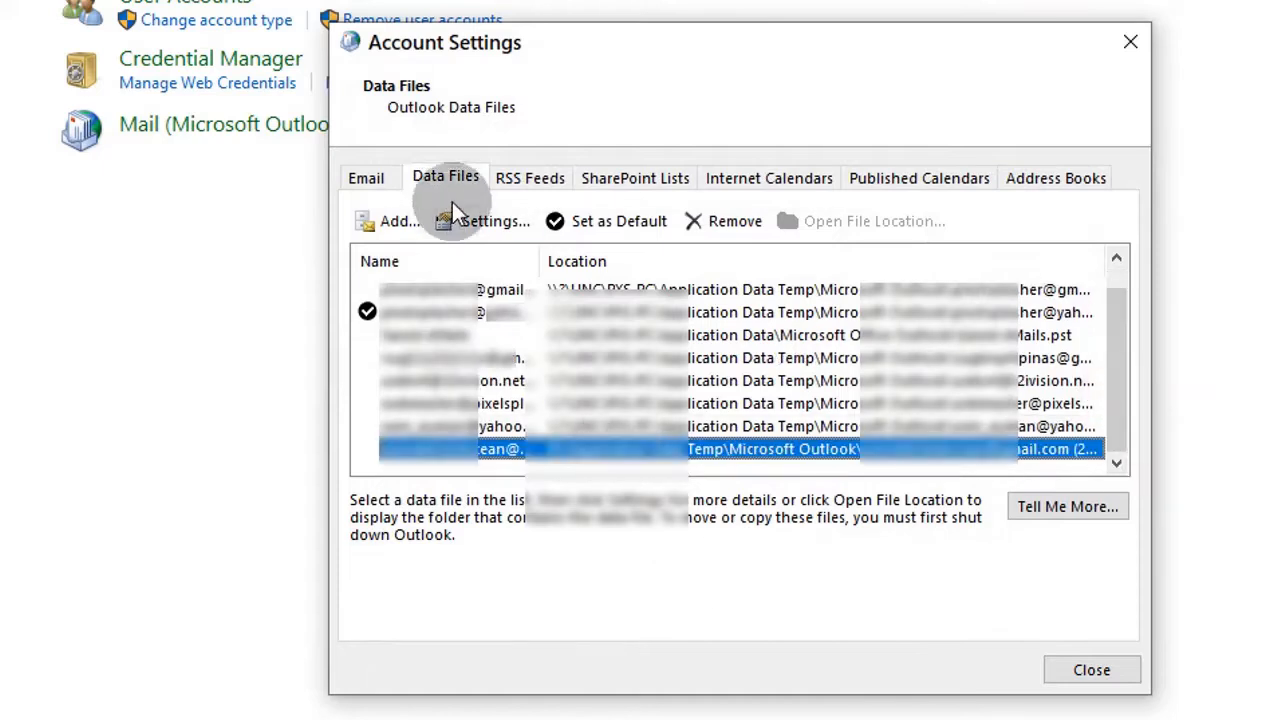
- Verify the last data file's UNC network location and return to the email accounts list
left_click(490, 220)
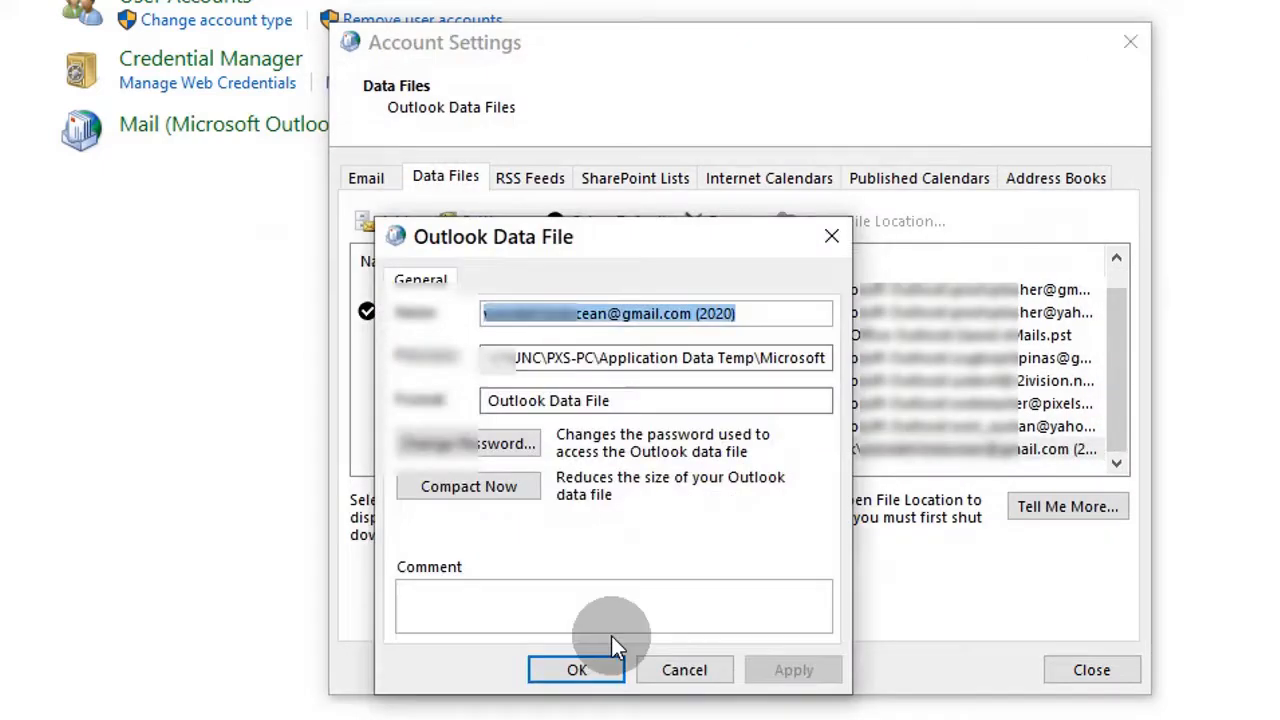
left_click(576, 670)
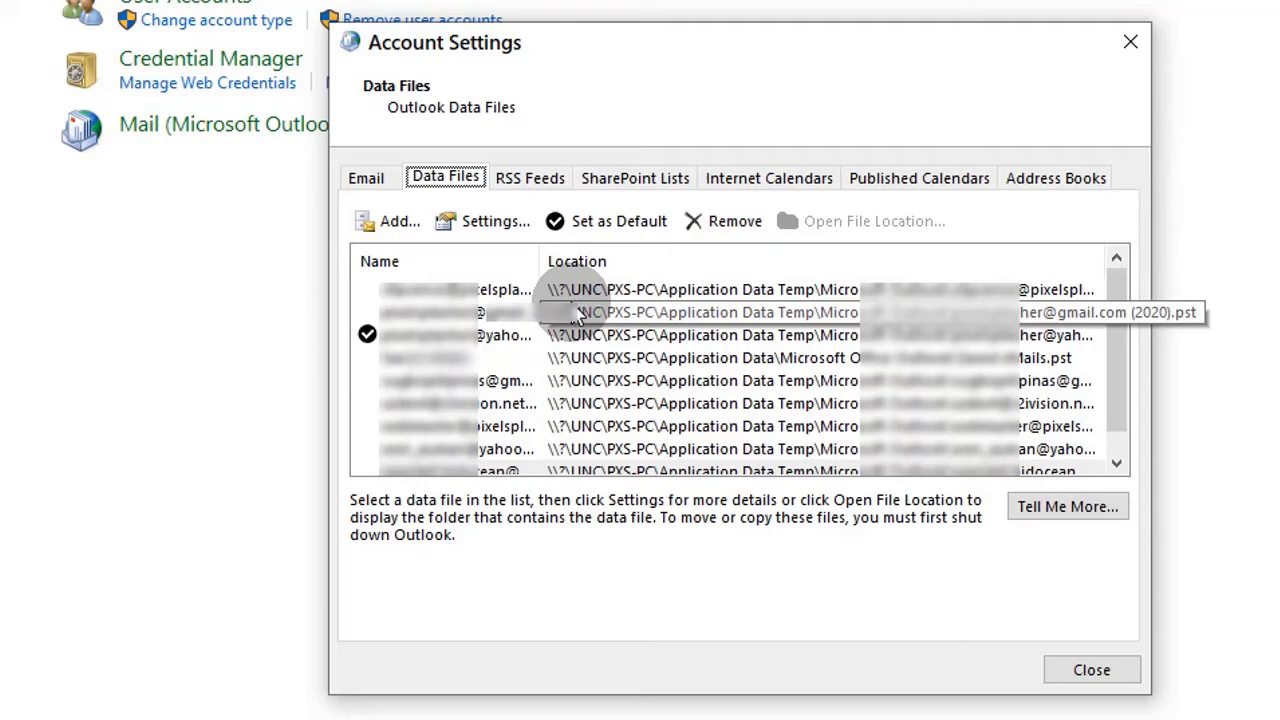
mouse_move(524, 280)
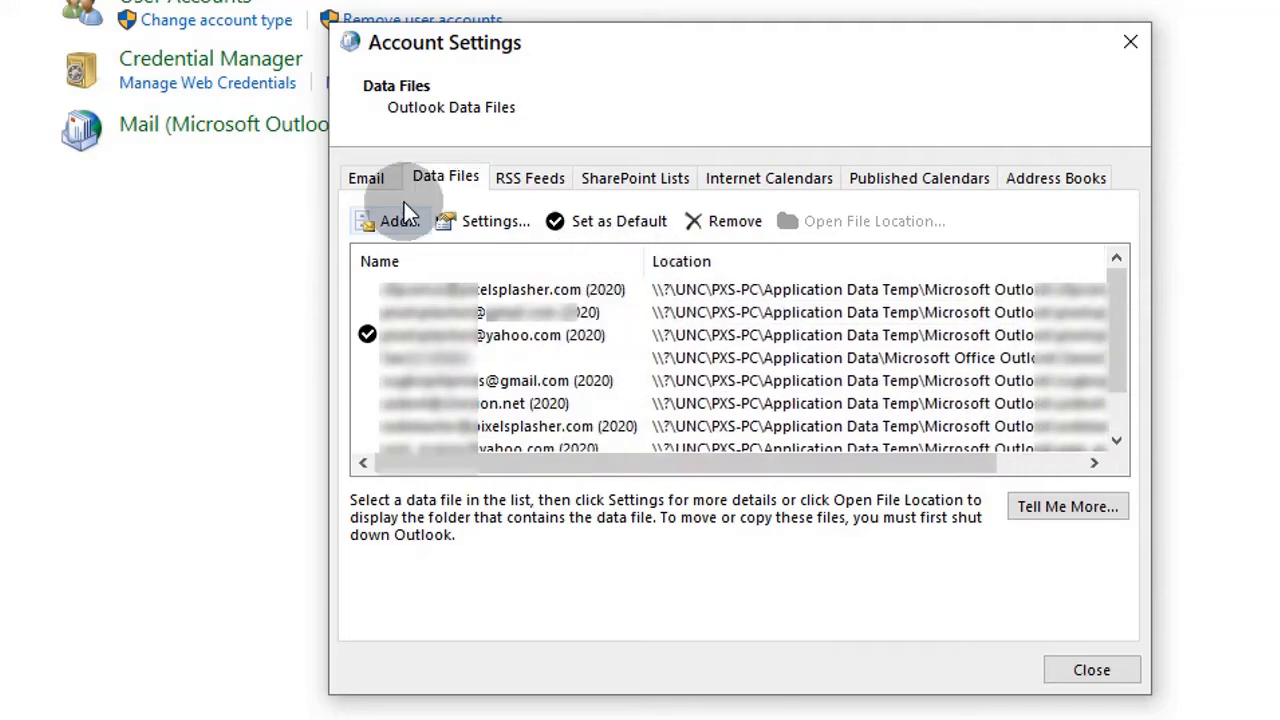
left_click(366, 176)
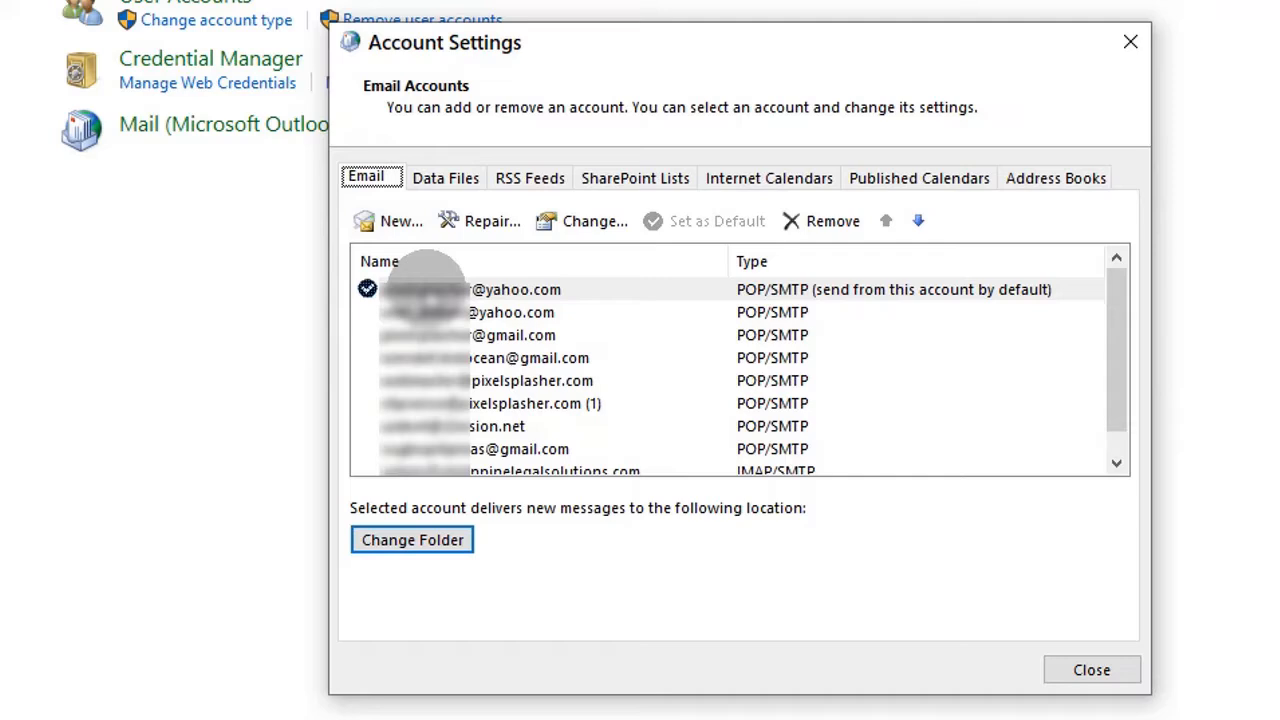
- Set the default Yahoo account to deliver new mail into its Yahoo 2020 data file folder
left_click(412, 540)
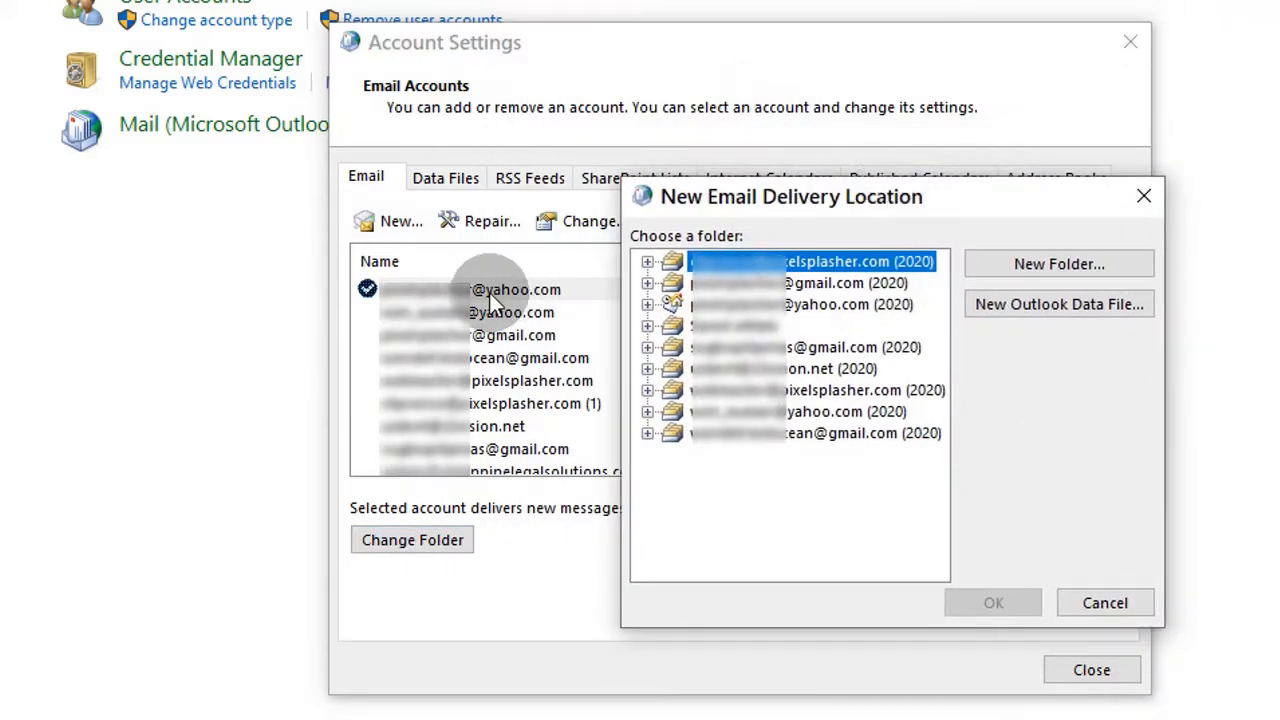
left_click(810, 304)
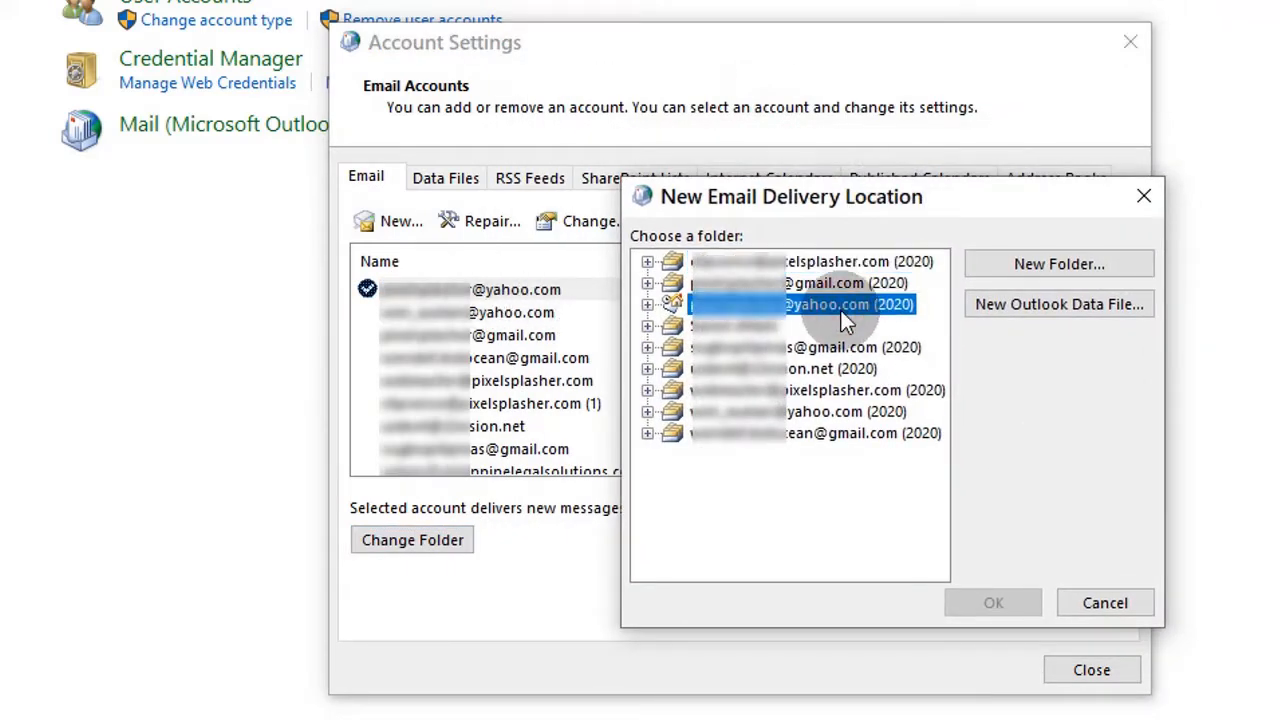
left_click(648, 304)
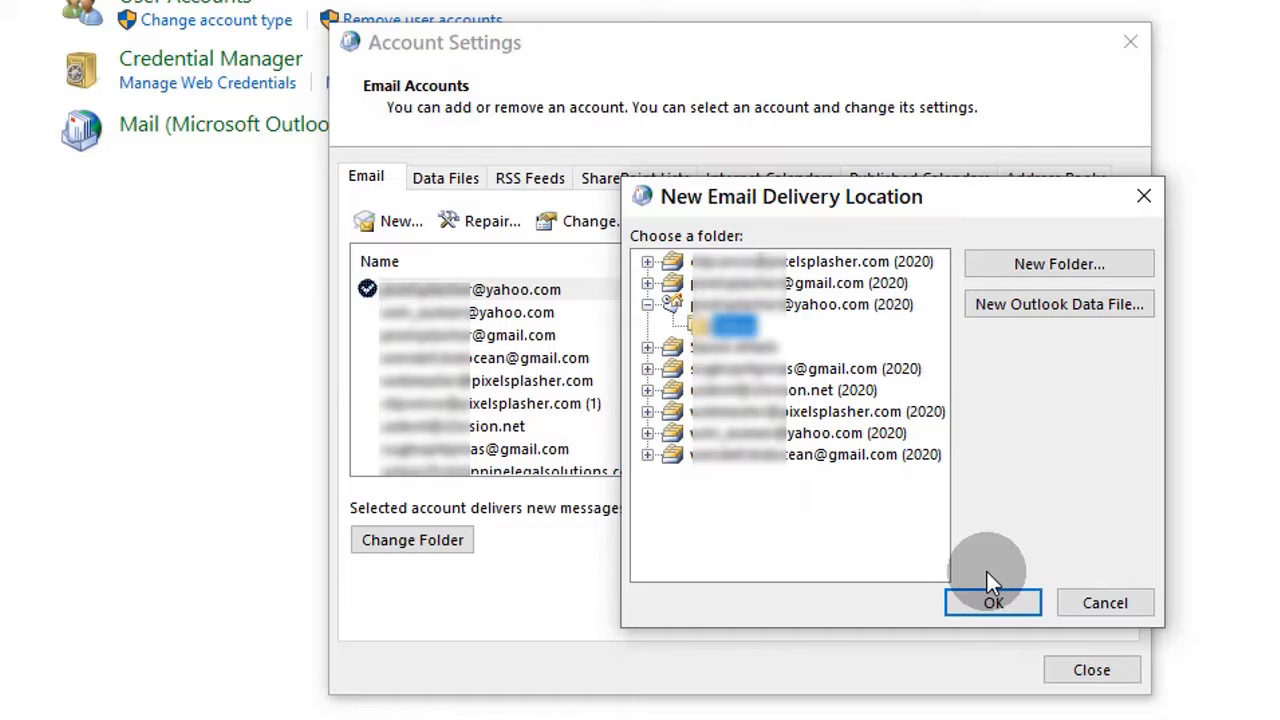
left_click(992, 602)
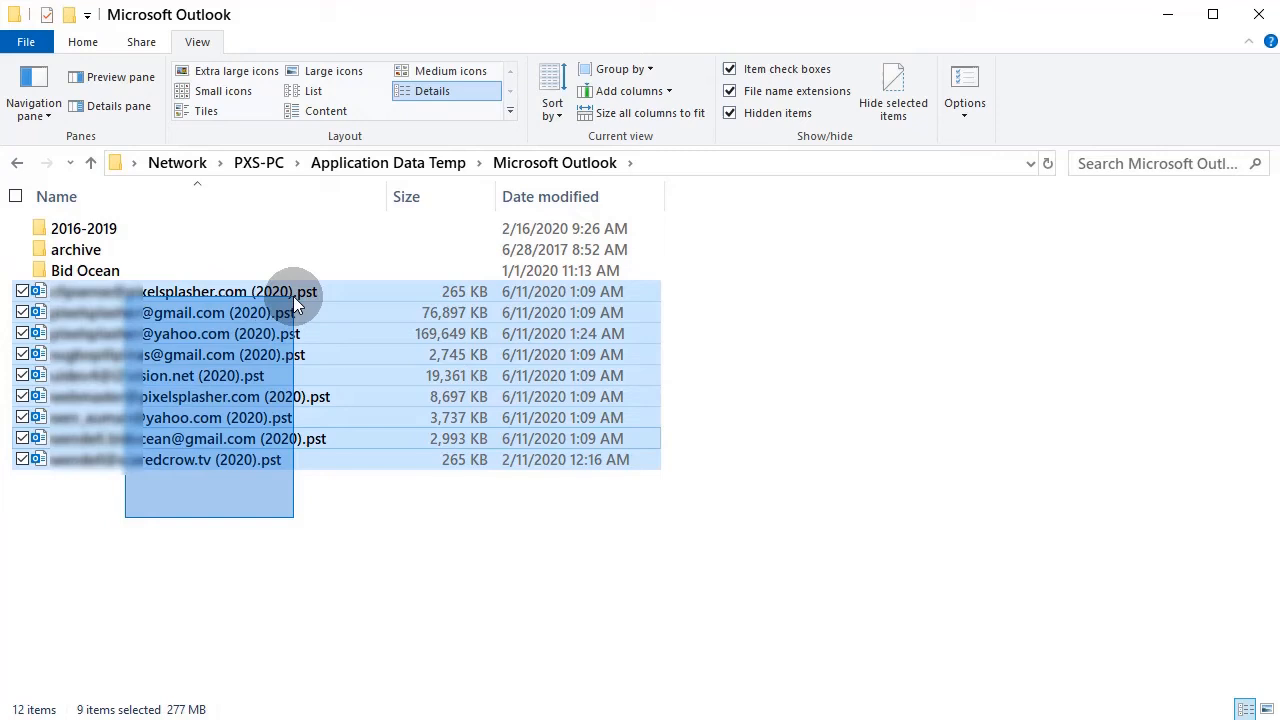
- Copy the nine network .pst files into D:\Application Data\Microsoft Office Outlook
left_click(82, 42)
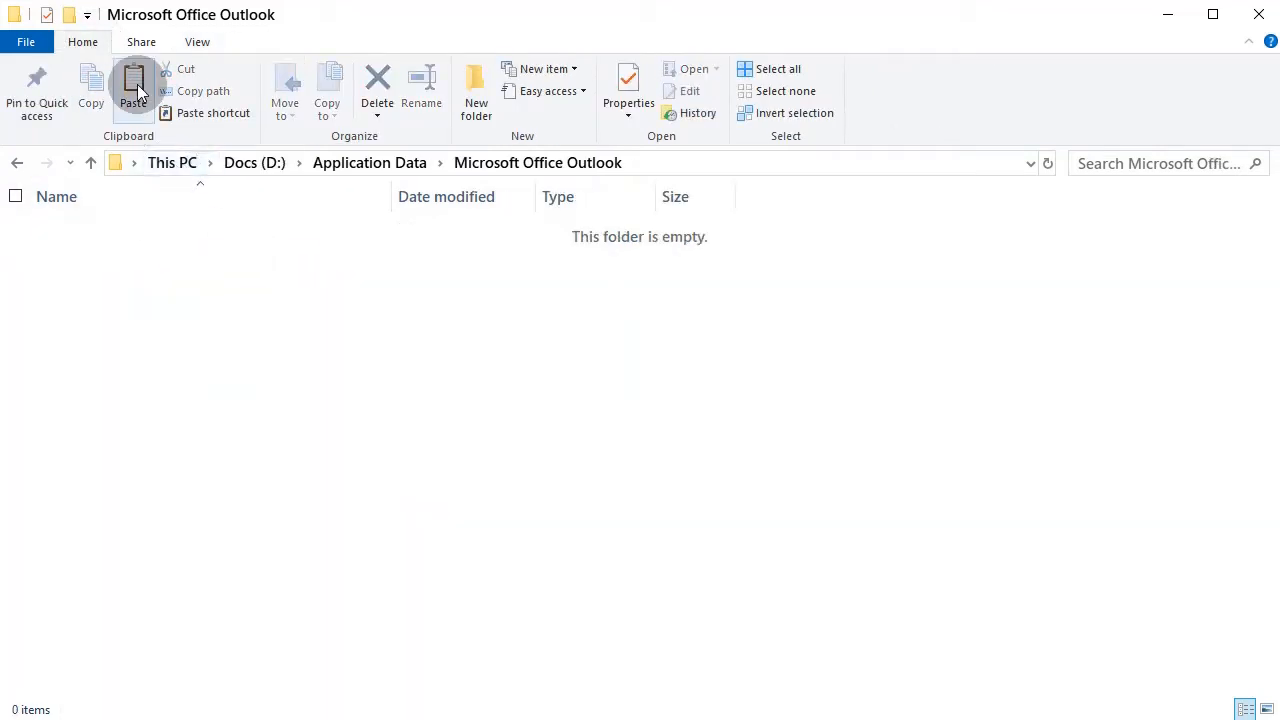
left_click(132, 90)
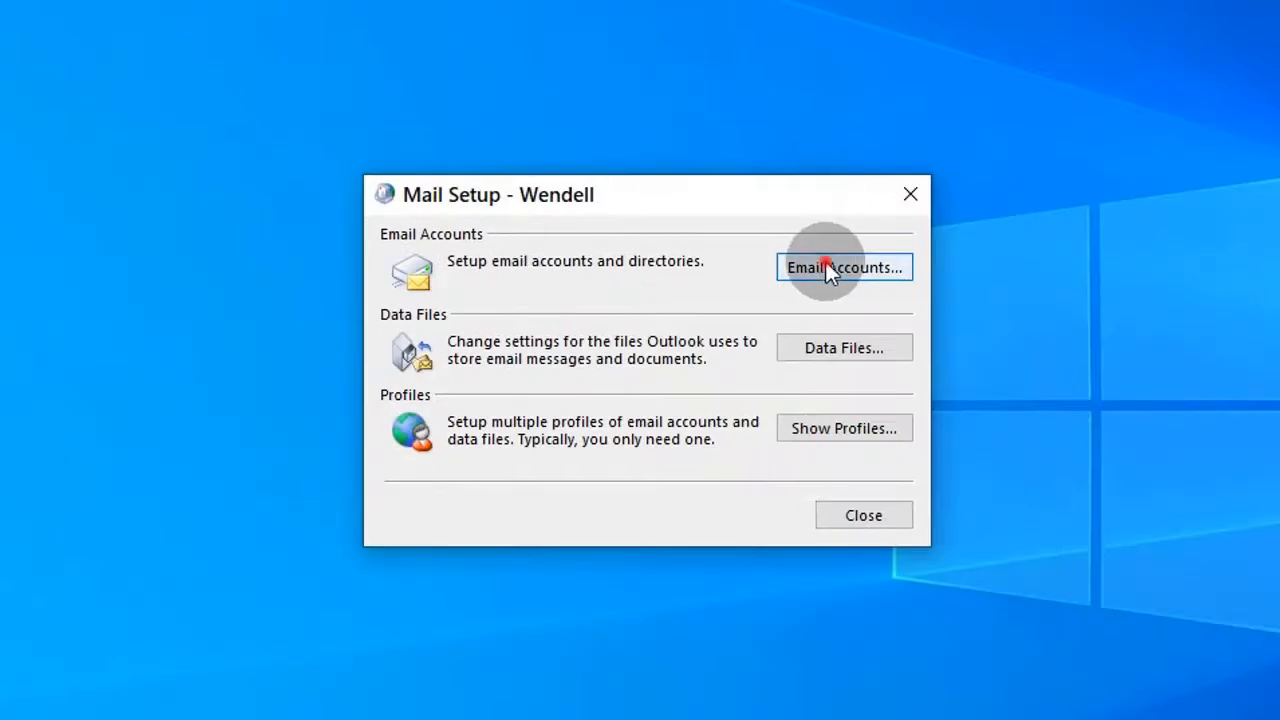
- Deliver the Gmail account's new mail to the Inbox of its local (2020-06) Gmail data file
left_click(844, 268)
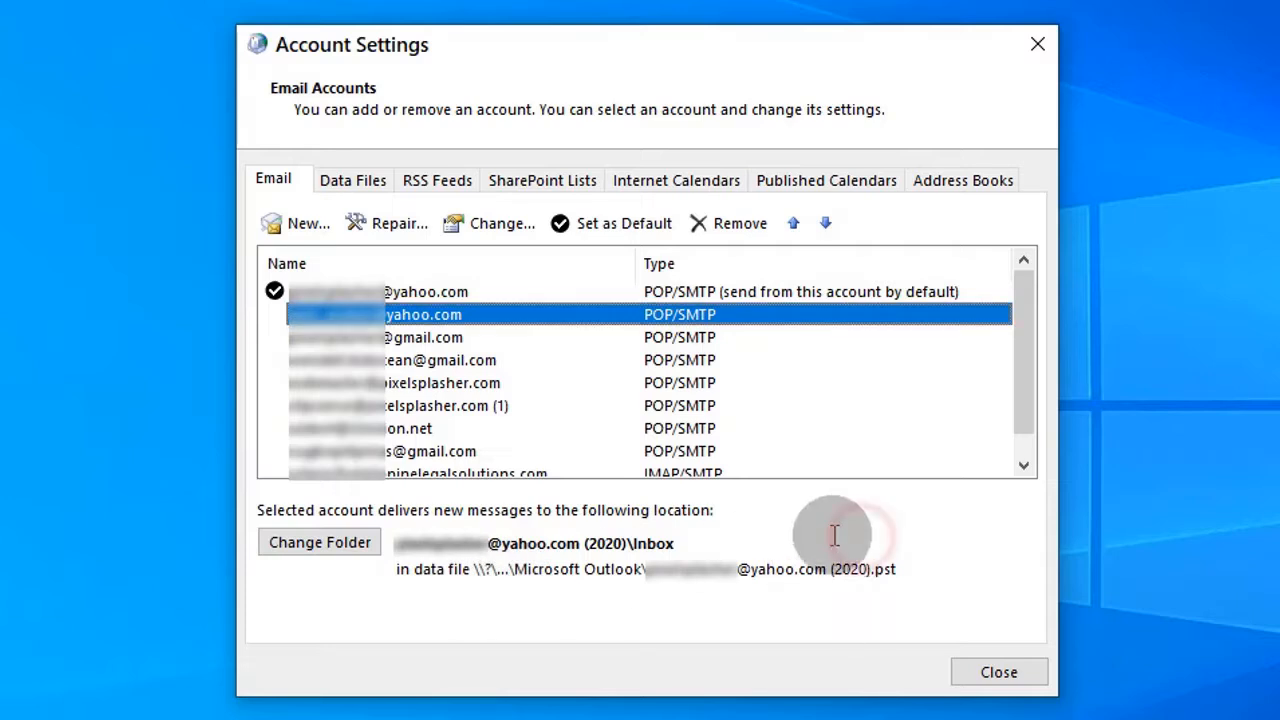
left_click(440, 360)
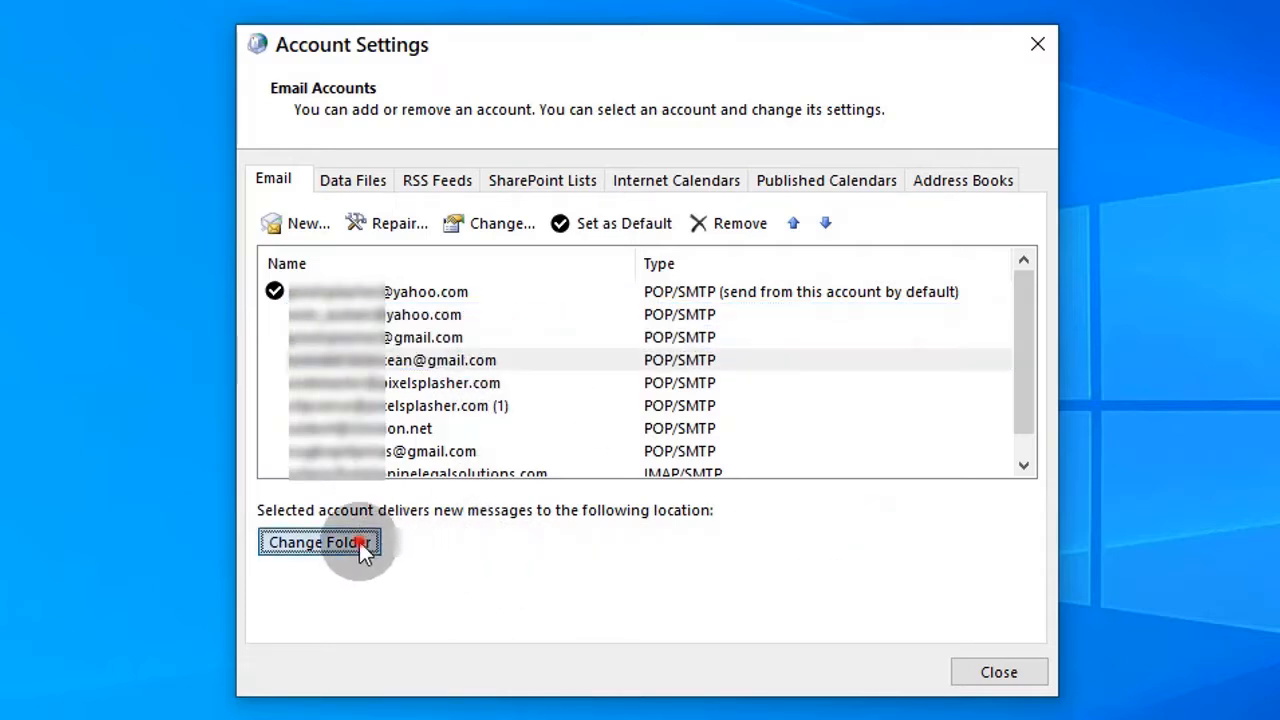
left_click(320, 540)
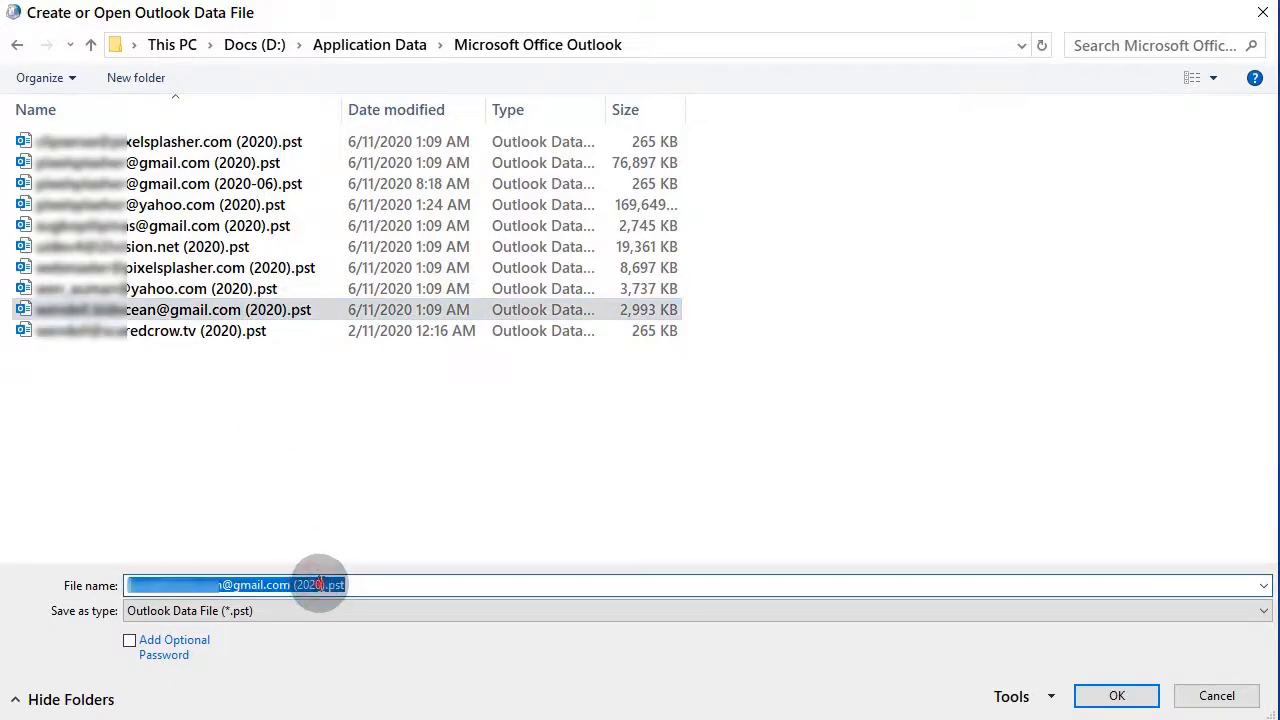
left_click(1116, 696)
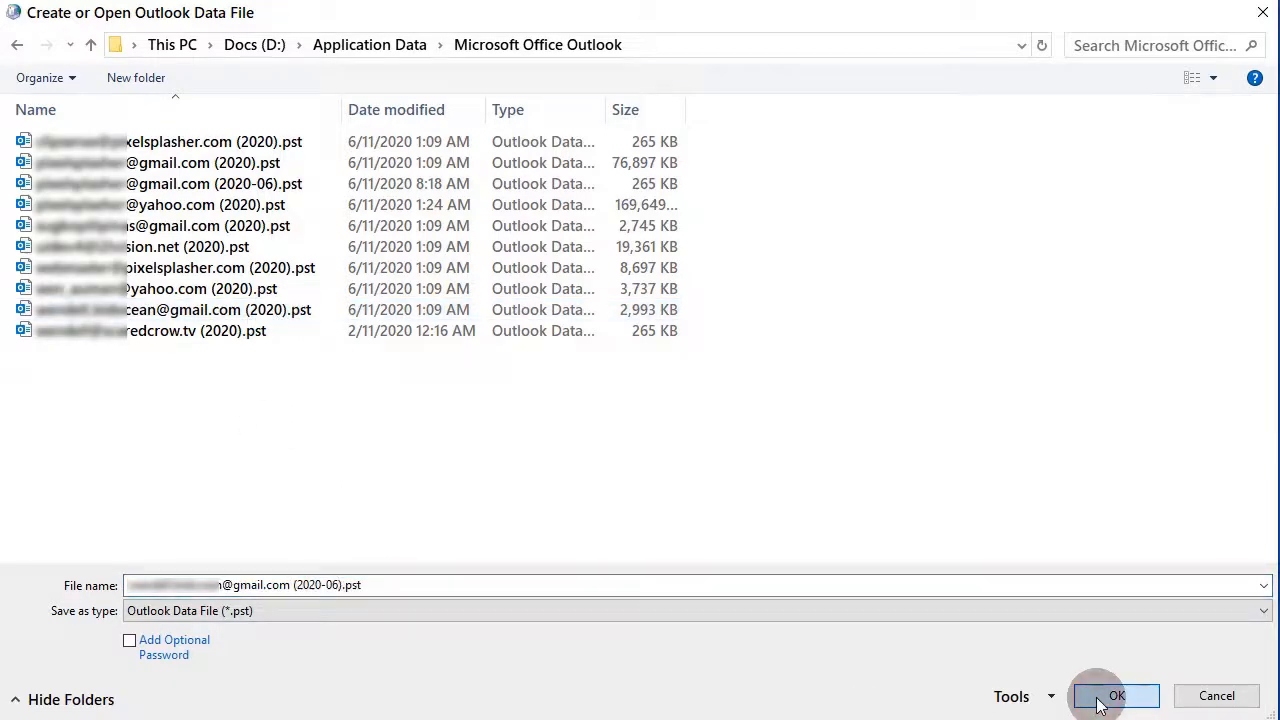
left_click(1116, 696)
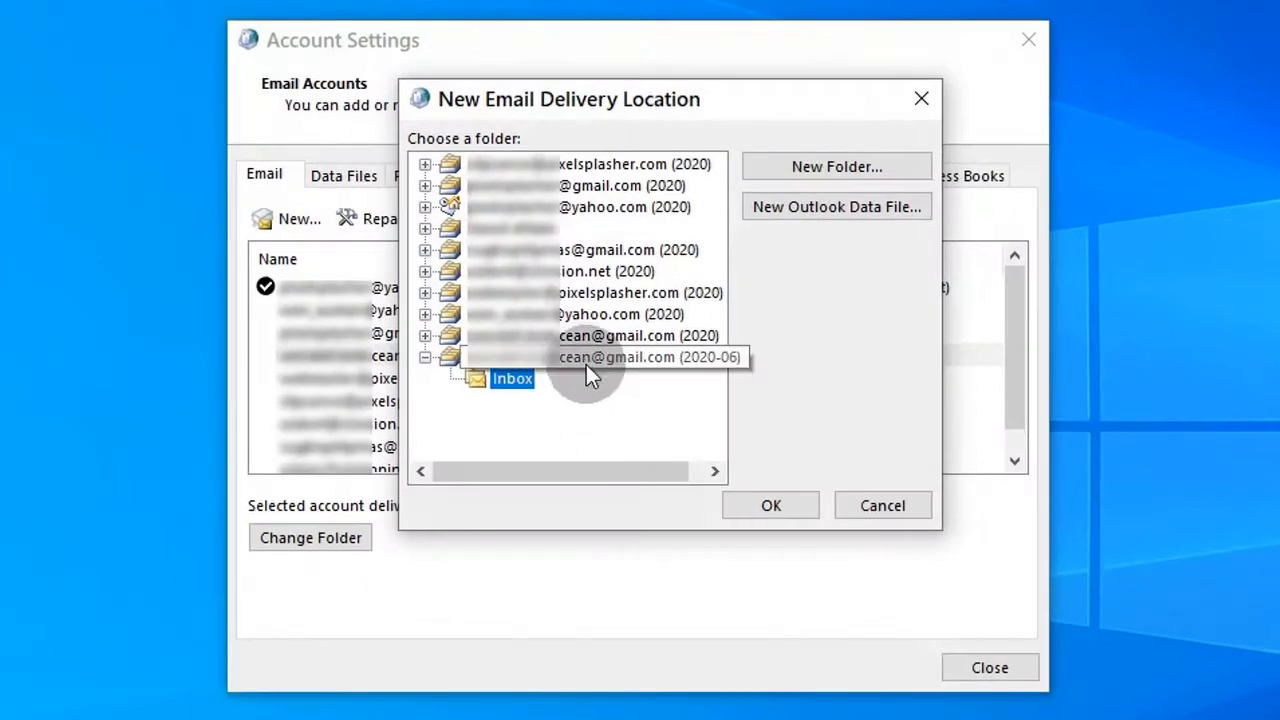
left_click(770, 504)
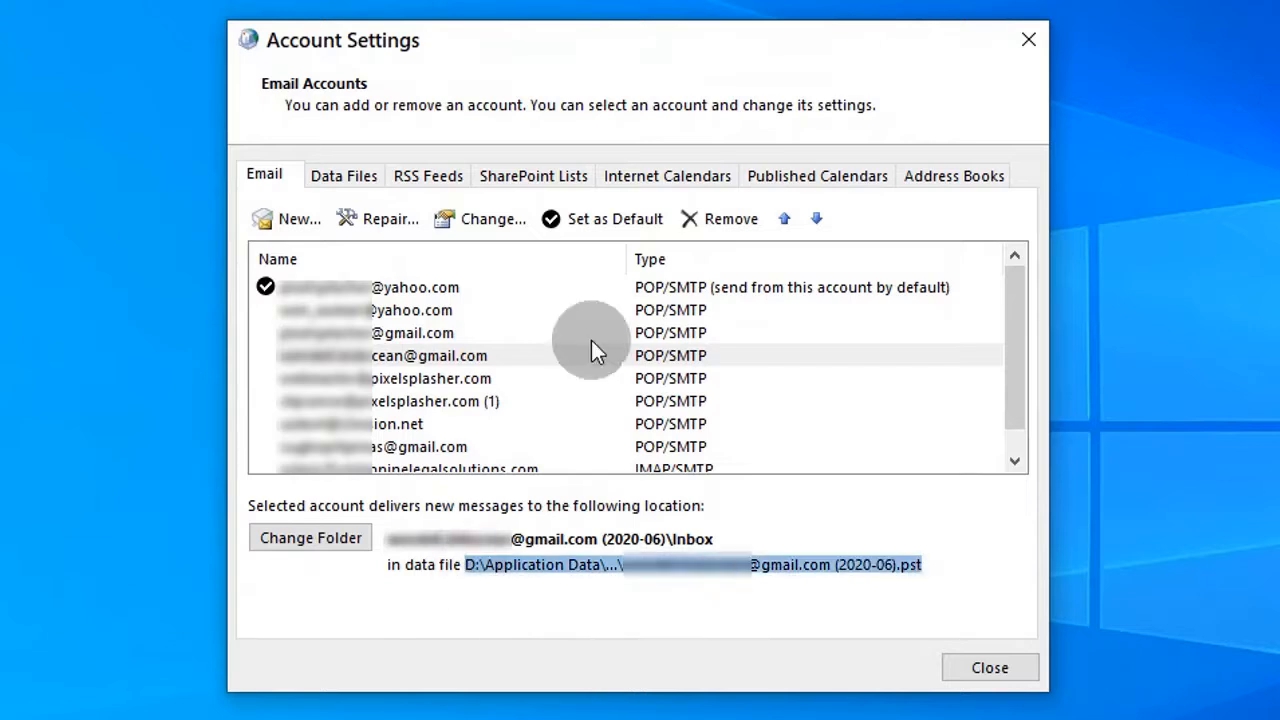
left_click(344, 176)
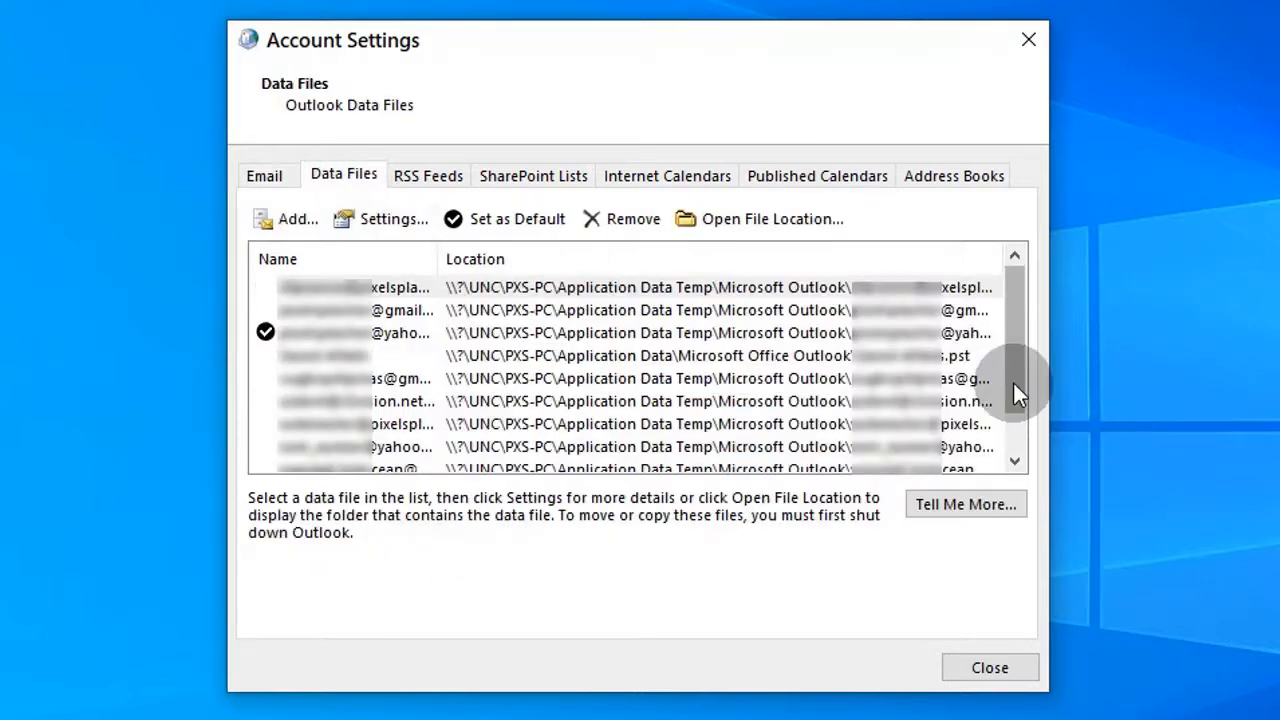
- Remove the first local D: 2020-06 data file and check the account's delivery location
scroll("down", 3)
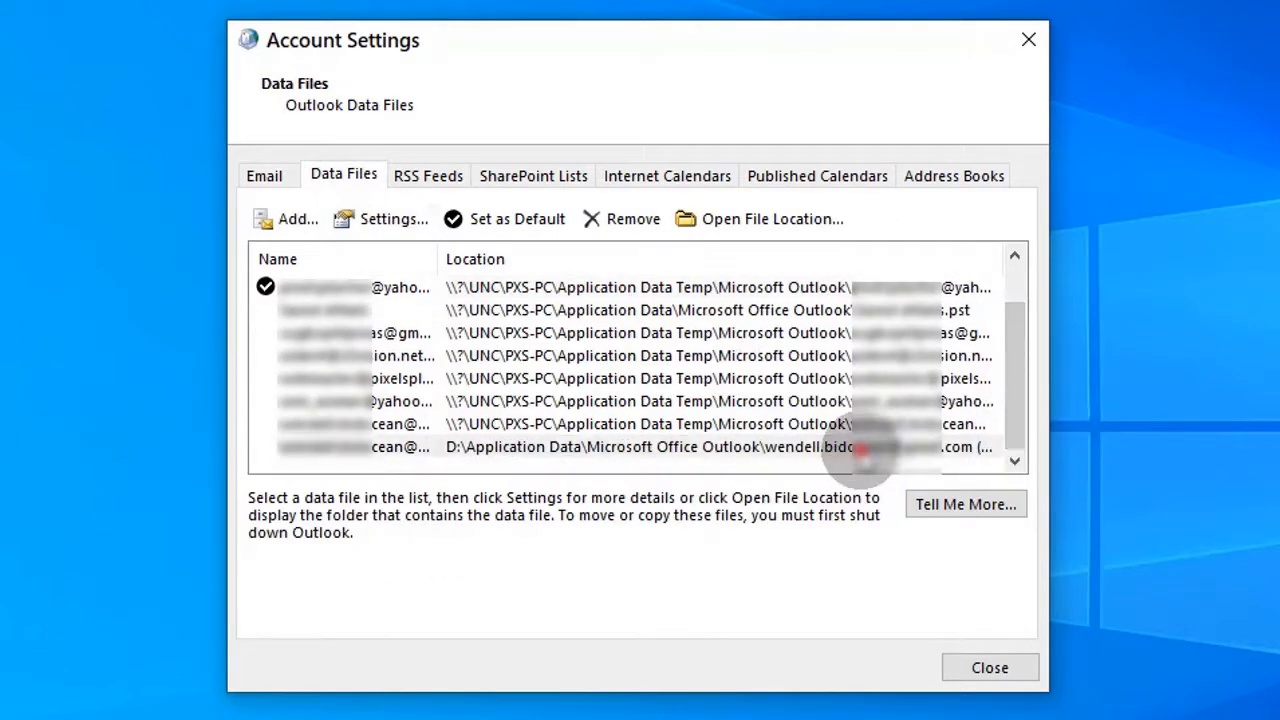
left_click(632, 218)
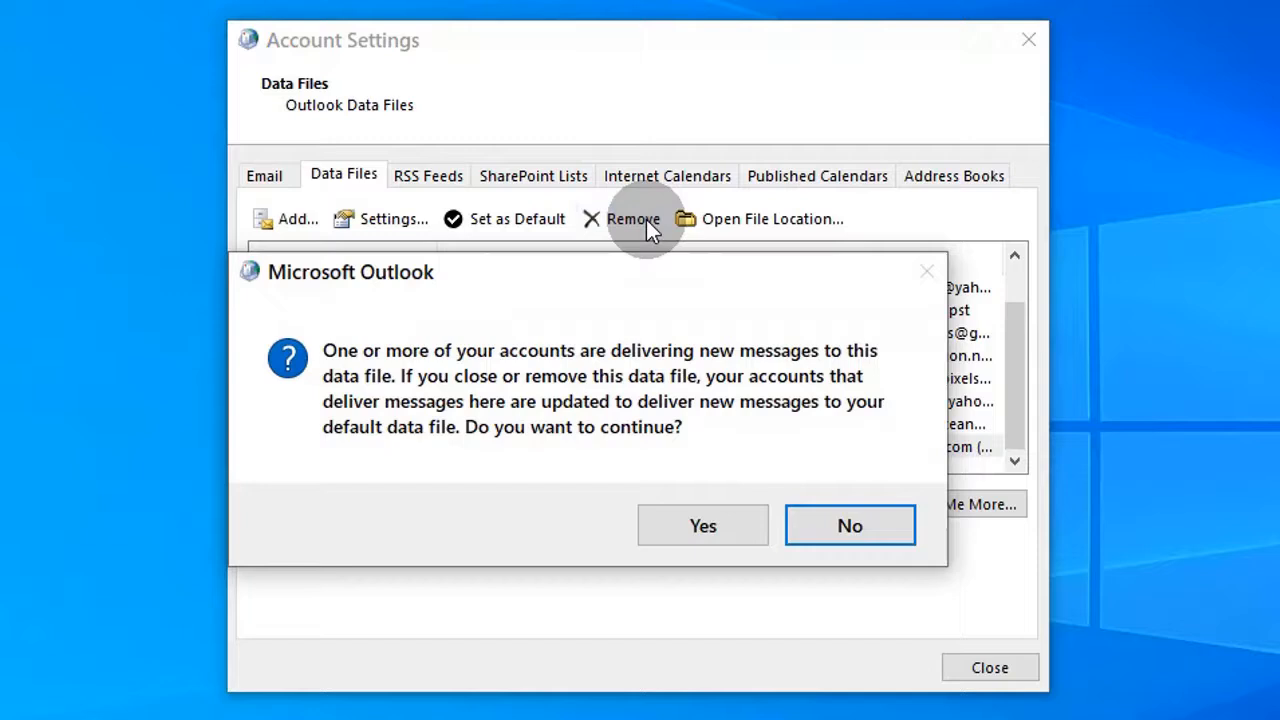
mouse_move(582, 456)
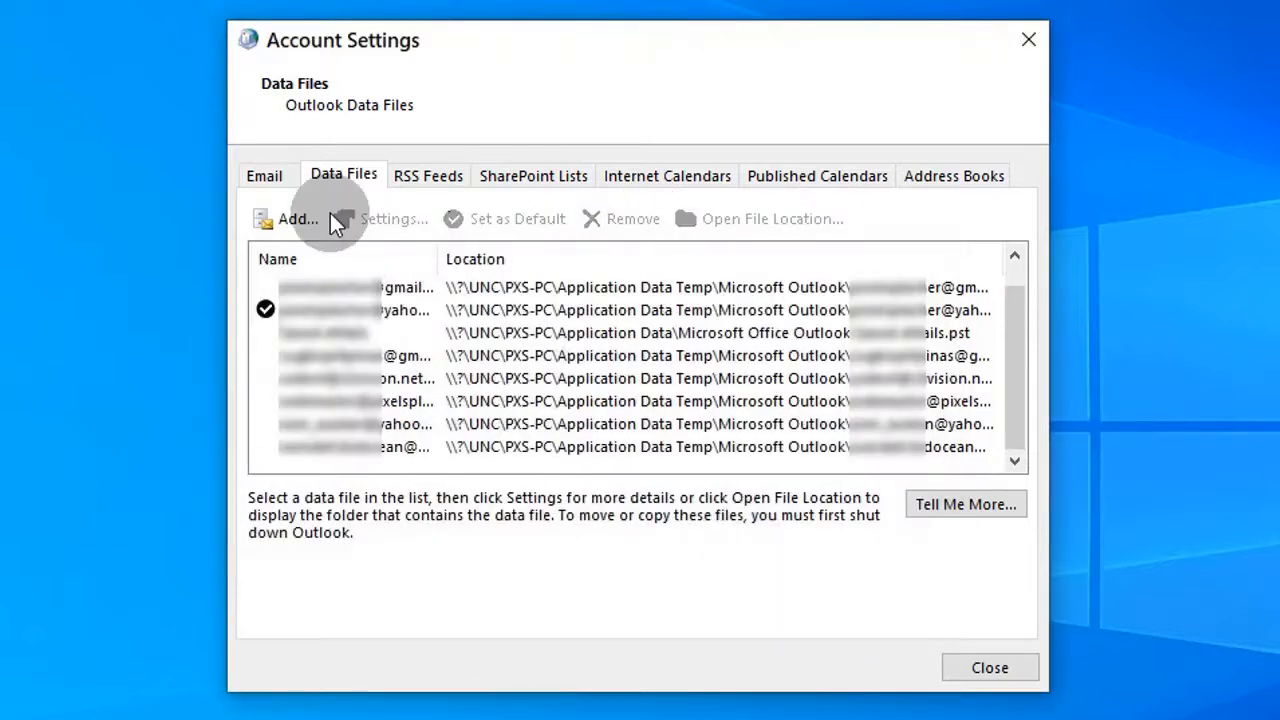
left_click(264, 176)
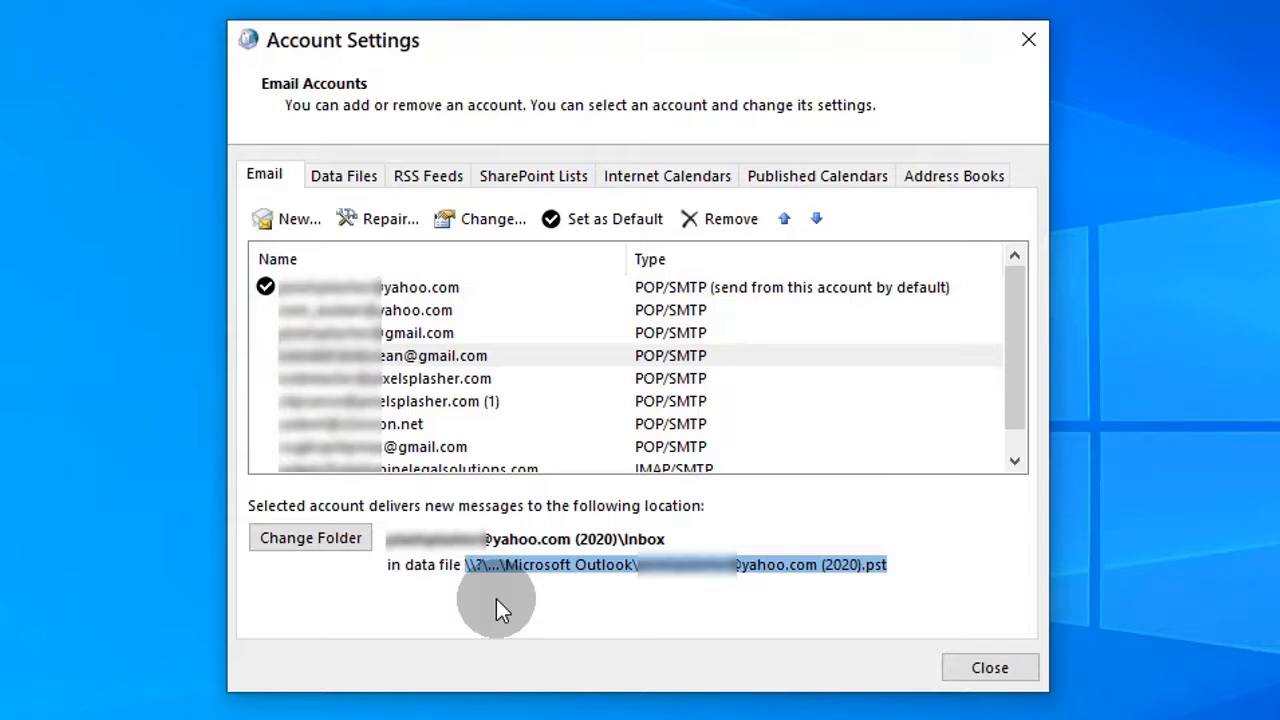
- Remove the remaining local D: drive data file and return to the accounts list
left_click(344, 176)
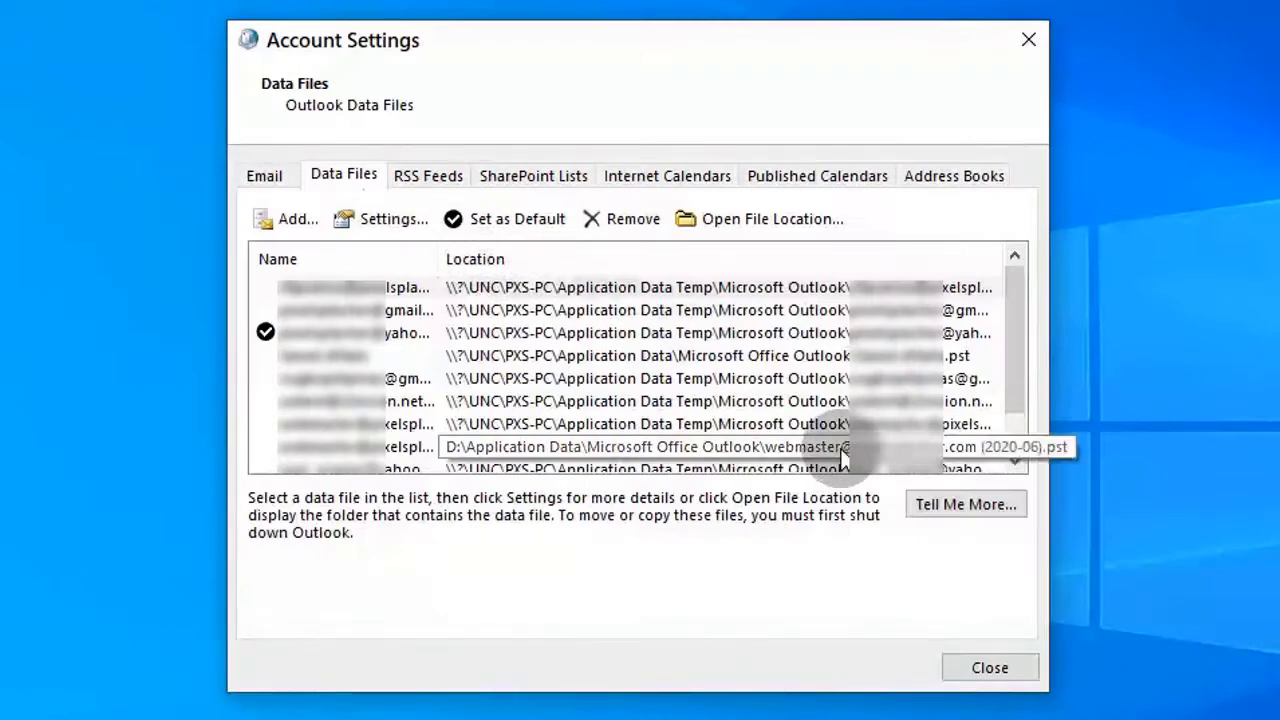
left_click(632, 218)
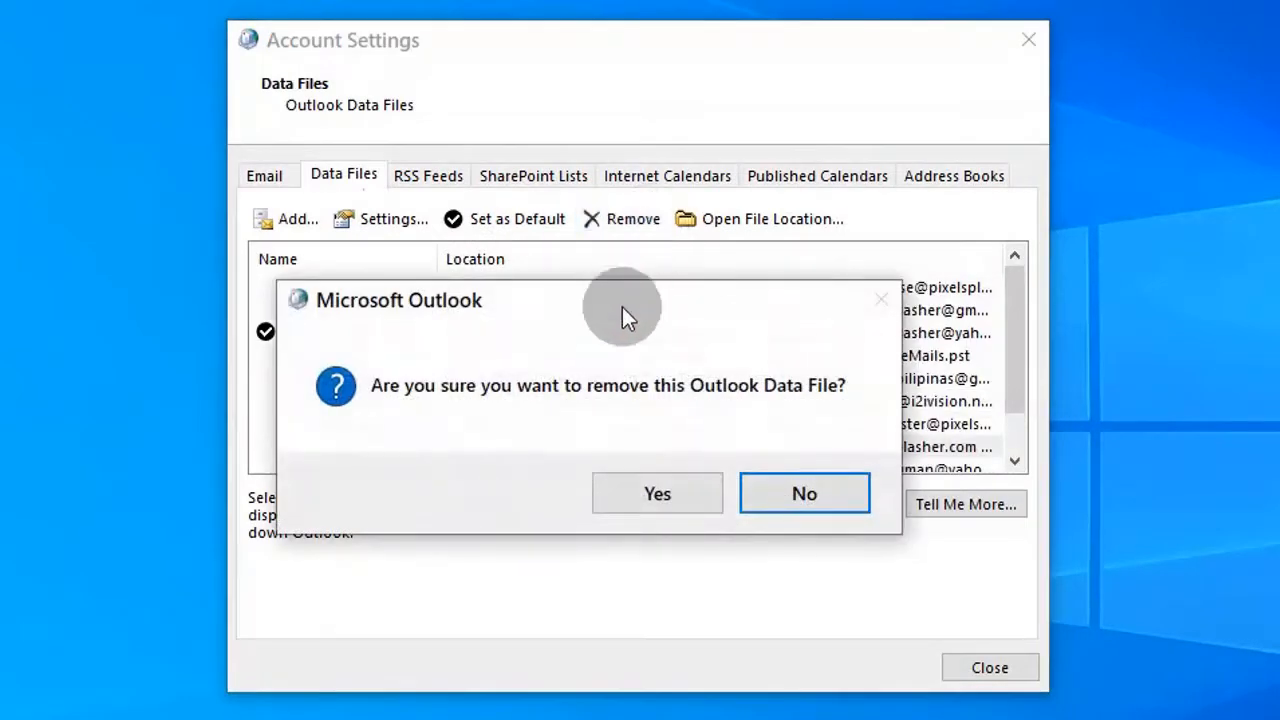
mouse_move(656, 492)
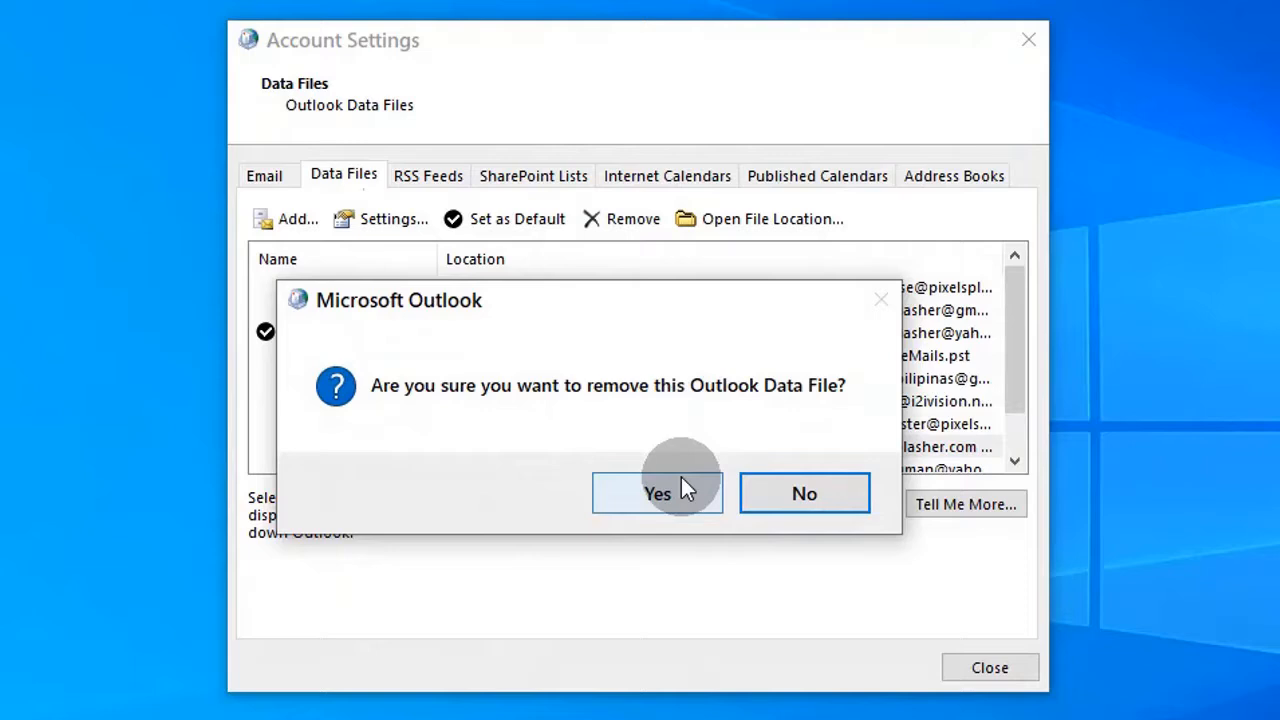
left_click(656, 492)
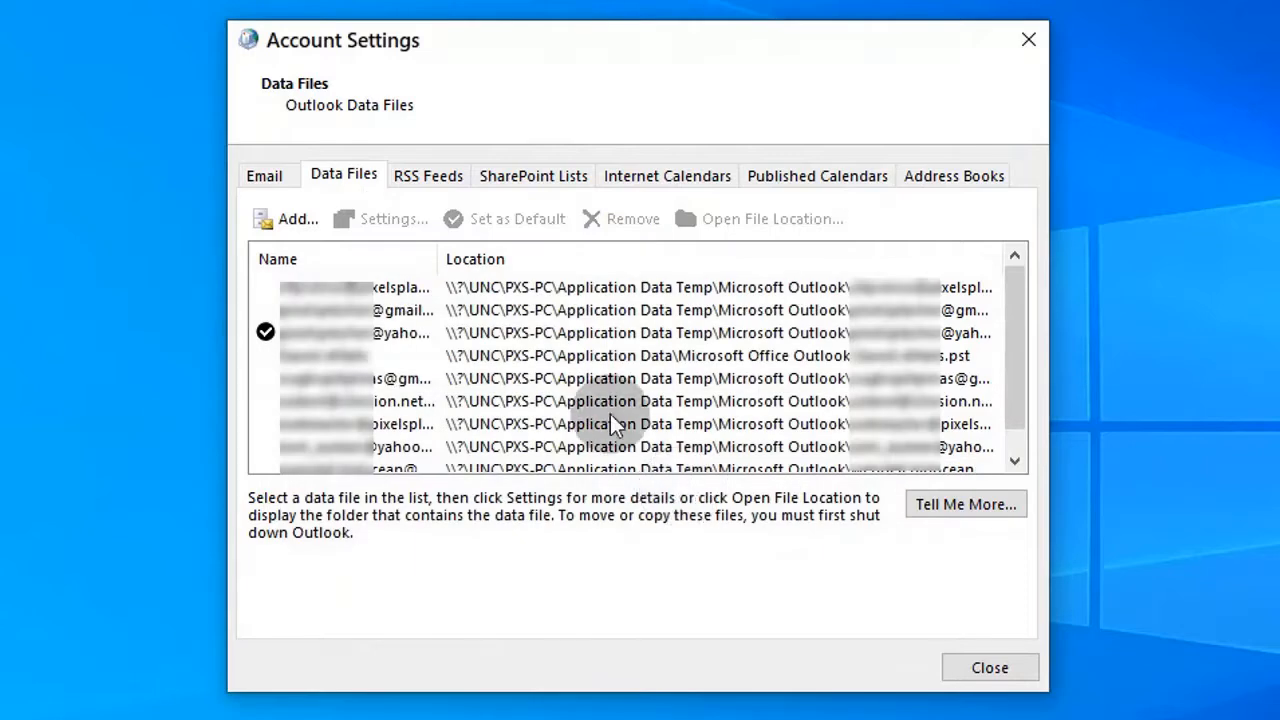
left_click(264, 176)
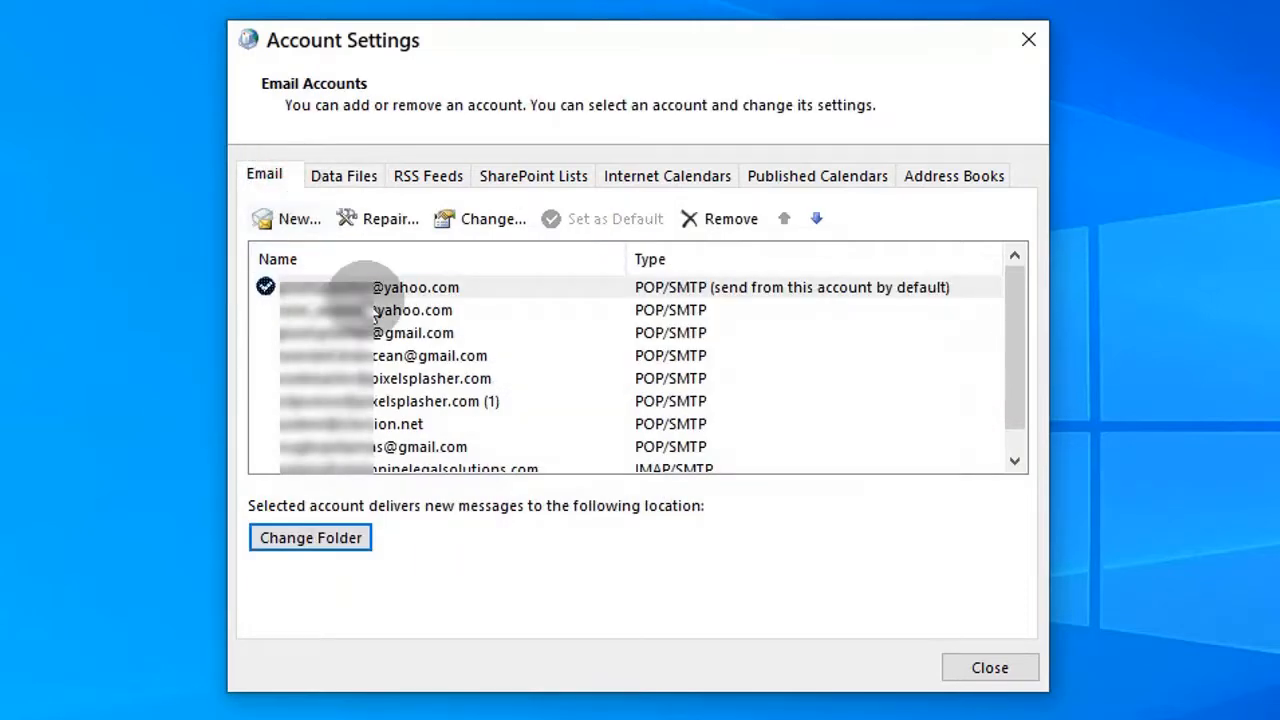
- Remove the remaining local .pst despite the delivery warning, so Yahoo delivers to yahoo 2020
left_click(430, 378)
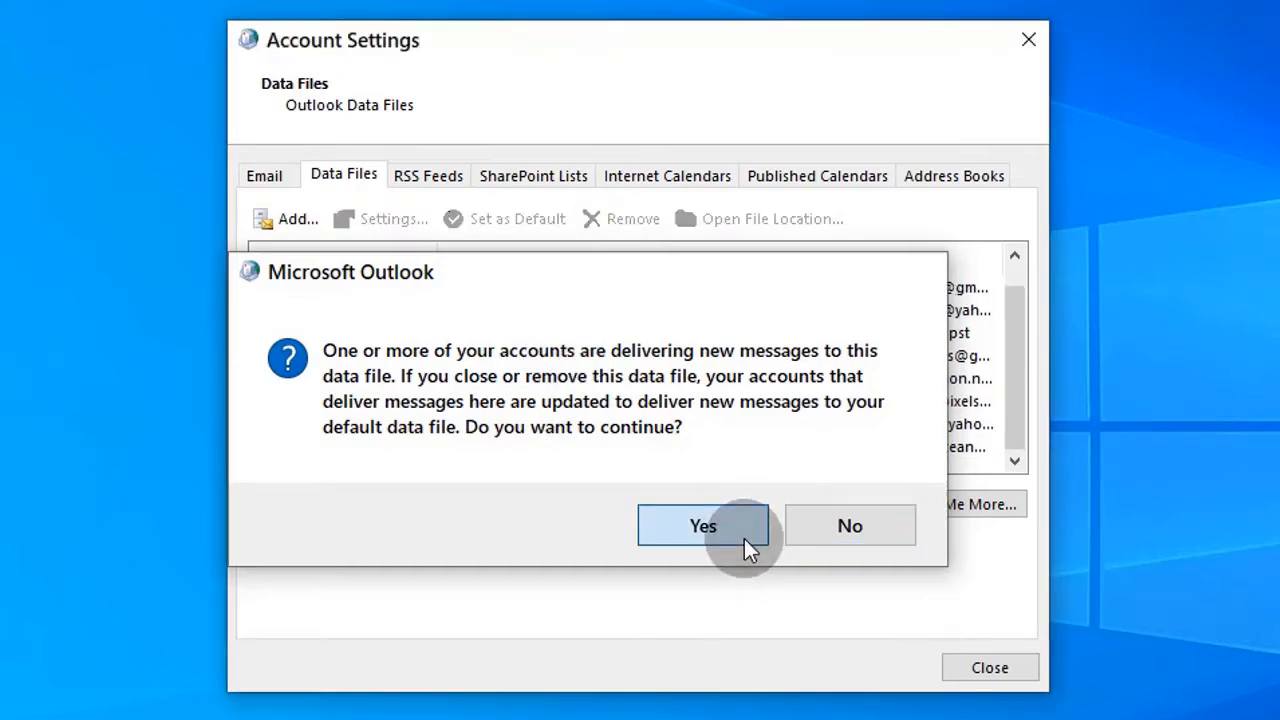
left_click(702, 524)
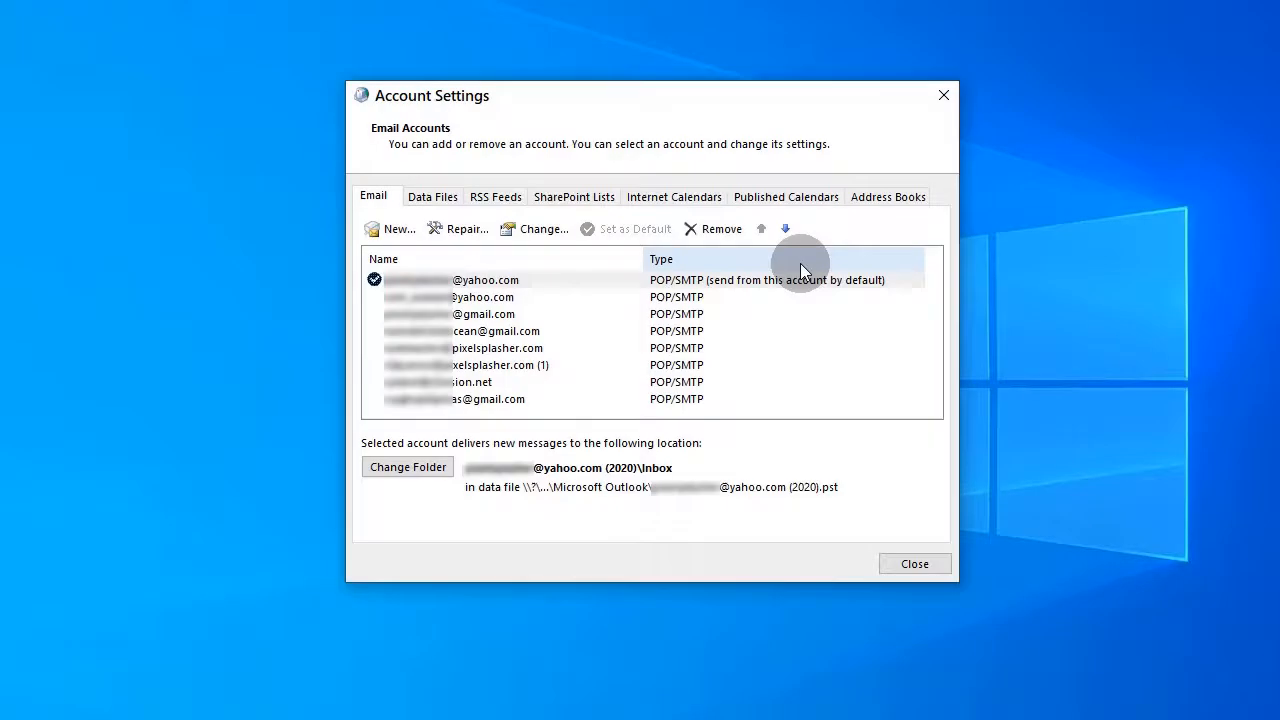
- Review the default Yahoo POP account's saved logon settings and select the Gmail account
left_click(544, 228)
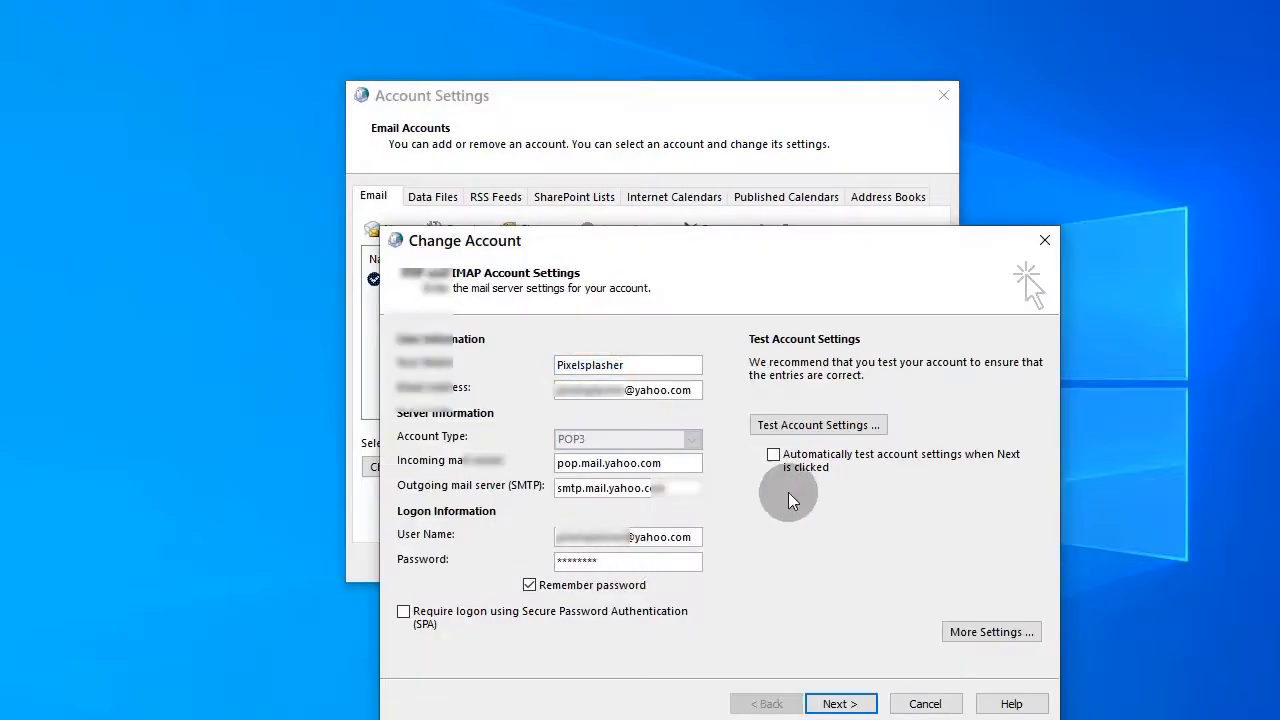
left_click(924, 704)
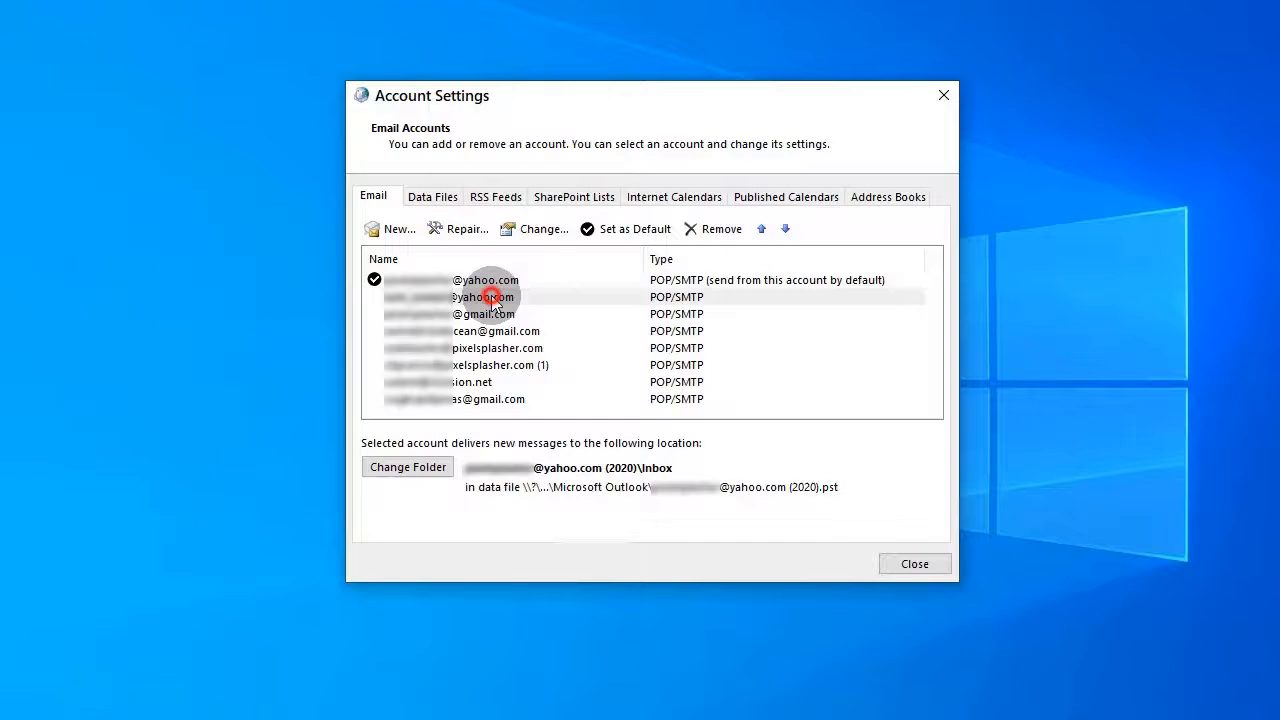
left_click(484, 312)
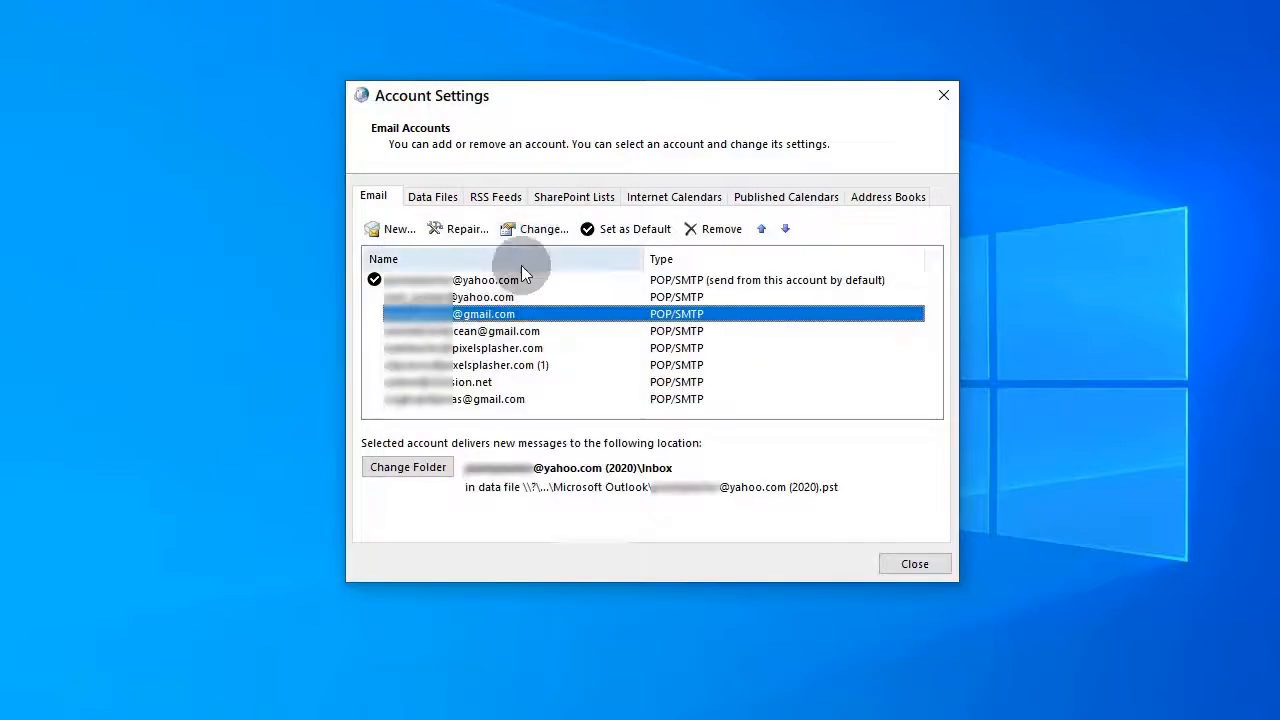
mouse_move(500, 378)
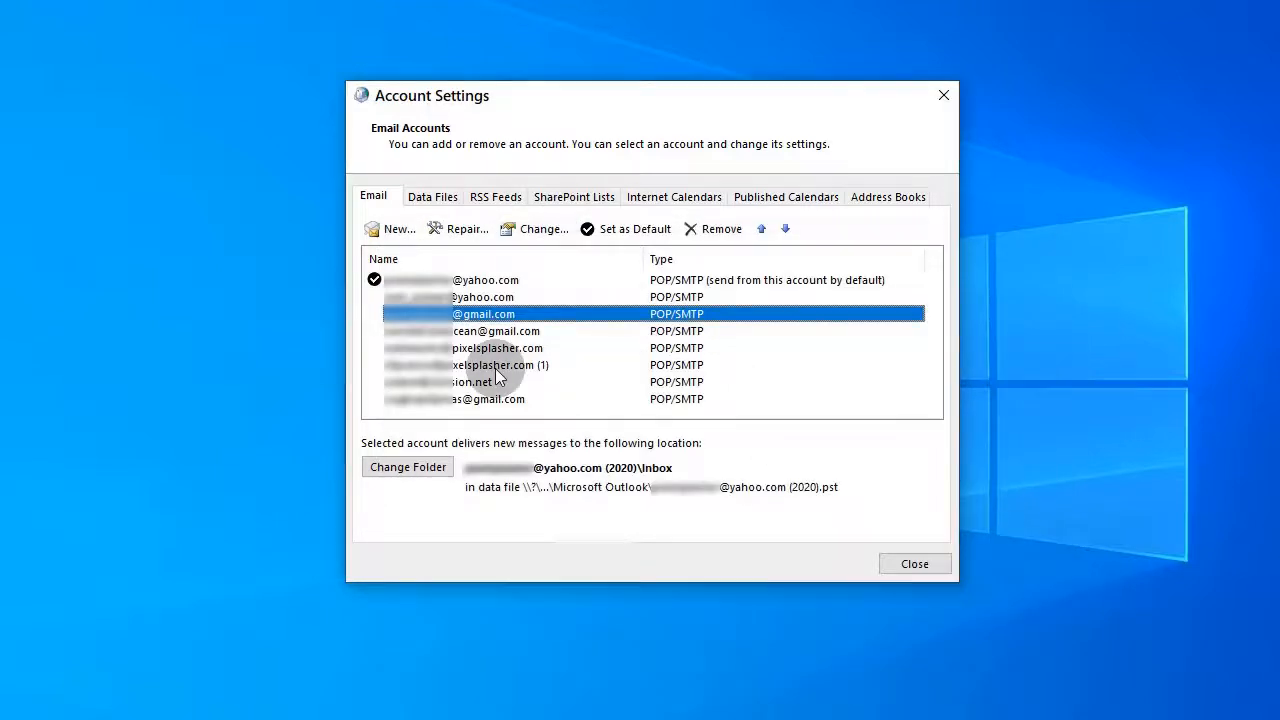
- Confirm the saved password settings of the pixelsplasher and next Gmail accounts
left_click(544, 228)
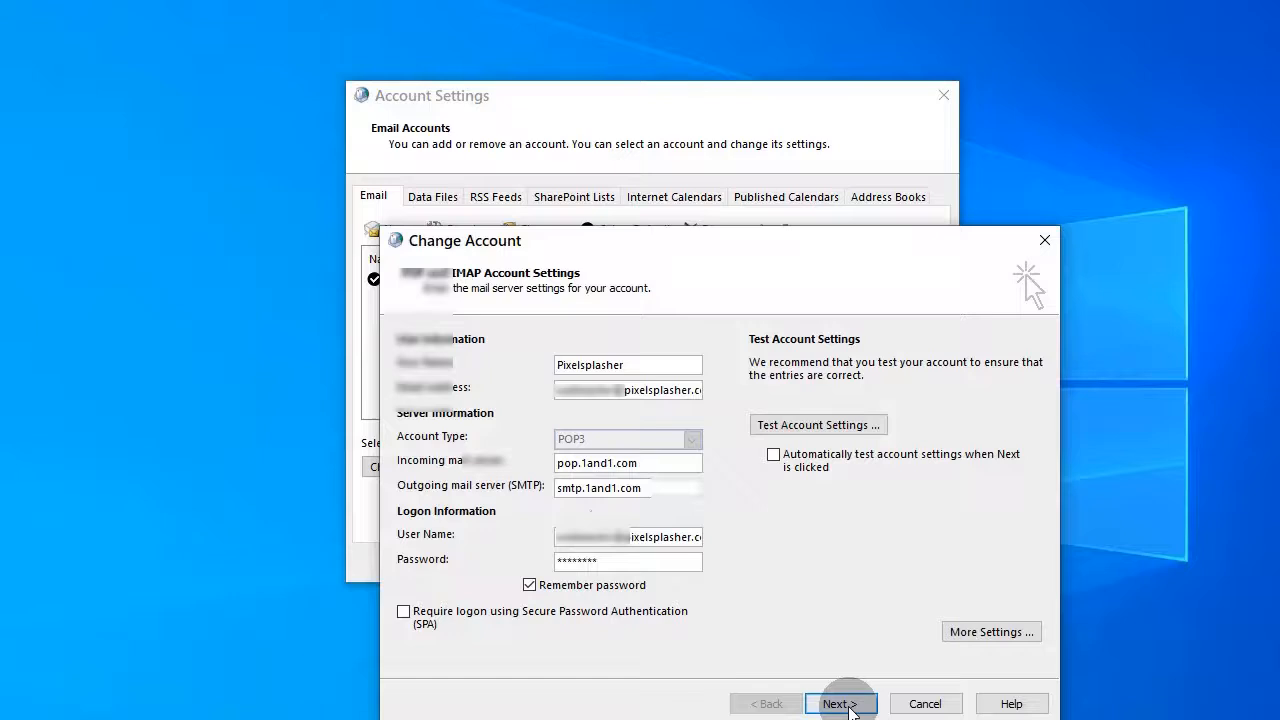
left_click(840, 704)
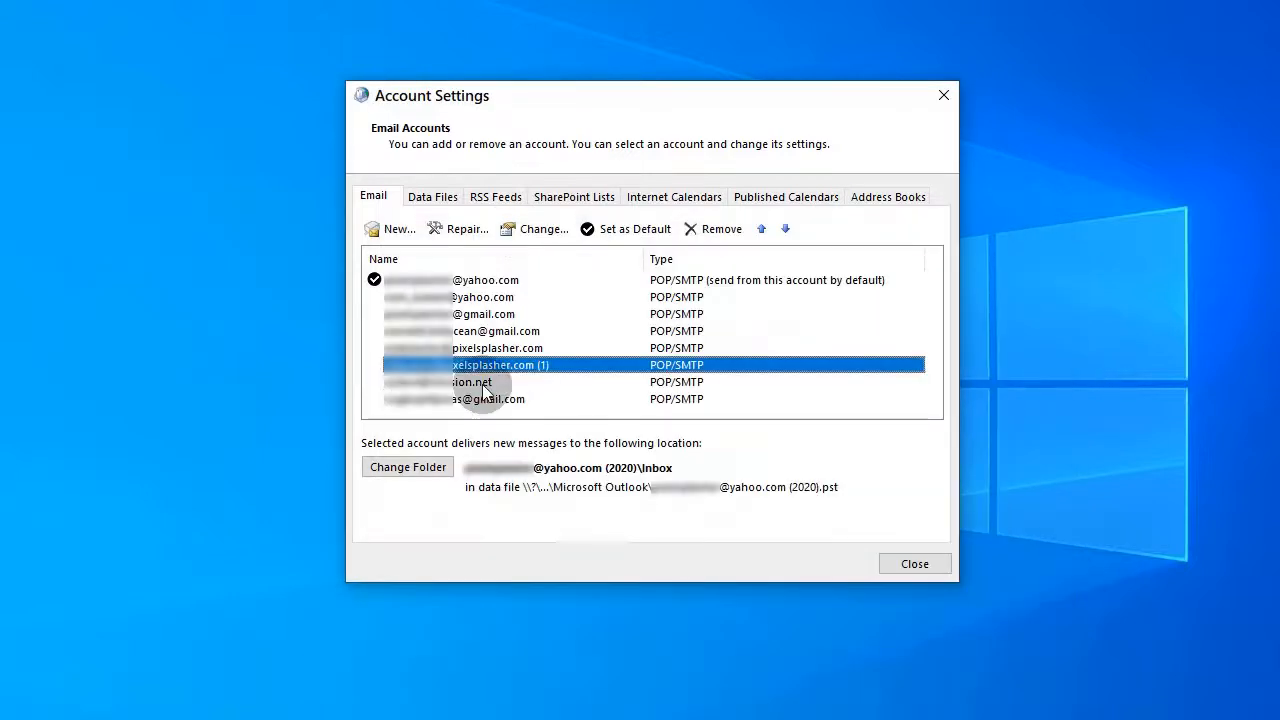
left_click(544, 228)
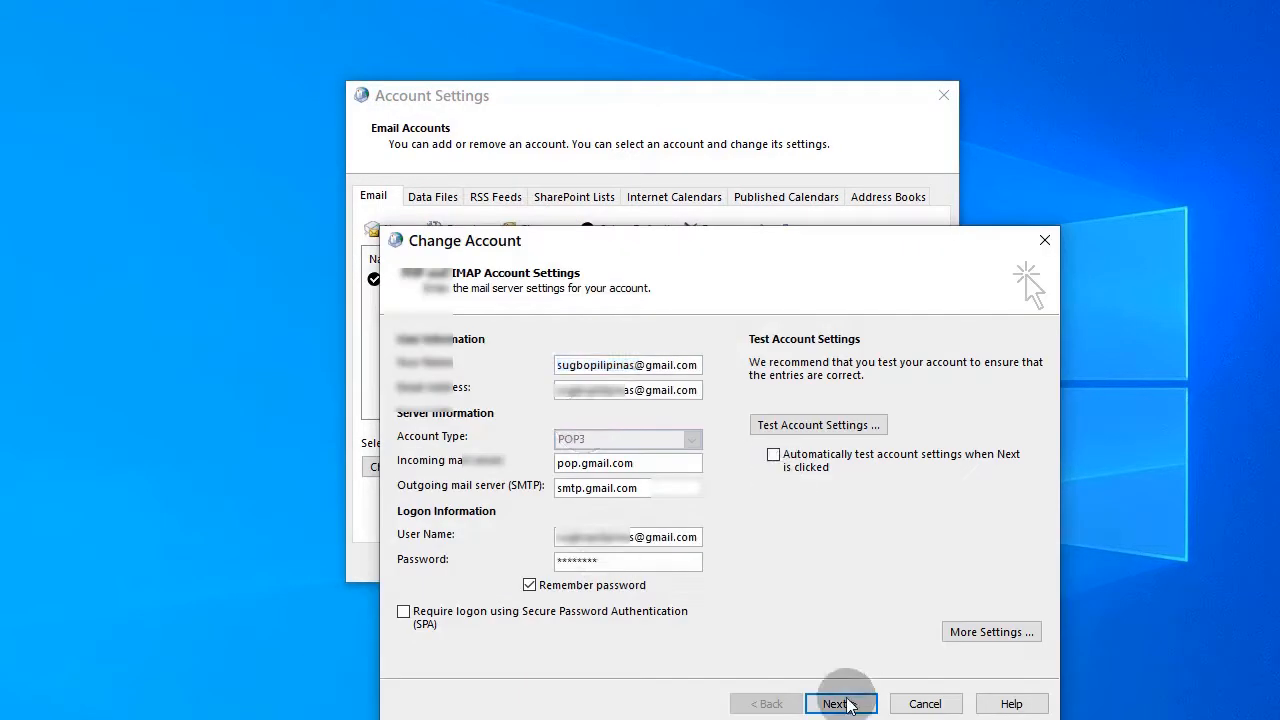
left_click(838, 704)
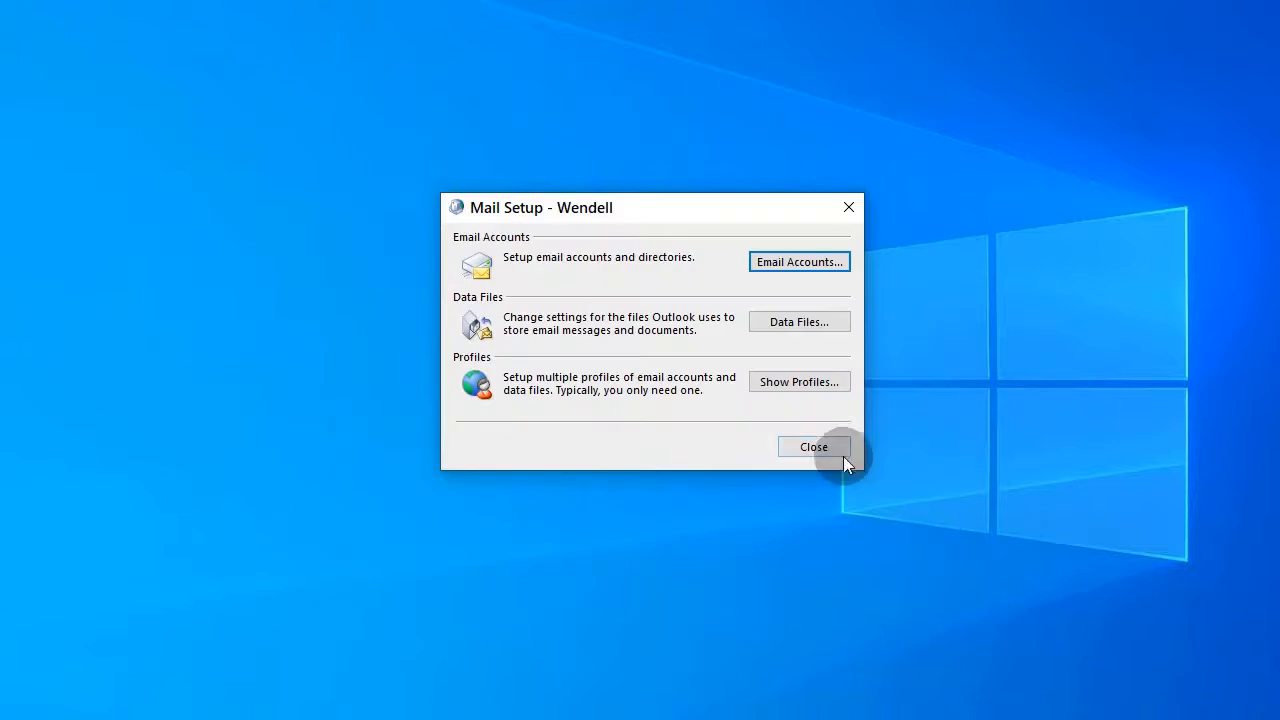
- Close Mail Setup, launch Outlook and run Send/Receive All Folders for every account
left_click(812, 448)
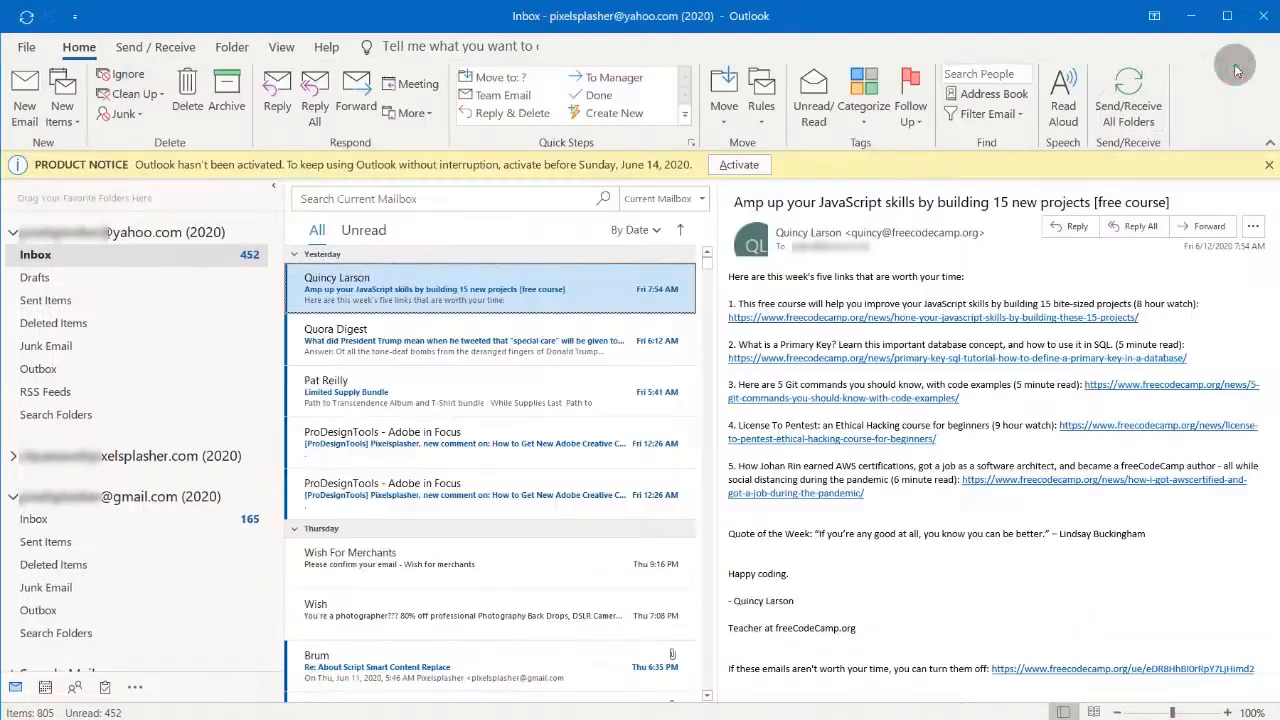
left_click(1128, 96)
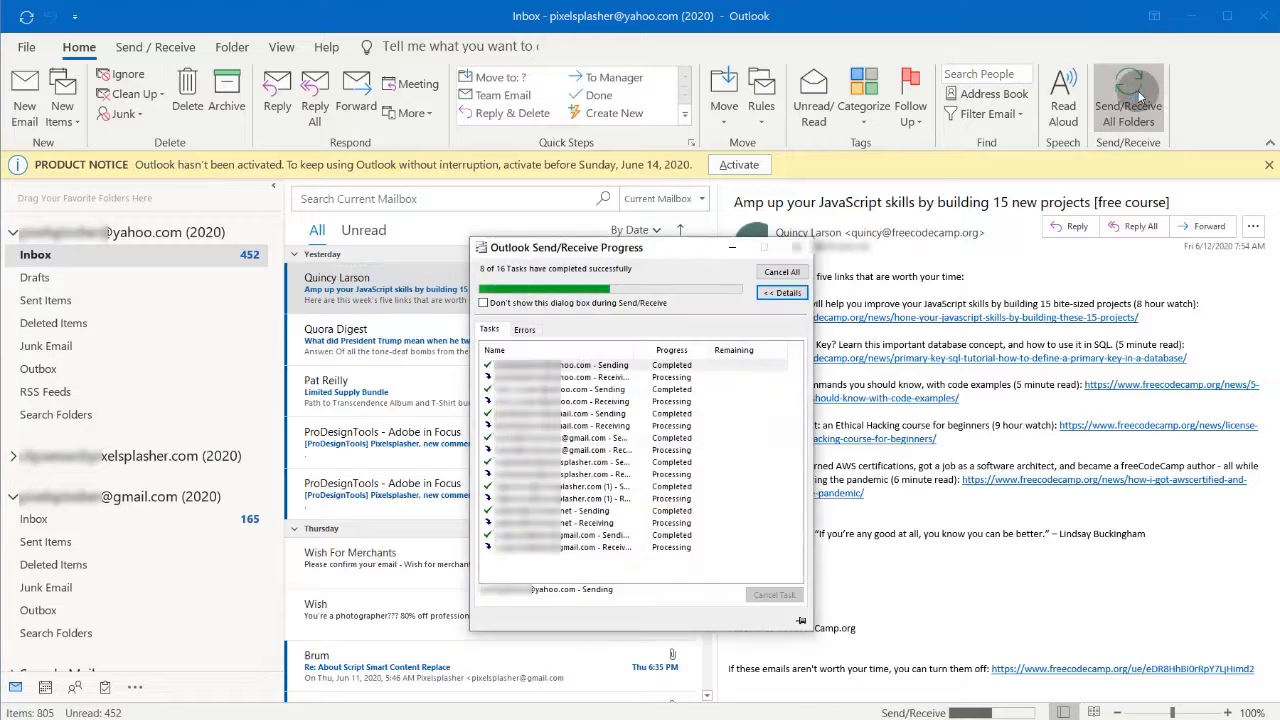